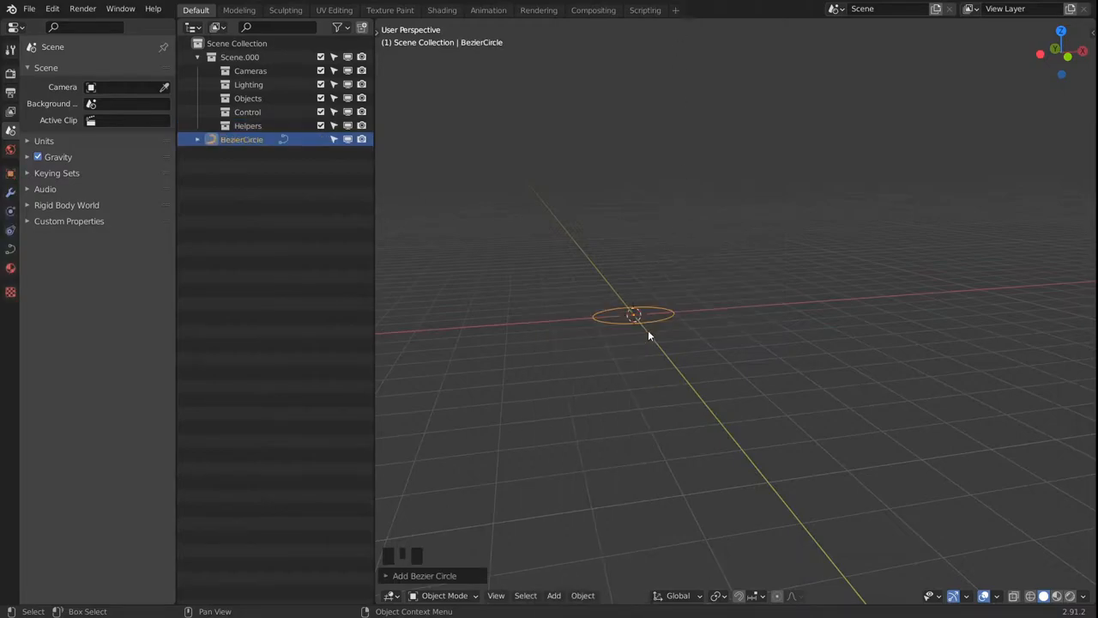
Rename the BezierCircle object in the Outliner to CURVE.visualizer.size.
{"action": "scroll", "scroll_direction": "down", "scroll_amount": 3}
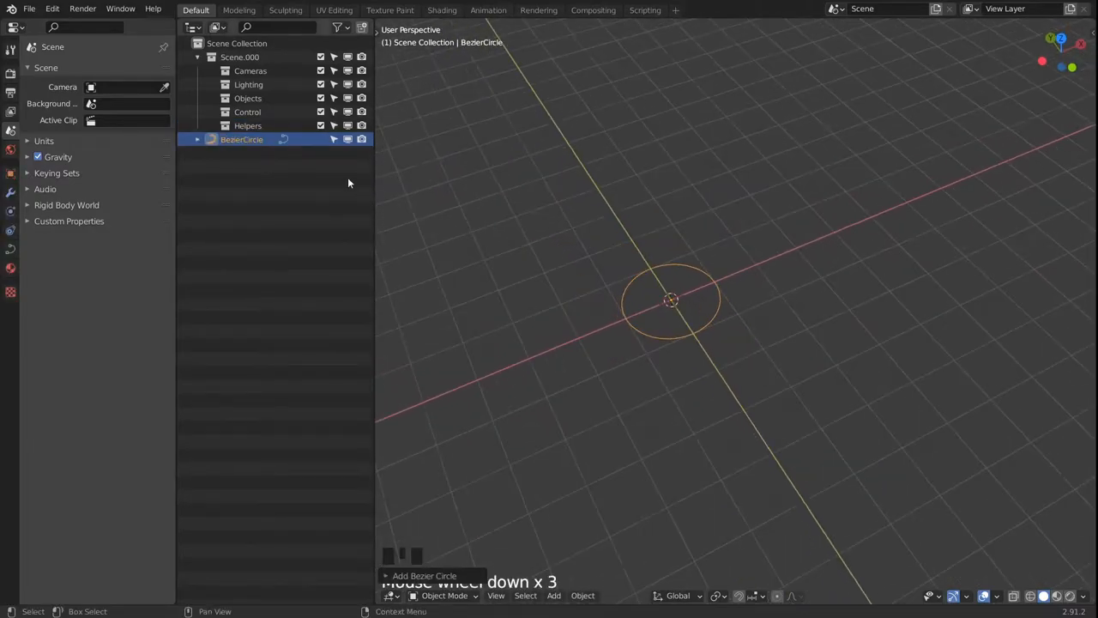
{"action": "double_click", "coordinate": [240, 139]}
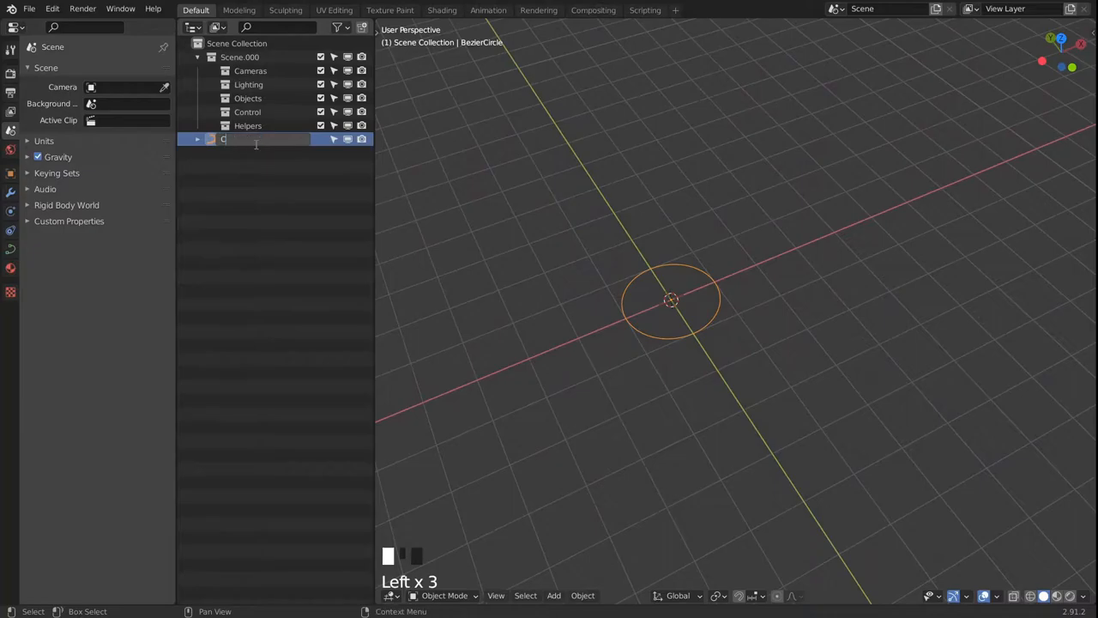
{"action": "type", "text": "CURVE"}
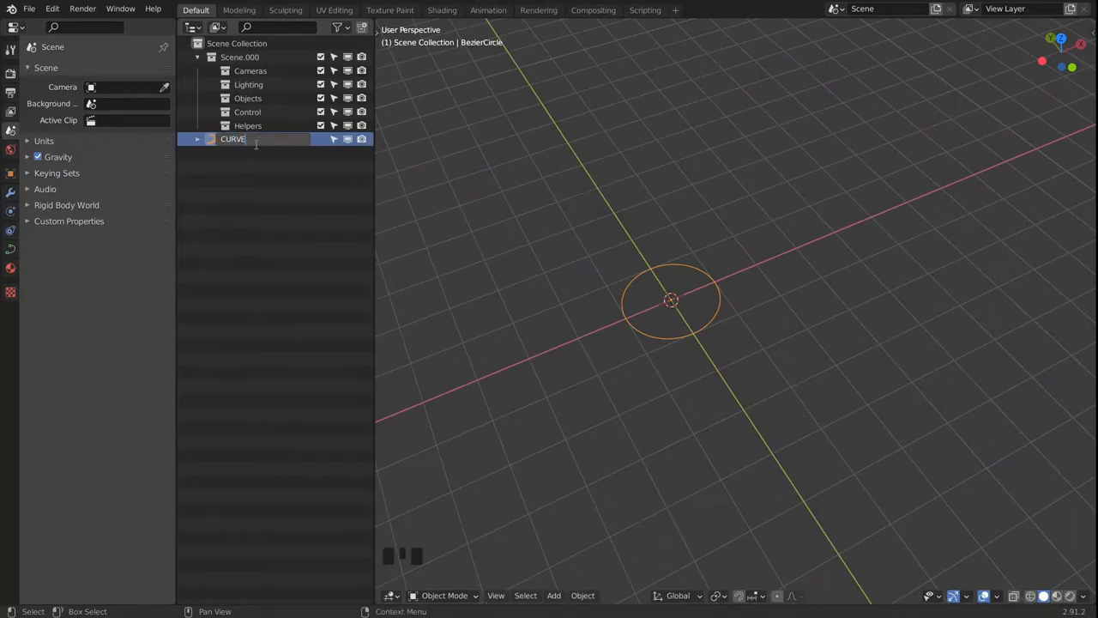
{"action": "type", "text": "visualizer.size"}
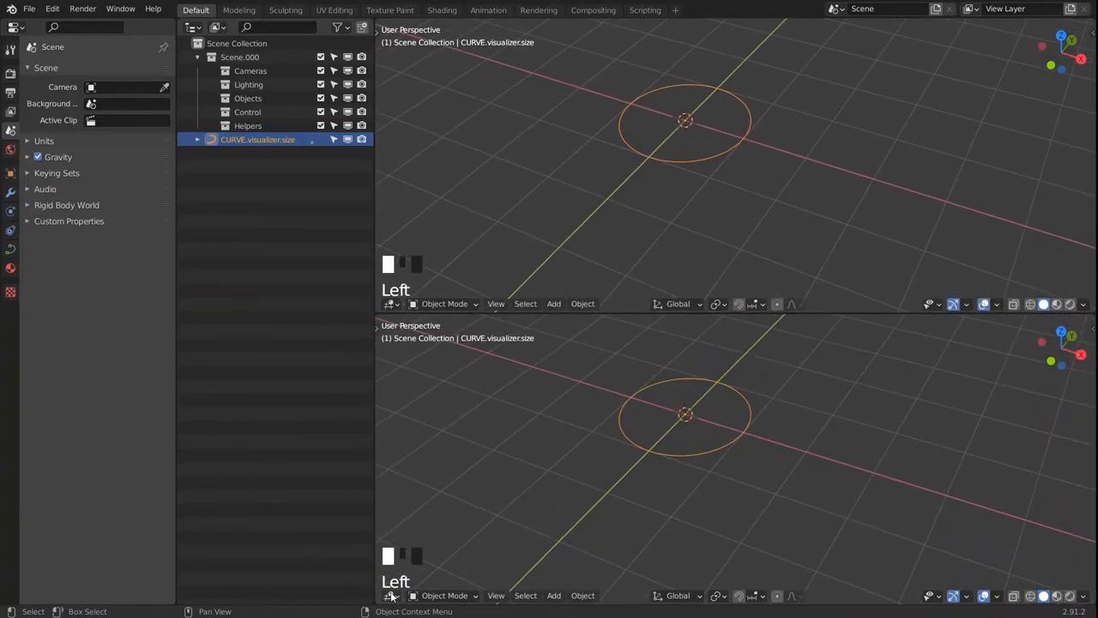
Make the lower area a Video Sequencer showing the song strip, then switch it toward Animation Nodes.
{"action": "left_click", "coordinate": [391, 596]}
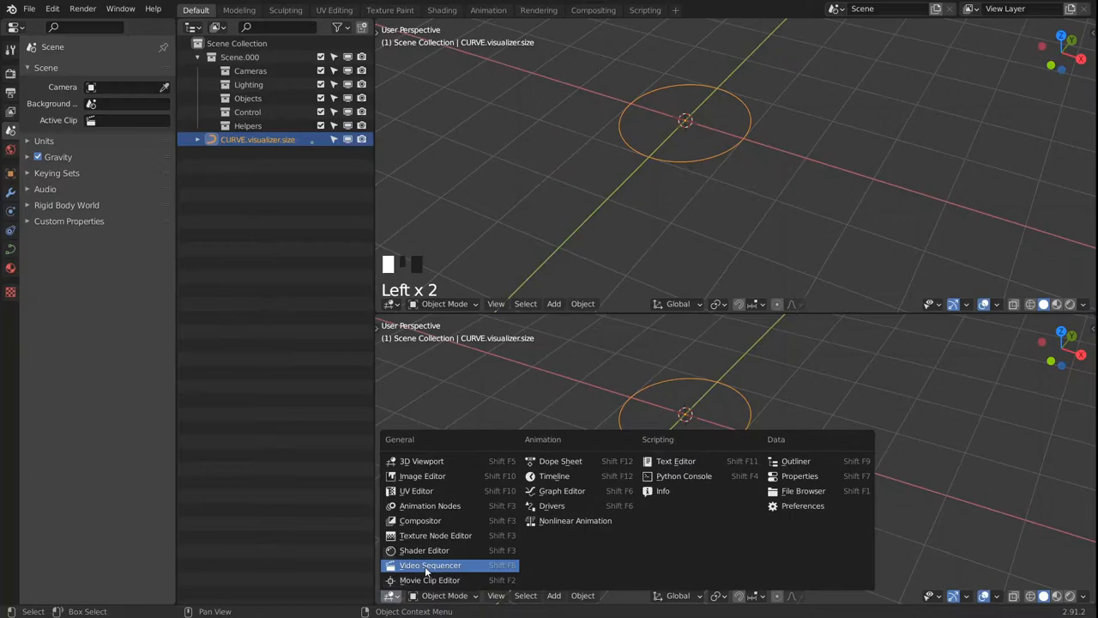
{"action": "left_click", "coordinate": [429, 565]}
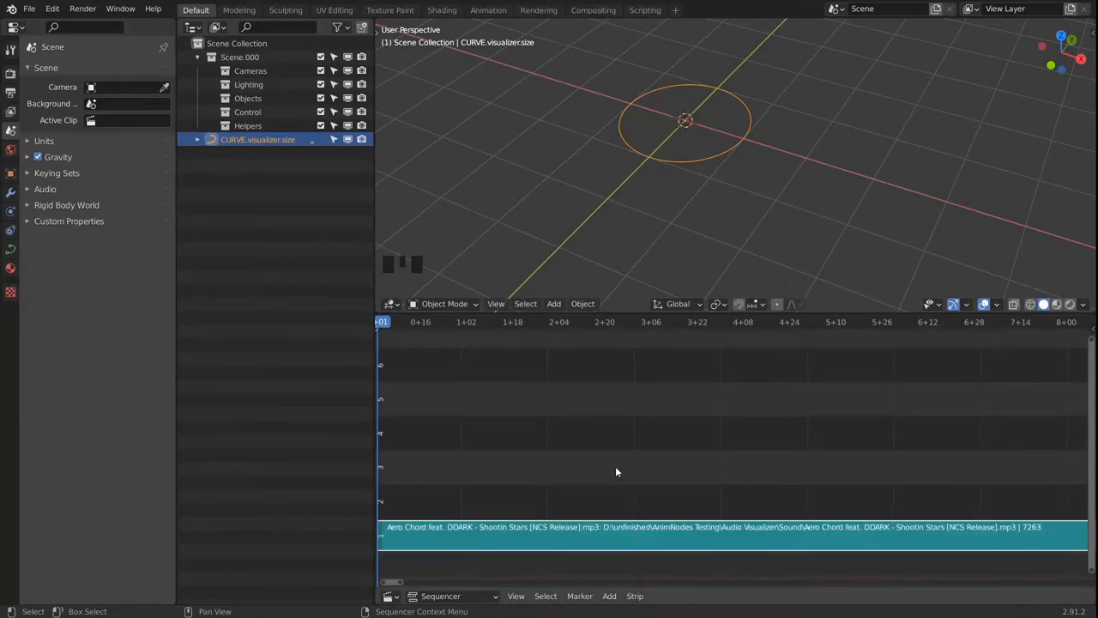
{"action": "key", "text": "n"}
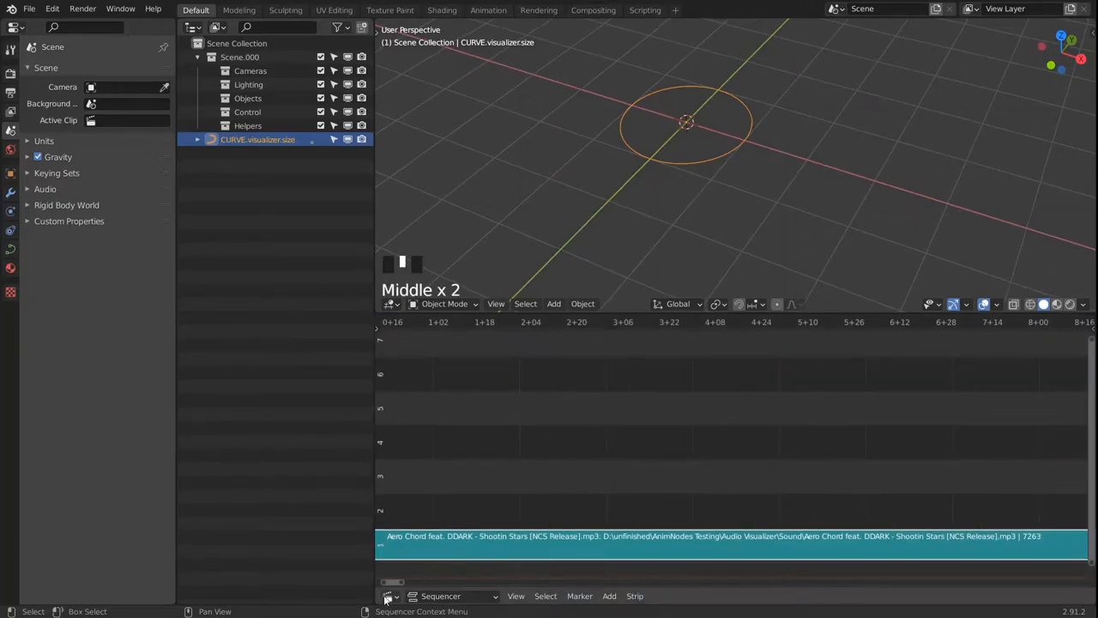
{"action": "left_click", "coordinate": [389, 595]}
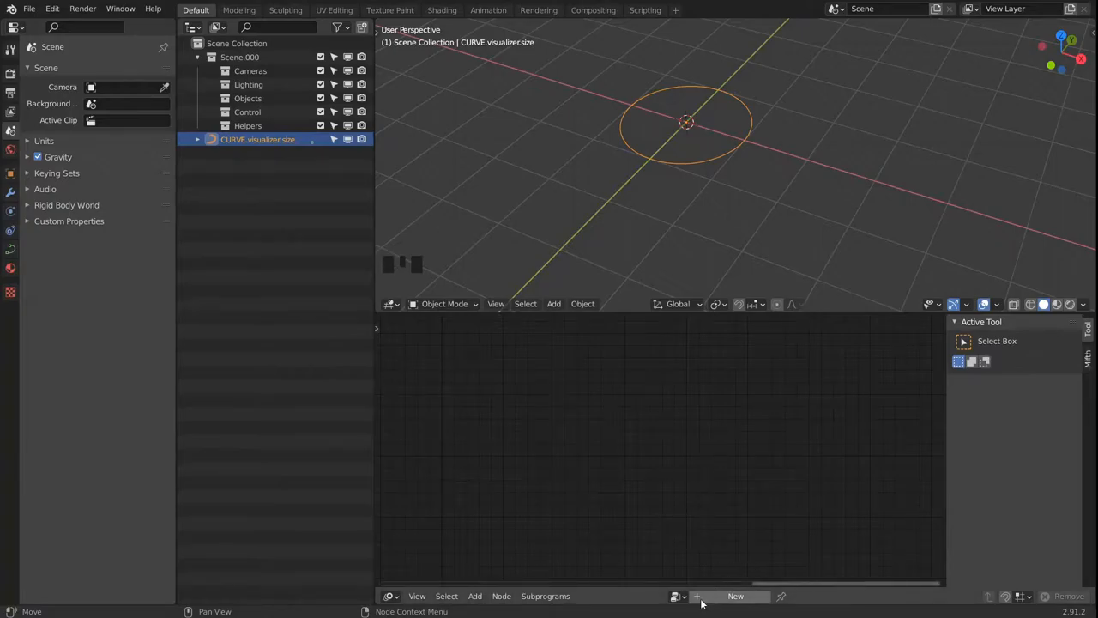
Create a new Animation Nodes tree and turn the thin area above it into a Timeline.
{"action": "left_click", "coordinate": [735, 596]}
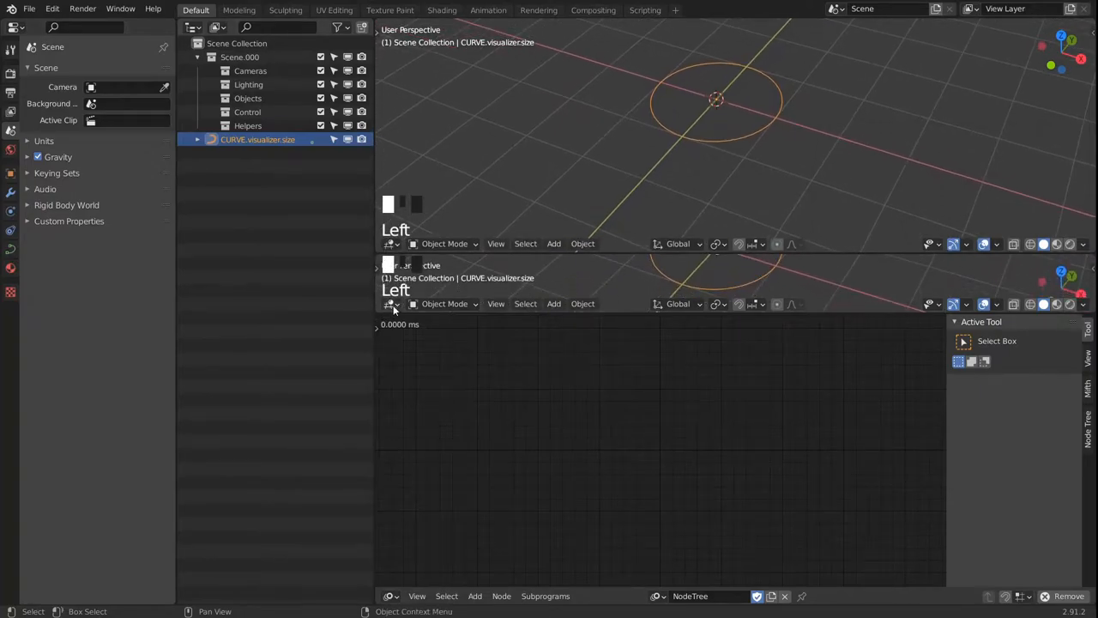
{"action": "left_click", "coordinate": [390, 302]}
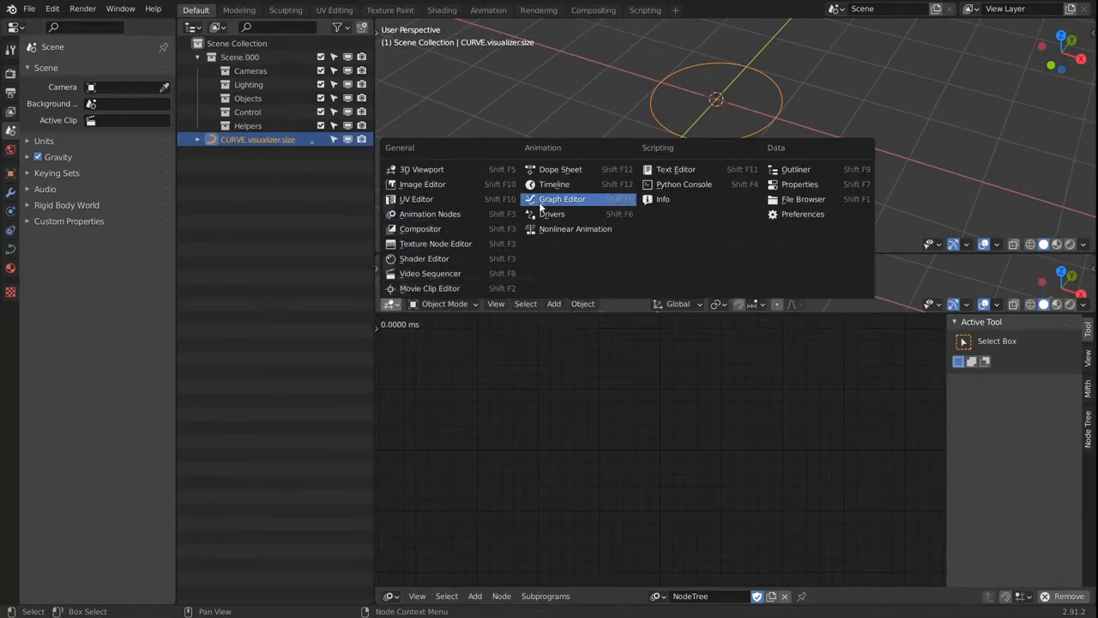
{"action": "left_click", "coordinate": [554, 184]}
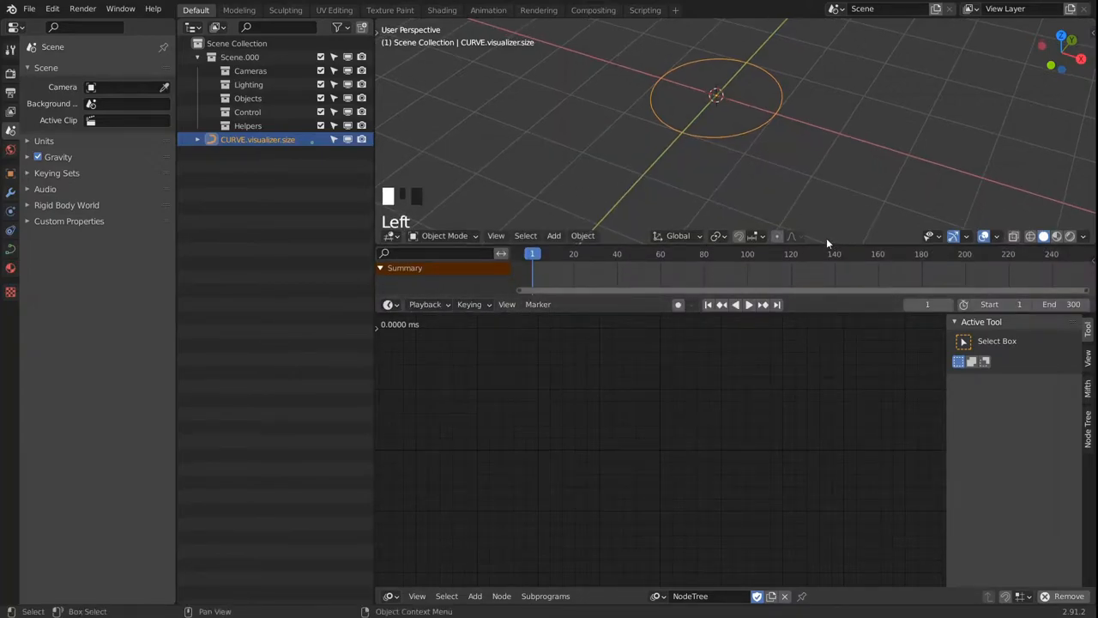
Add a Splines from Object node reading the CURVE object with Import set to Single.
{"action": "key", "text": "shift+a"}
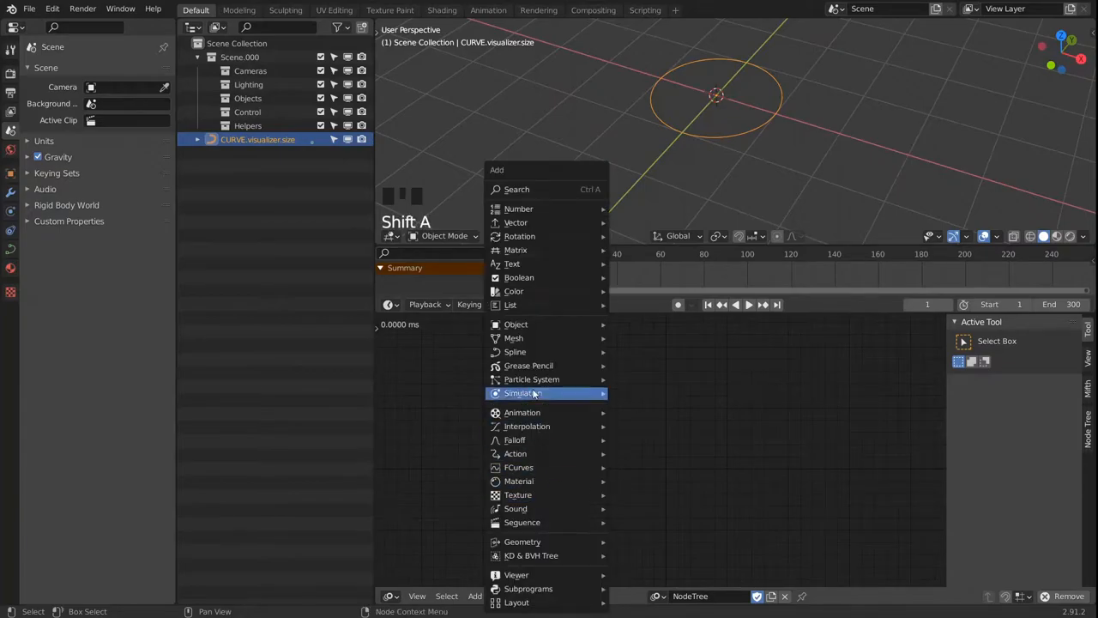
{"action": "mouse_move", "coordinate": [514, 352]}
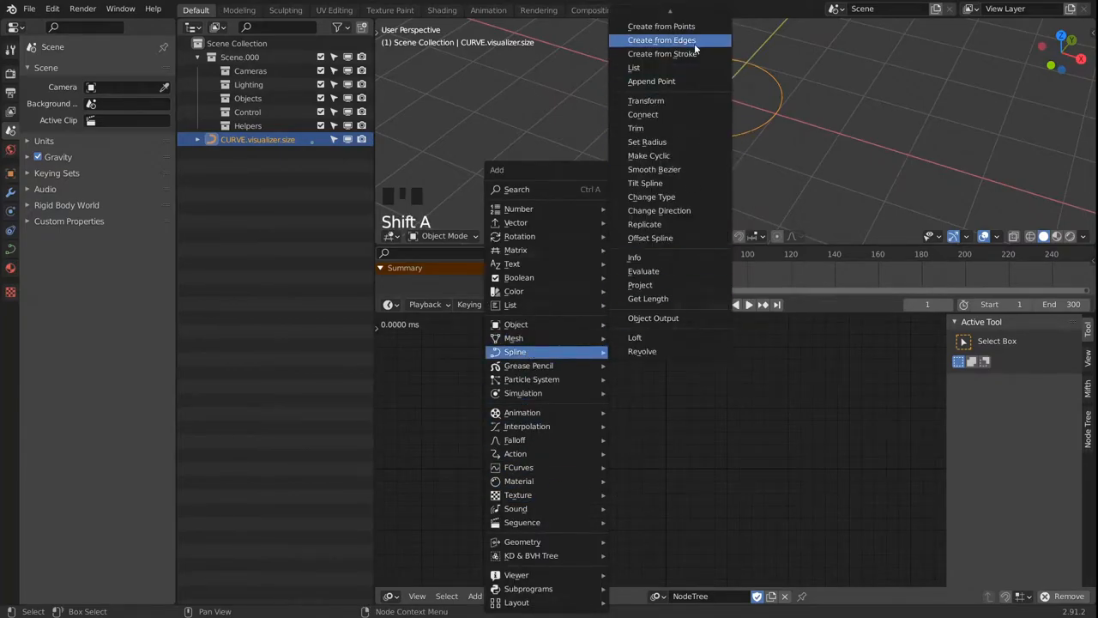
{"action": "mouse_move", "coordinate": [662, 52]}
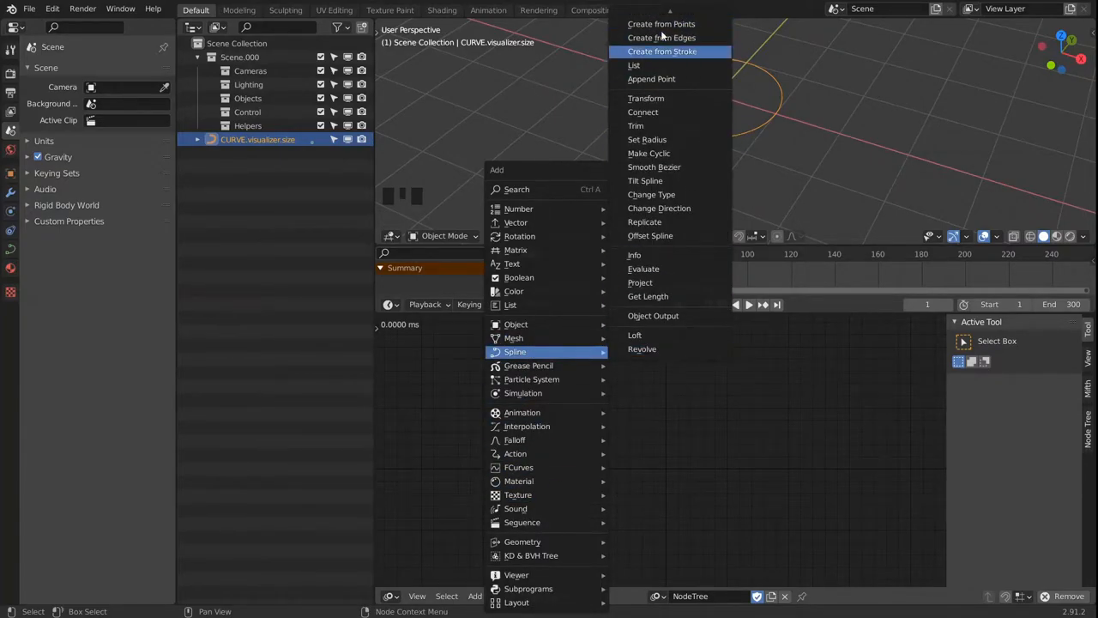
{"action": "left_click", "coordinate": [663, 51]}
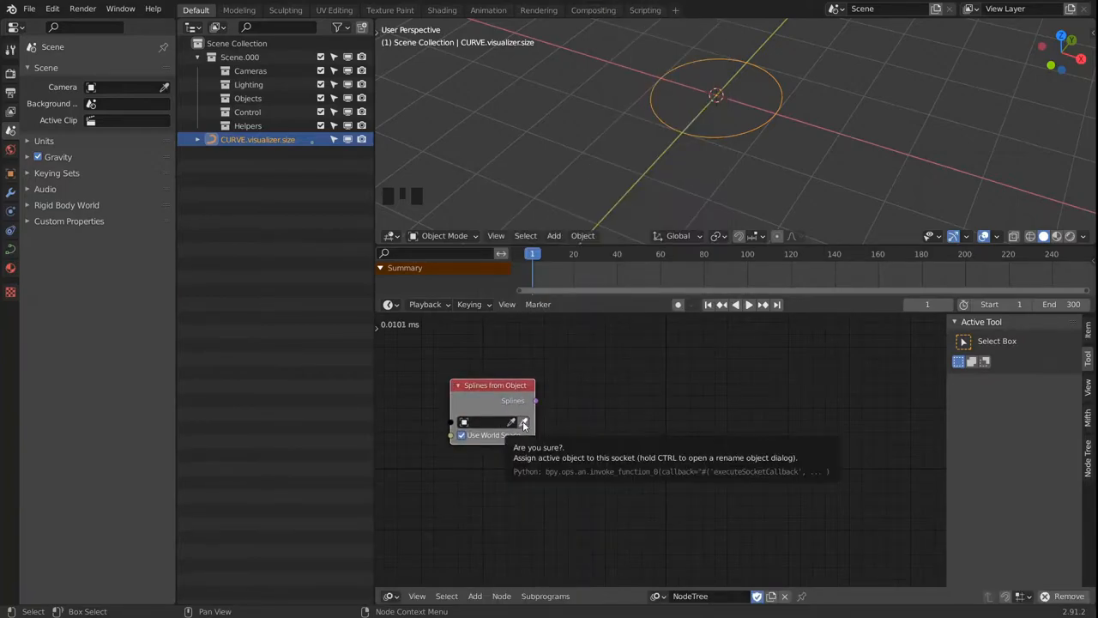
{"action": "left_click", "coordinate": [525, 422]}
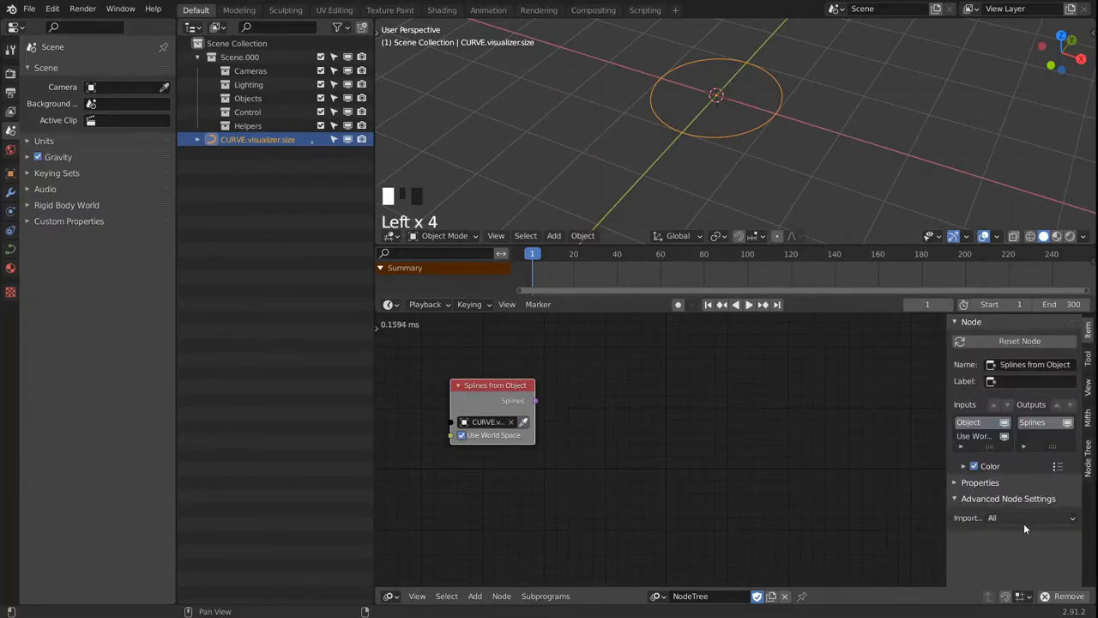
{"action": "left_click", "coordinate": [1012, 519]}
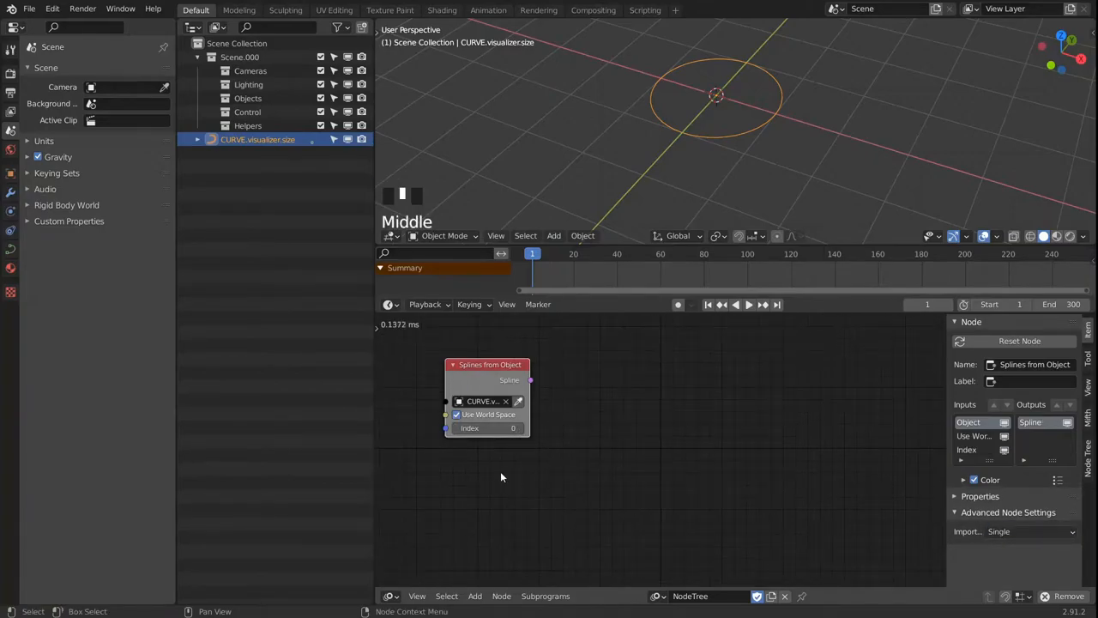
{"action": "left_click", "coordinate": [474, 596]}
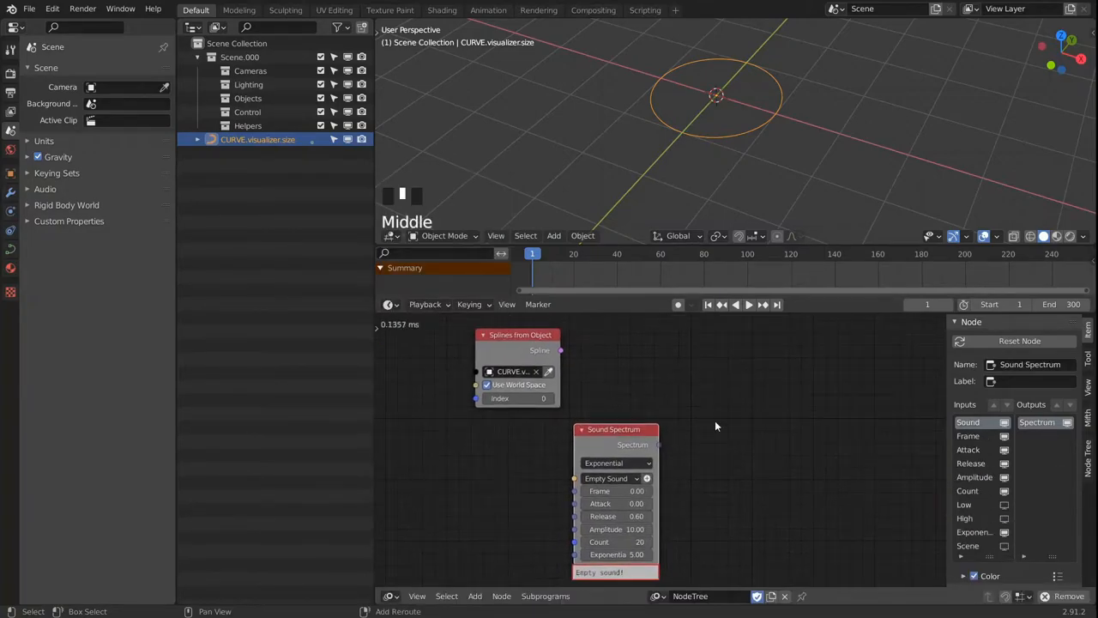
Point the Sound Spectrum node at the song, add a Time Info node beside it, and set Amplitude 200.
{"action": "left_click", "coordinate": [614, 477]}
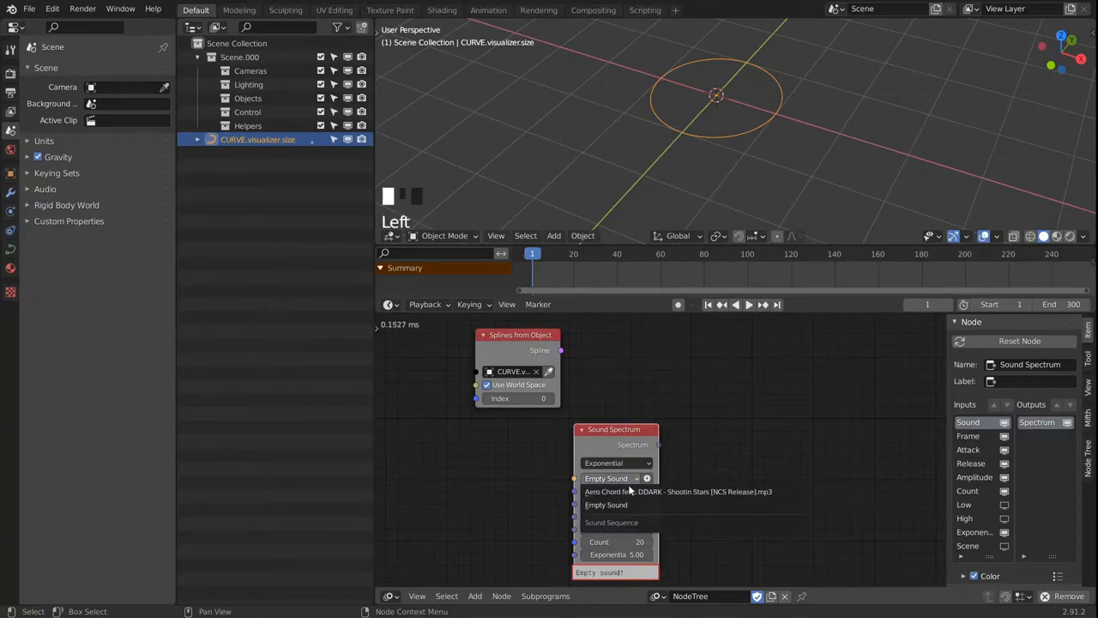
{"action": "left_click", "coordinate": [679, 491]}
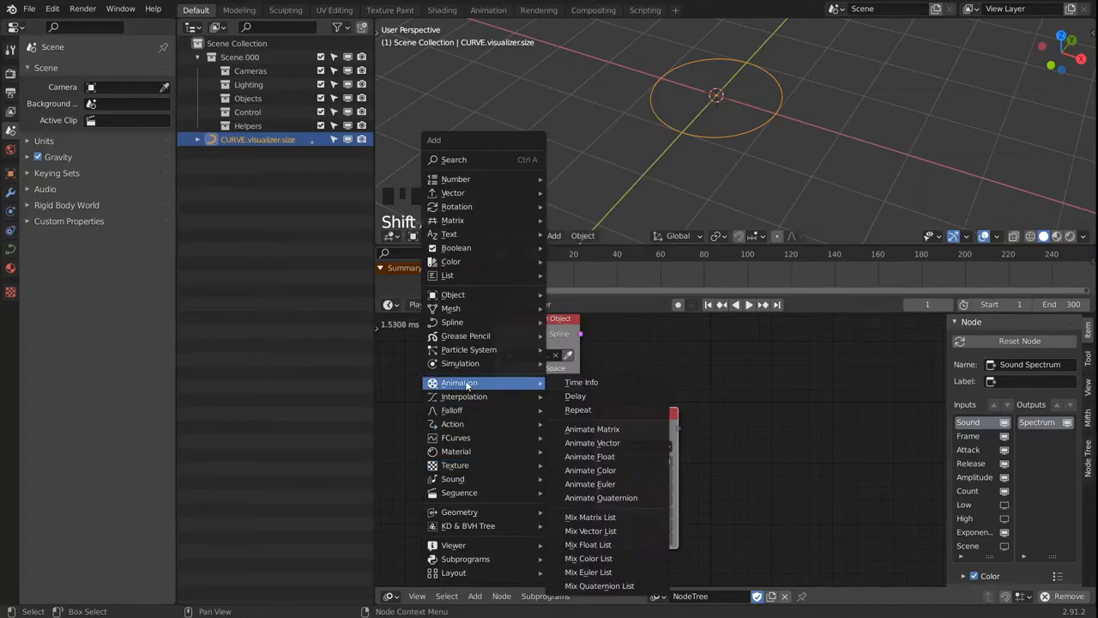
{"action": "left_click", "coordinate": [580, 381]}
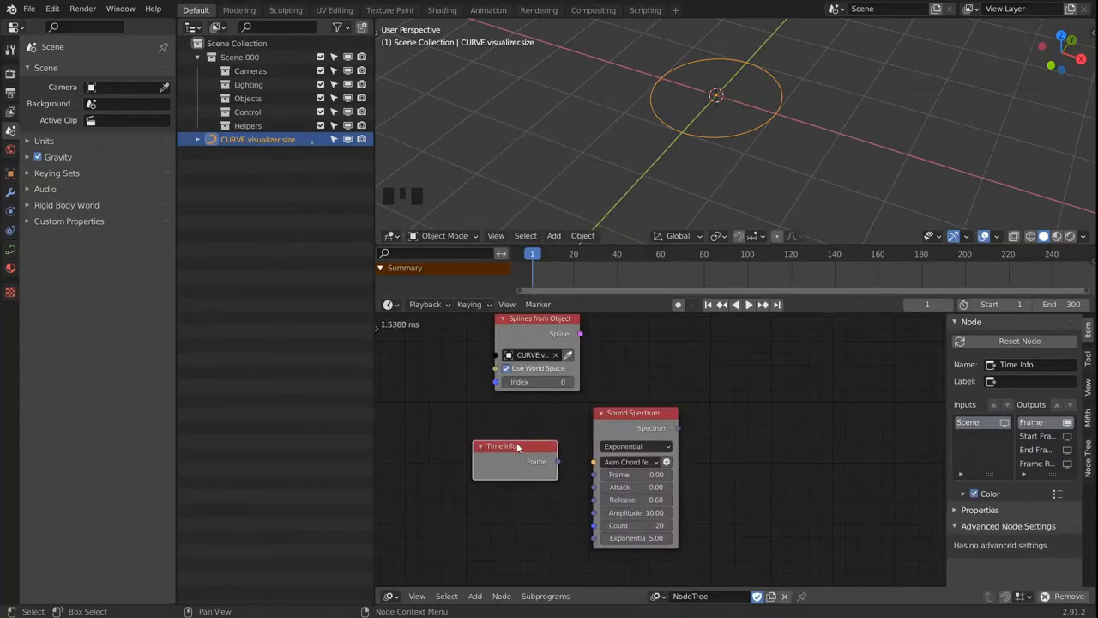
{"action": "left_click_drag", "start_coordinate": [559, 460], "coordinate": [597, 473]}
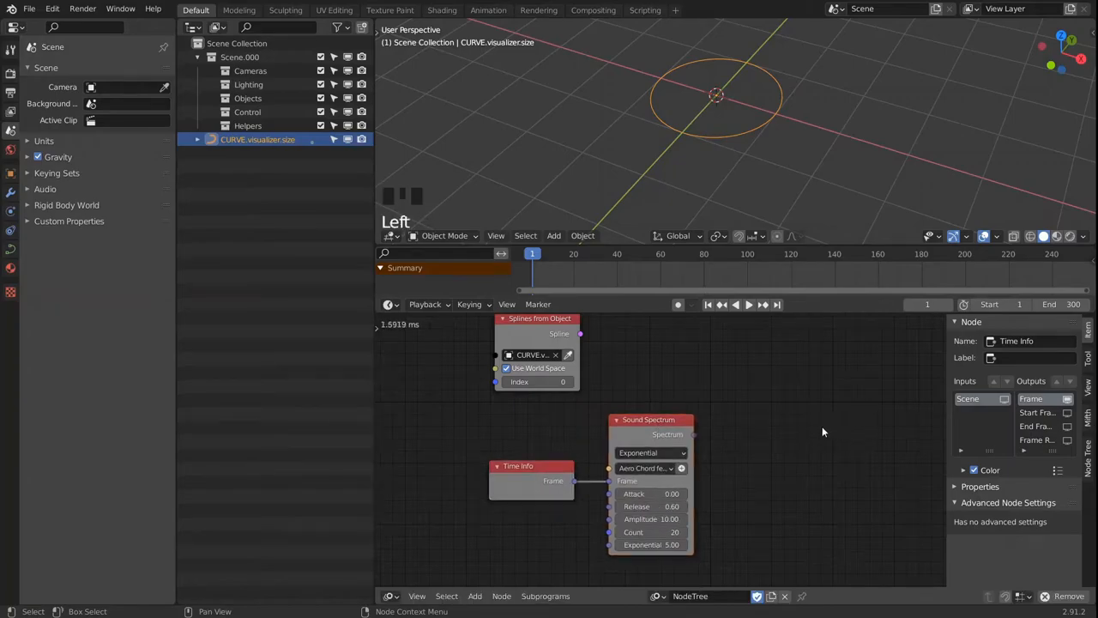
{"action": "double_click", "coordinate": [650, 518]}
{"action": "type", "text": "200"}
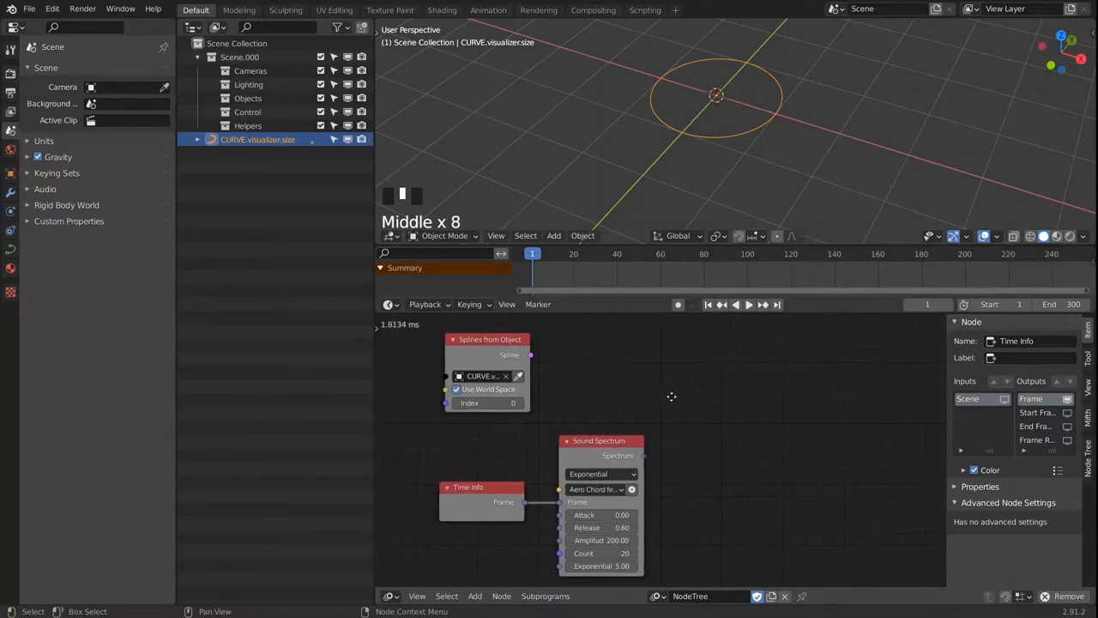
Add an Evaluate Spline node fed by Splines from Object, then browse the Number nodes.
{"action": "key", "text": "shift+a"}
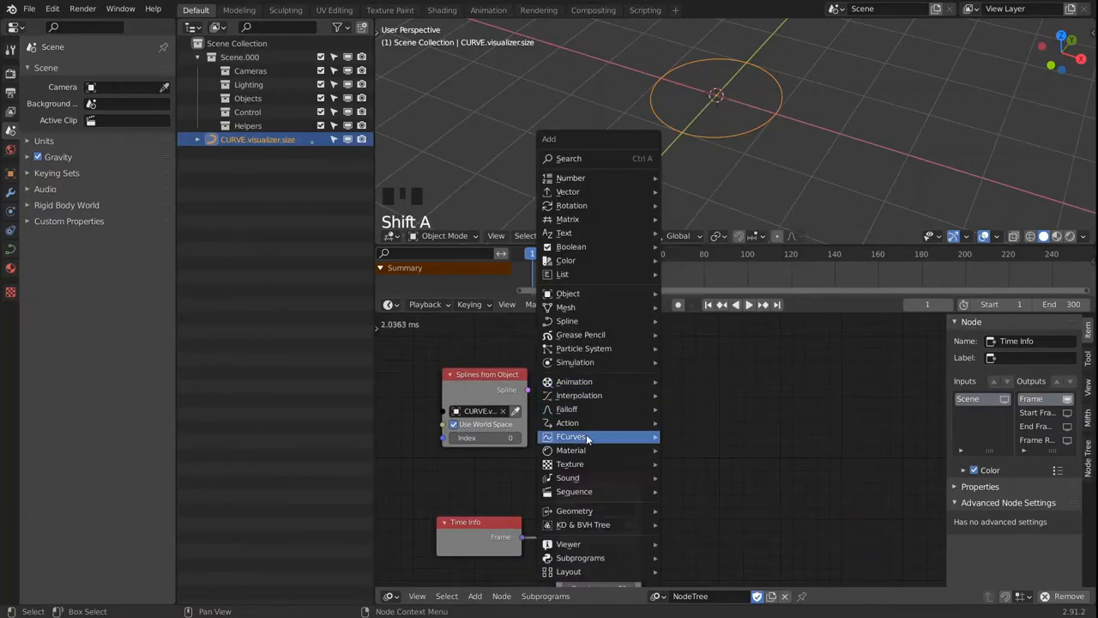
{"action": "mouse_move", "coordinate": [567, 321]}
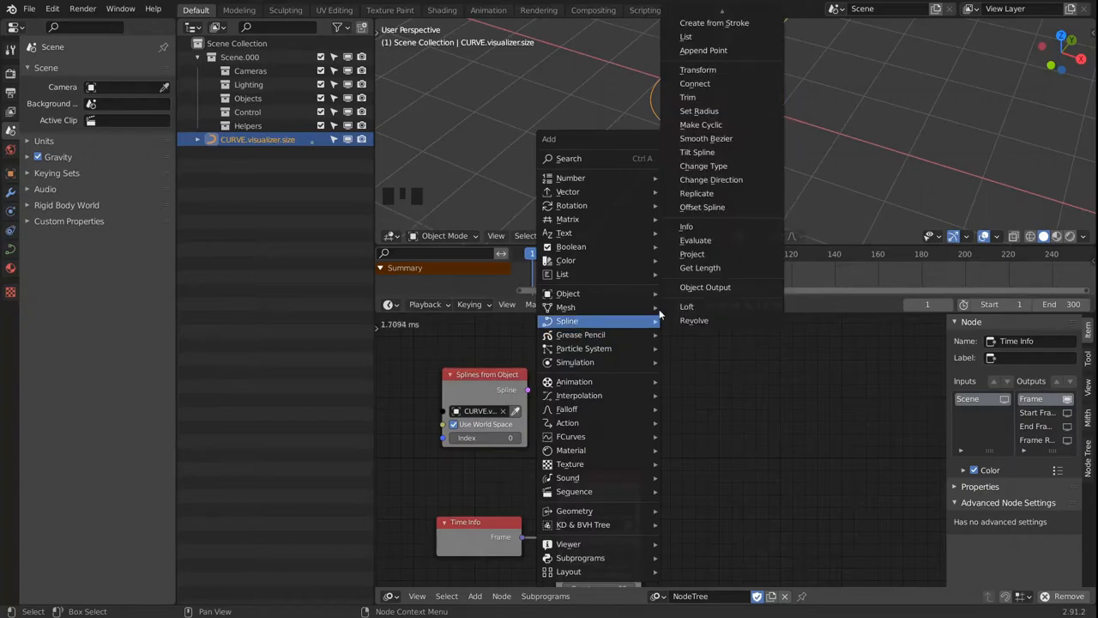
{"action": "left_click", "coordinate": [695, 240]}
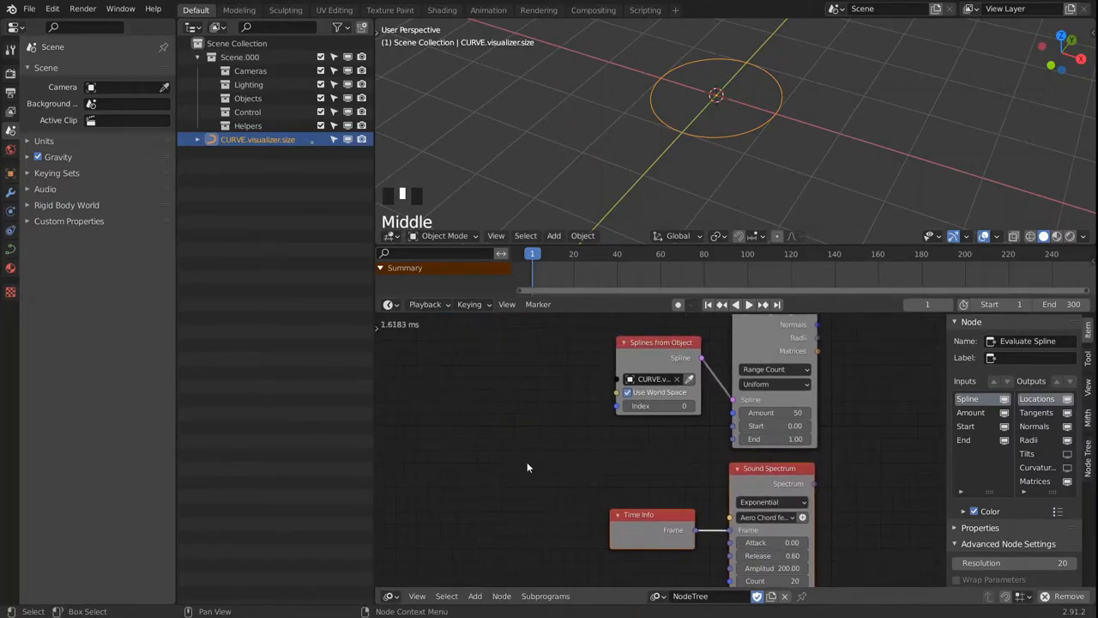
{"action": "left_click", "coordinate": [474, 596]}
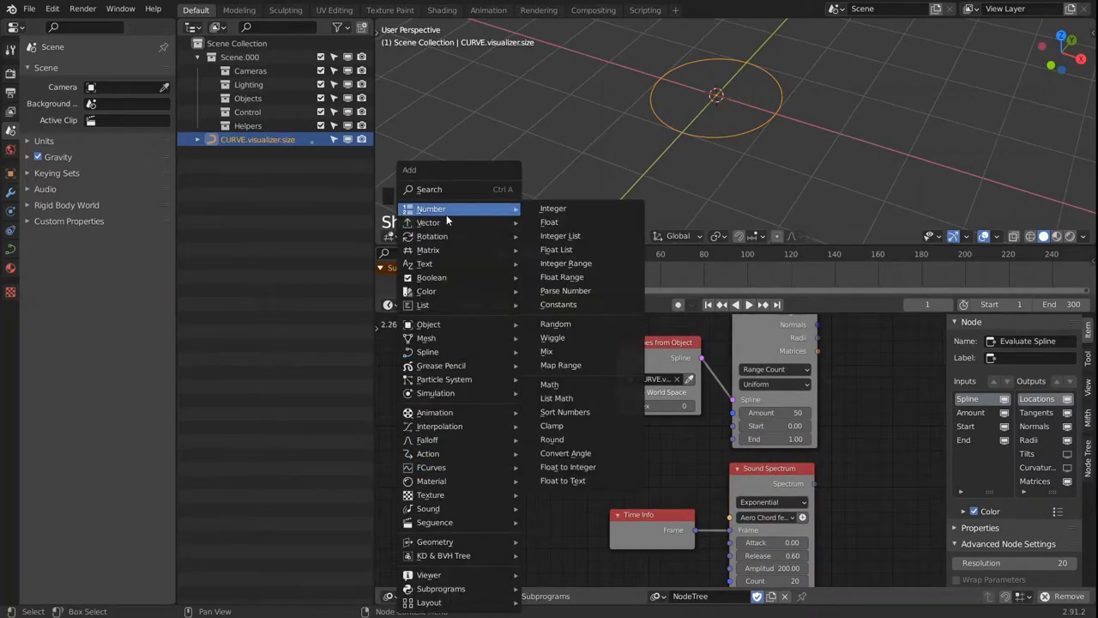
{"action": "left_click", "coordinate": [552, 208]}
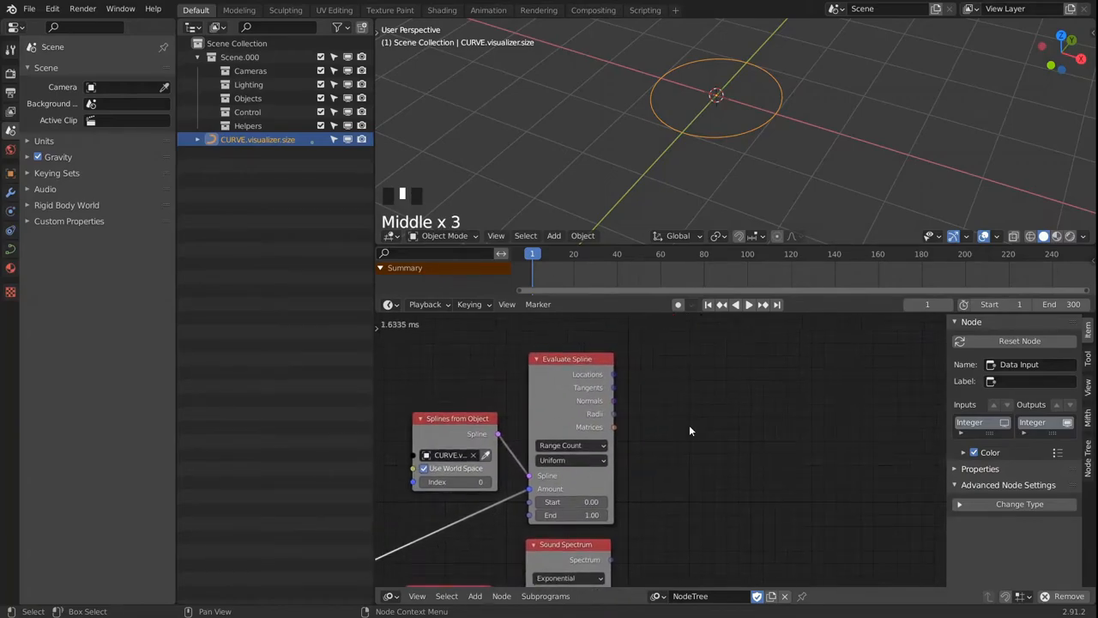
Add a 3D Viewer node drawing the Evaluate Spline matrices as axis lines around the circle.
{"action": "key", "text": "shift+a"}
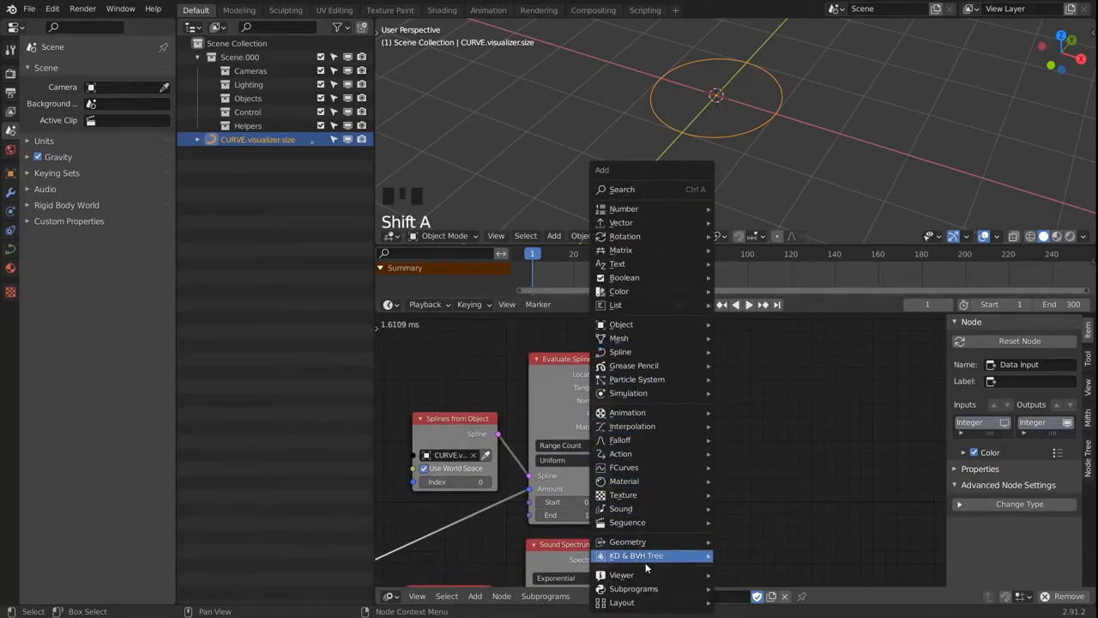
{"action": "left_click", "coordinate": [622, 573]}
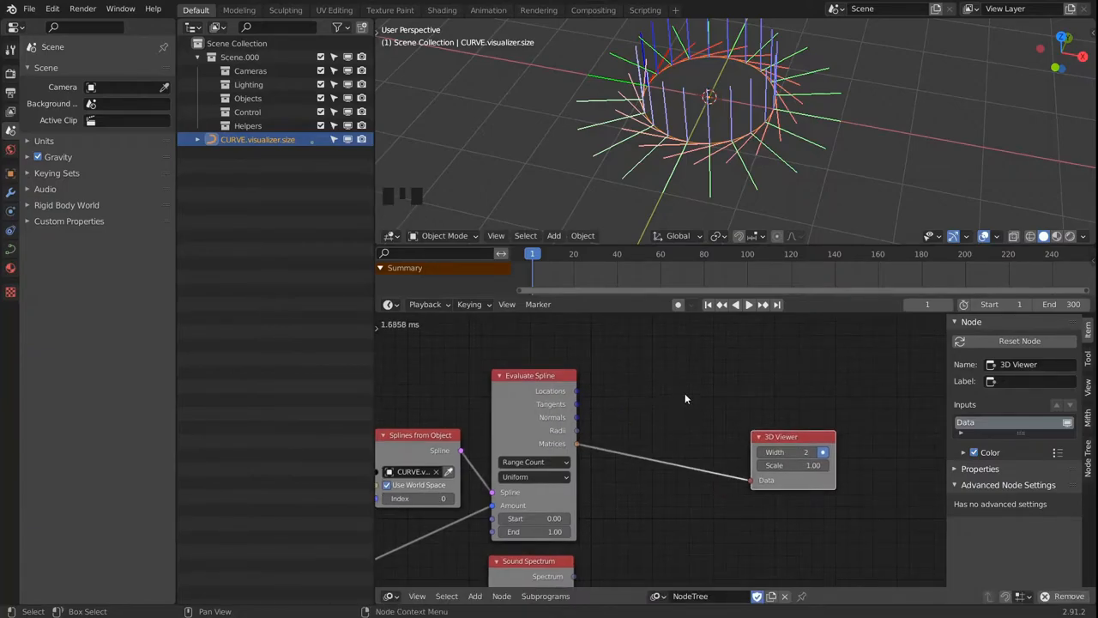
{"action": "key", "text": "shift+a"}
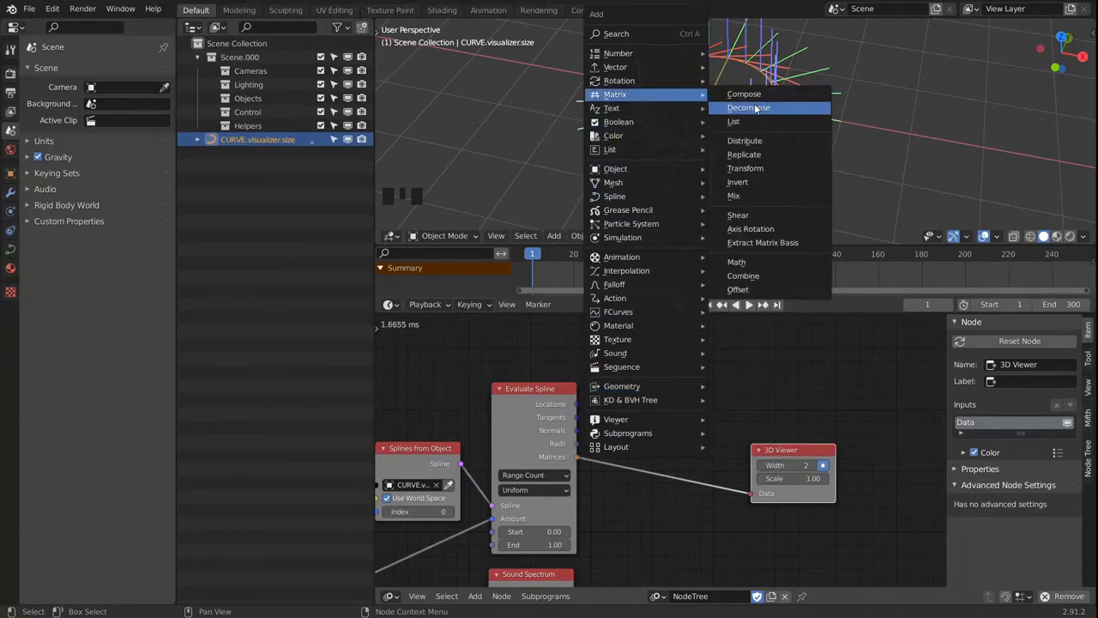
Add Compose Matrix and Direction to Rotation nodes and wire them into the 3D Viewer.
{"action": "left_click", "coordinate": [745, 93]}
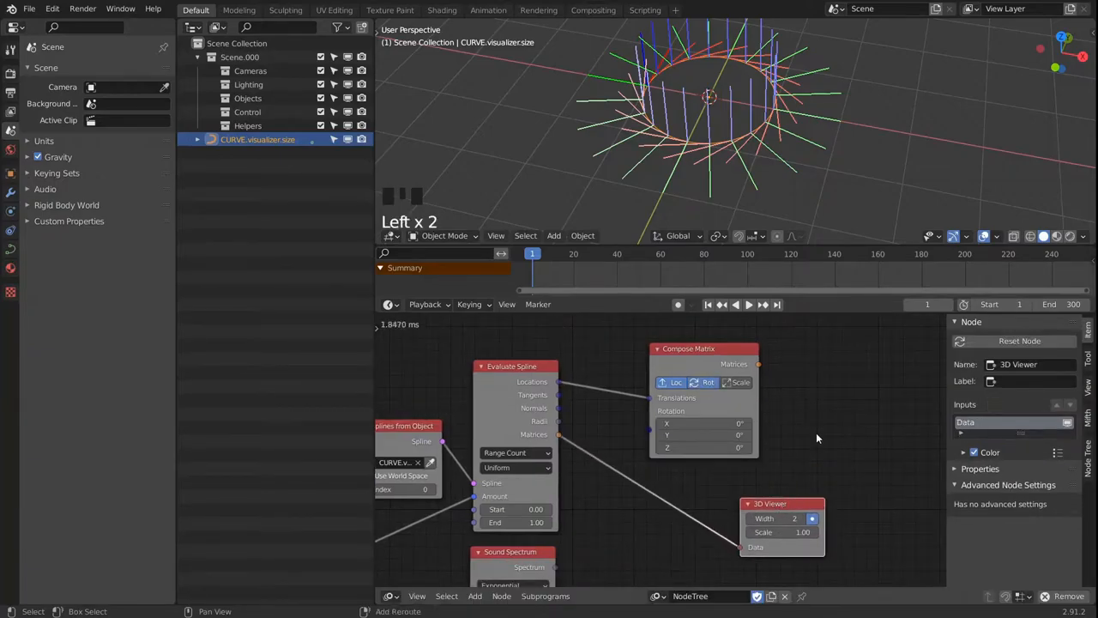
{"action": "key", "text": "shift+a"}
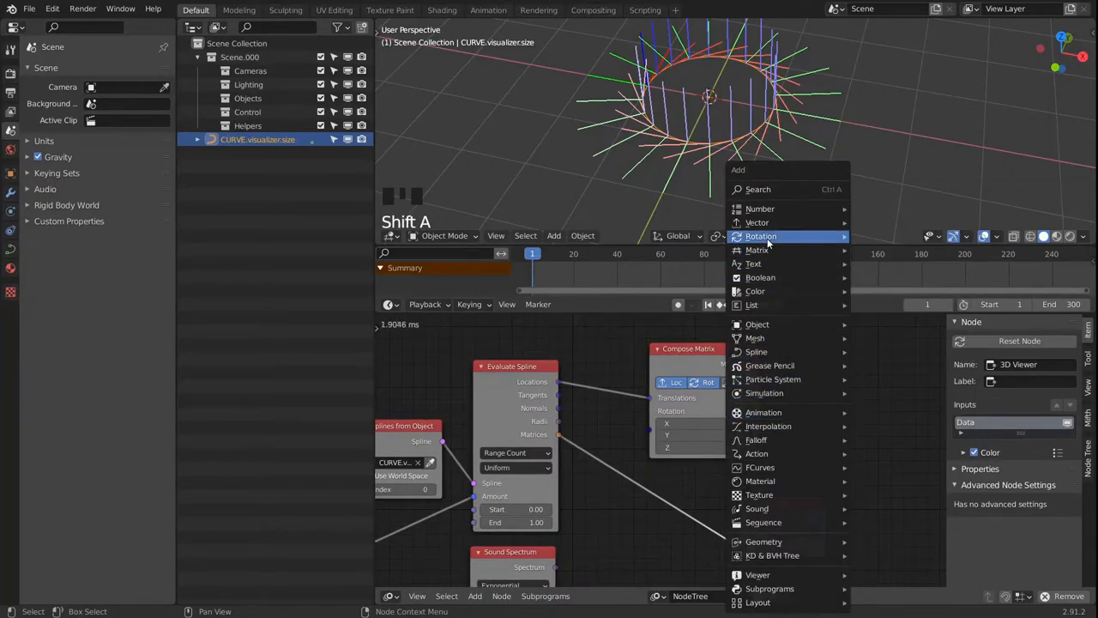
{"action": "left_click", "coordinate": [762, 237]}
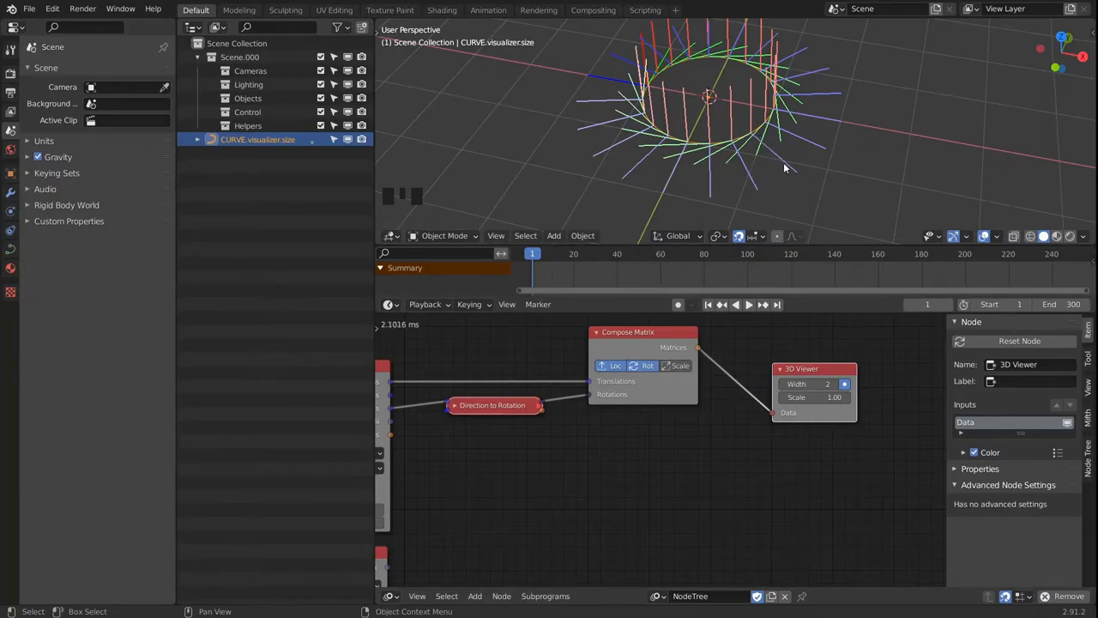
{"action": "mouse_move", "coordinate": [762, 152]}
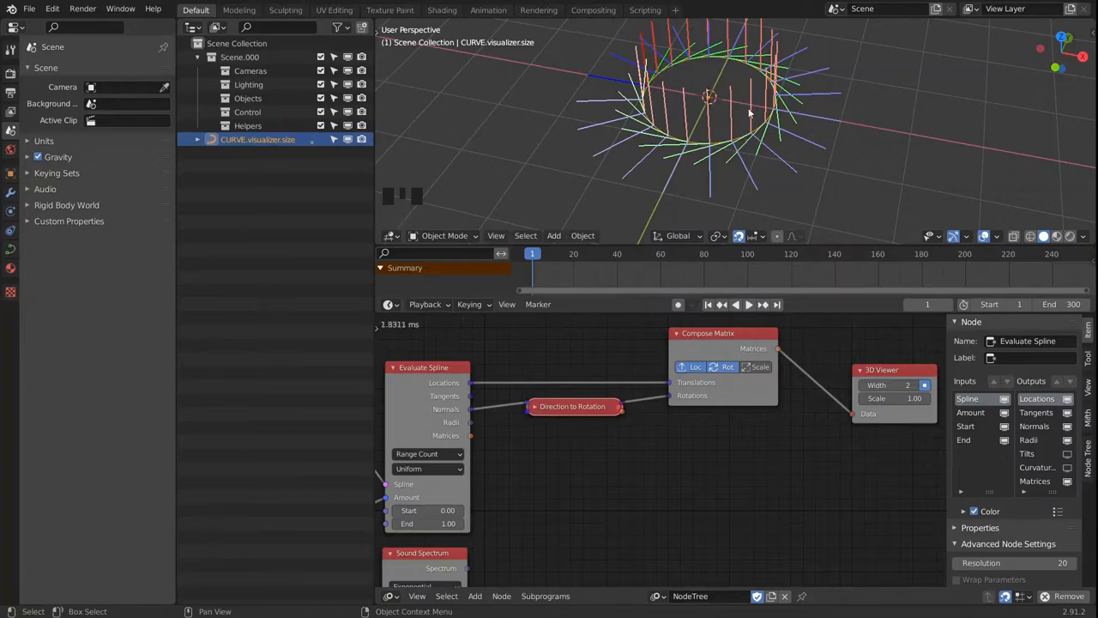
Adjust the Direction to Rotation node's track and guide axes, leaving the 3D Viewer unlinked.
{"action": "left_click", "coordinate": [573, 405]}
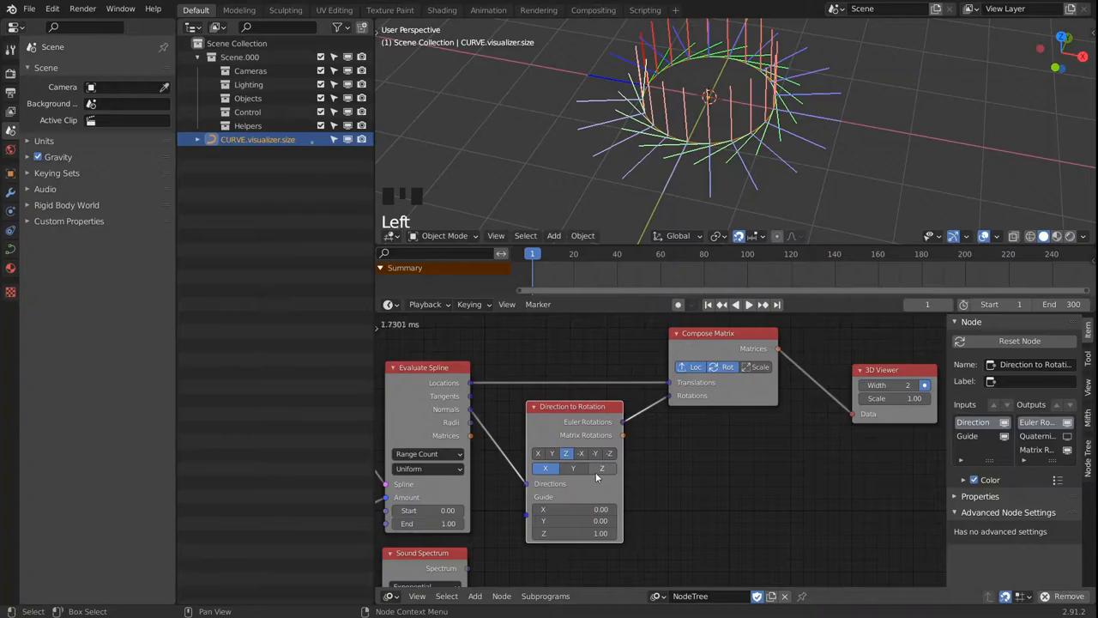
{"action": "left_click", "coordinate": [573, 467]}
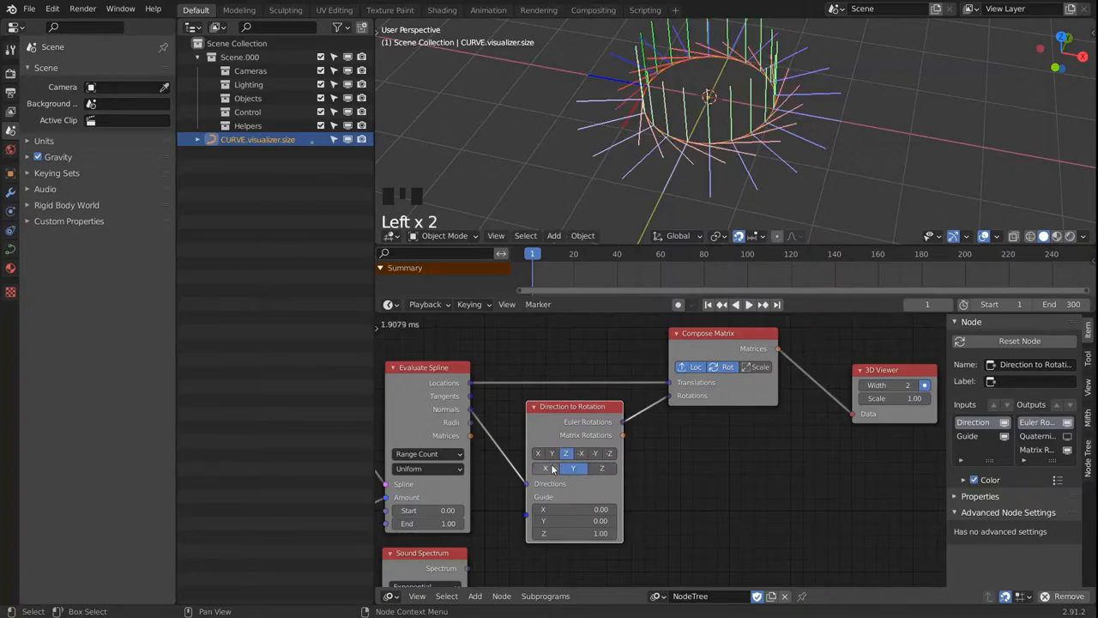
{"action": "left_click", "coordinate": [573, 468]}
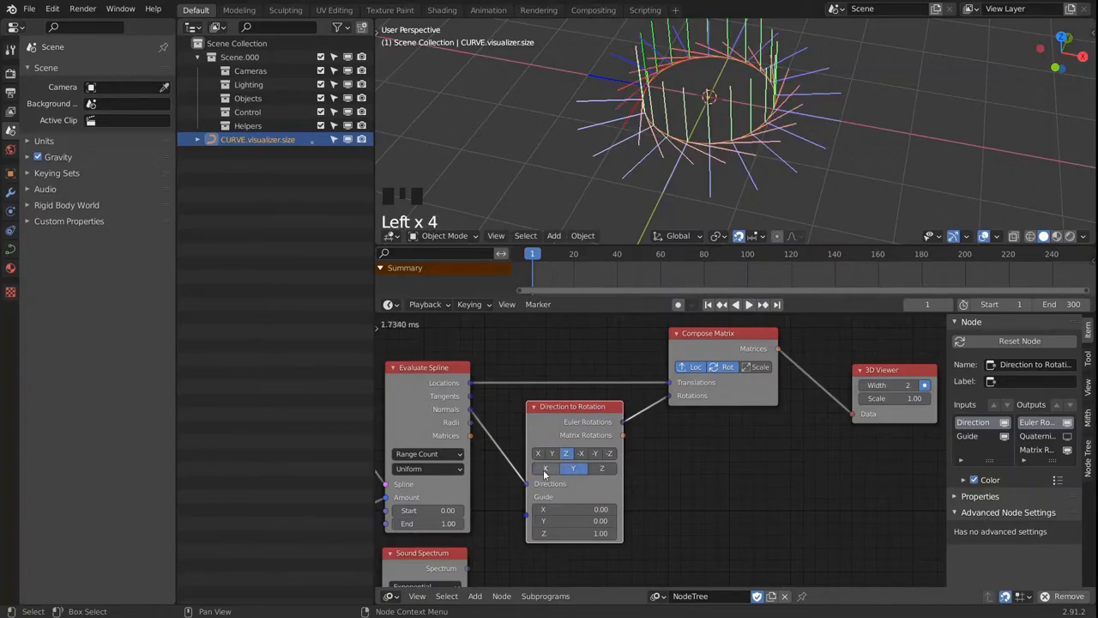
{"action": "left_click", "coordinate": [535, 405]}
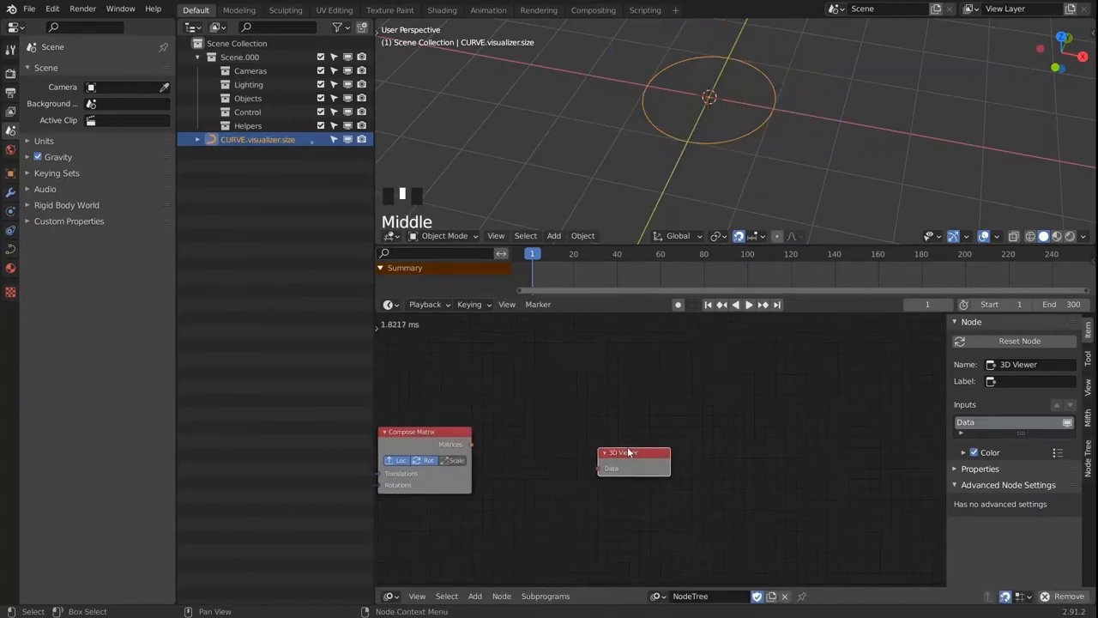
Add two Offset Matrix nodes after Compose Matrix with Combine Vector nodes fed by the Sound Spectrum.
{"action": "key", "text": "shift+a"}
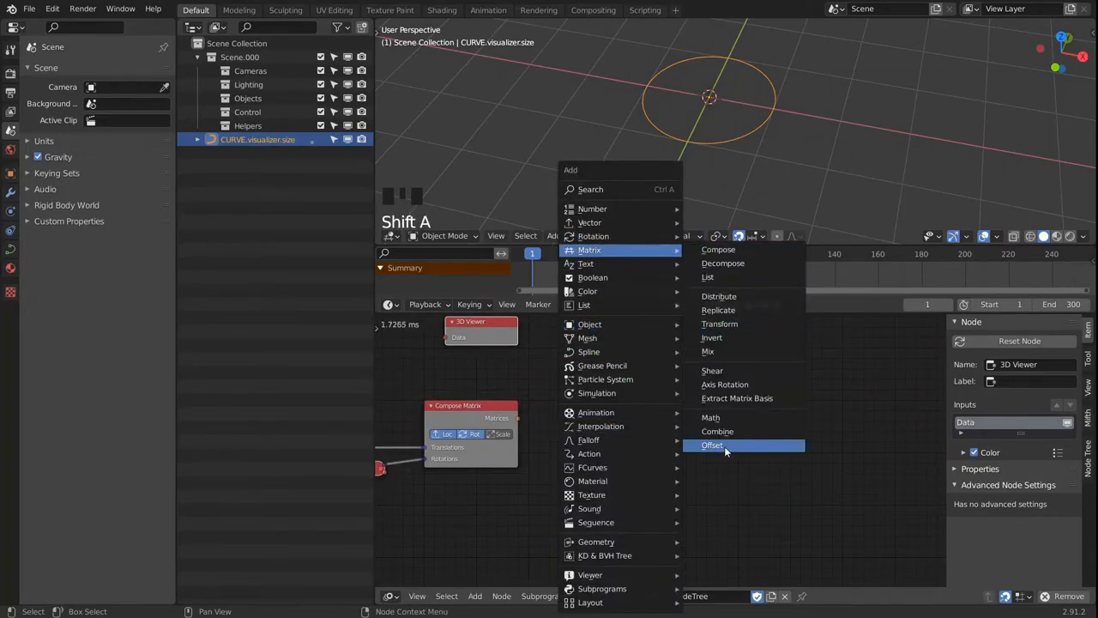
{"action": "left_click", "coordinate": [712, 445]}
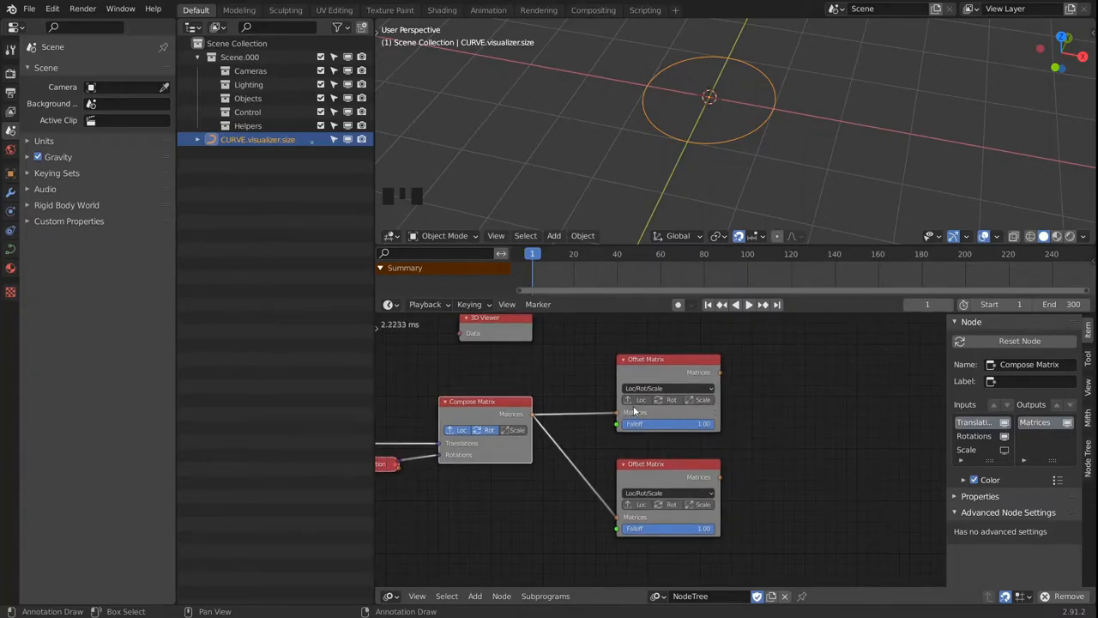
{"action": "left_click", "coordinate": [642, 398]}
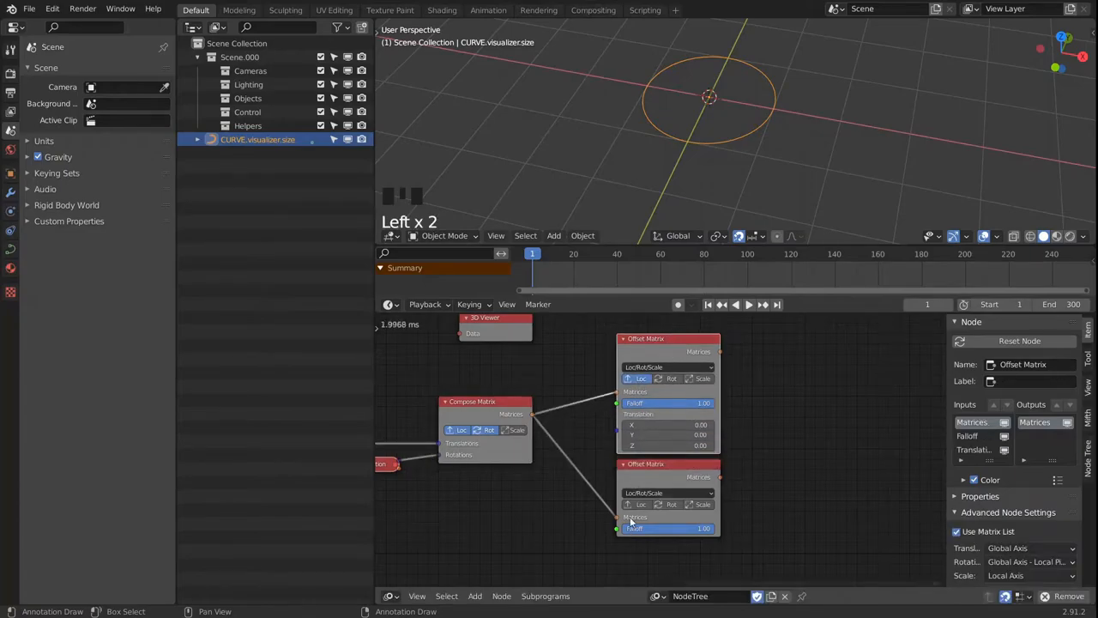
{"action": "key", "text": "shift+a"}
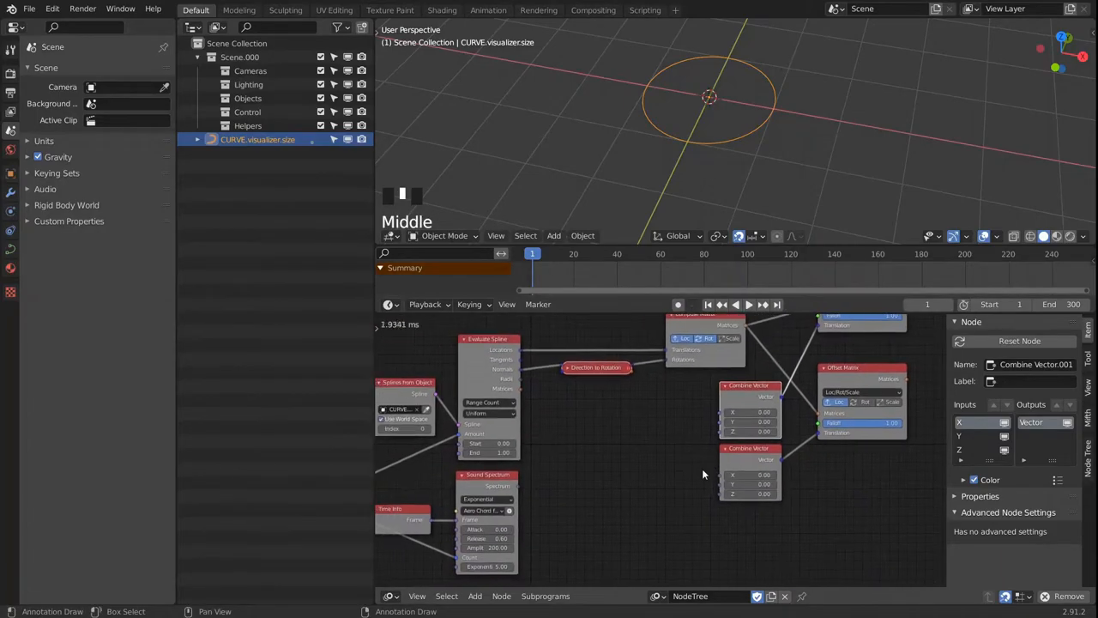
{"action": "mouse_move", "coordinate": [518, 494]}
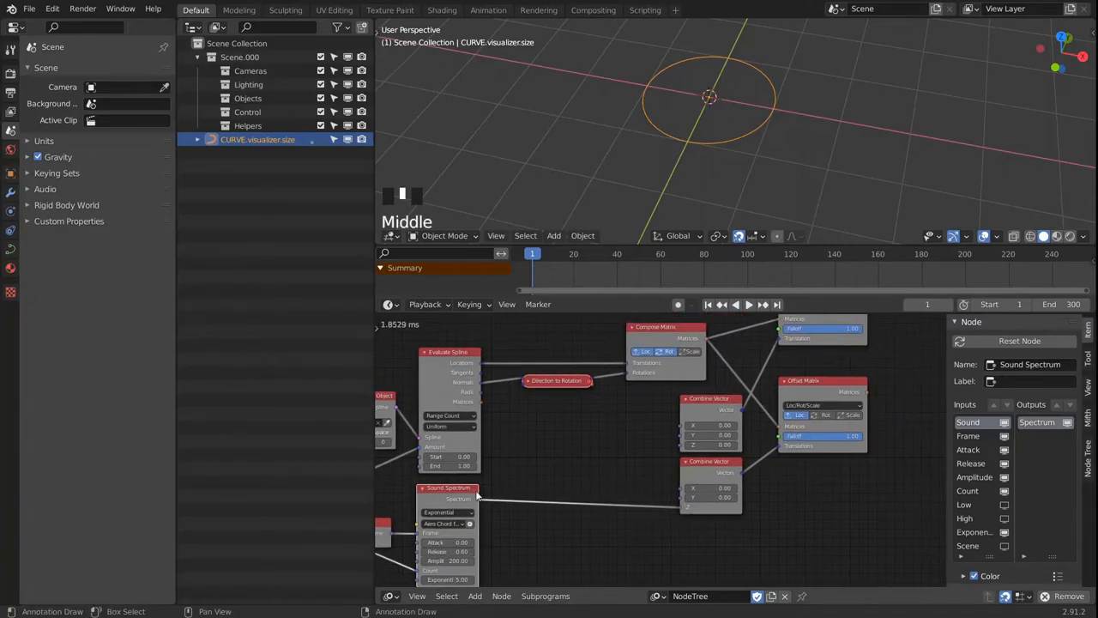
{"action": "key", "text": "shift+a"}
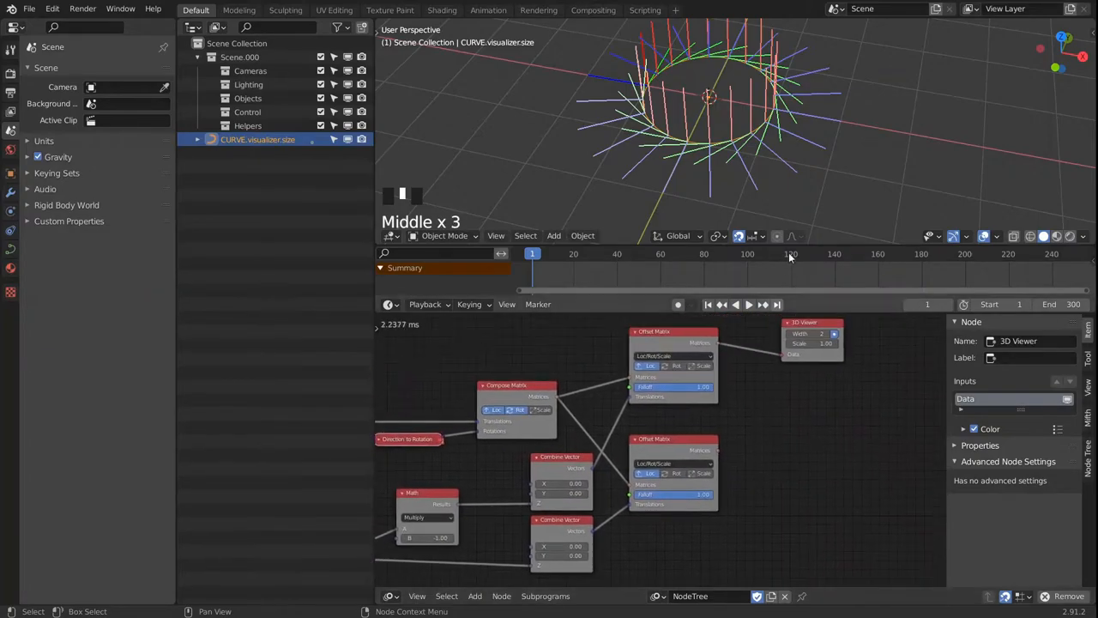
Play the animation and orbit the view to preview the spectrum bars.
{"action": "key", "text": "space"}
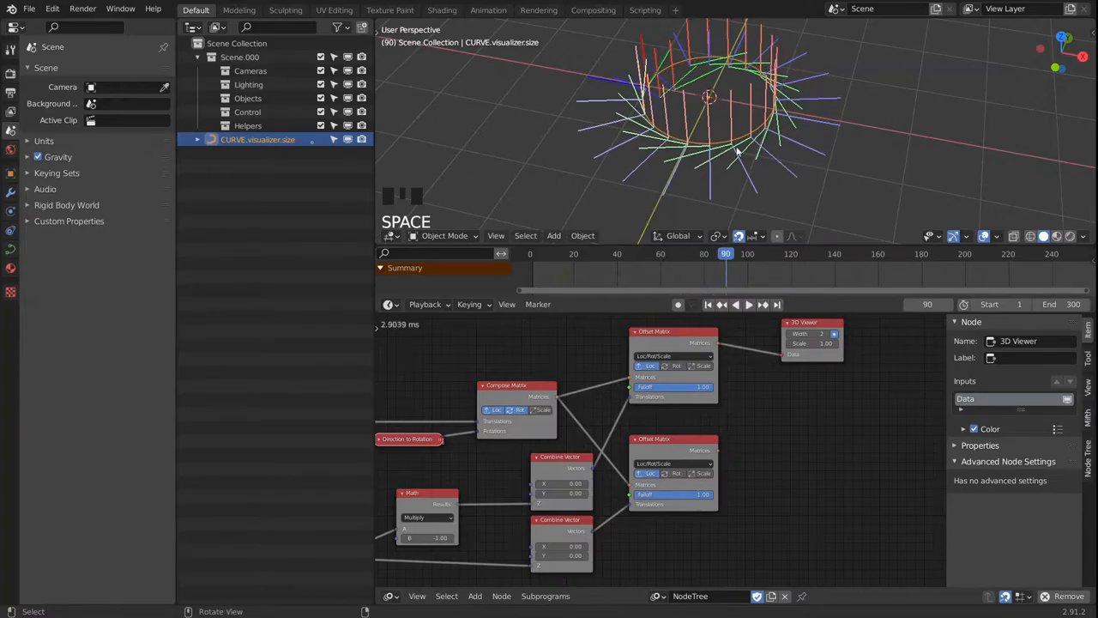
{"action": "left_click_drag", "start_coordinate": [738, 151], "coordinate": [837, 112]}
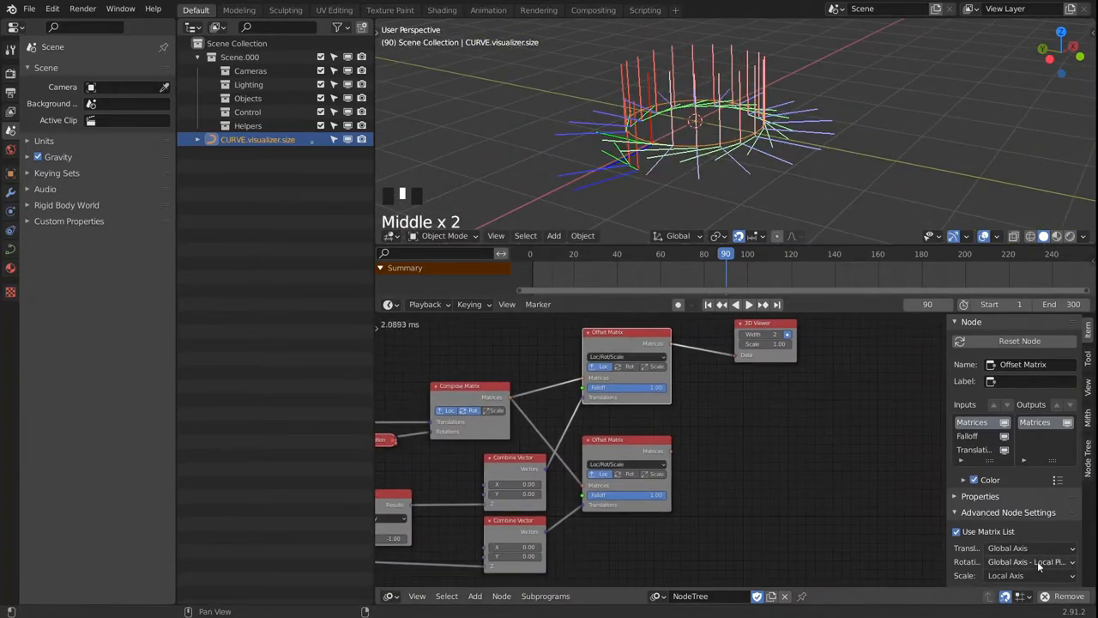
Set Translation to Local Axis on both Offset Matrix nodes and check the bars during playback.
{"action": "left_click", "coordinate": [1026, 548]}
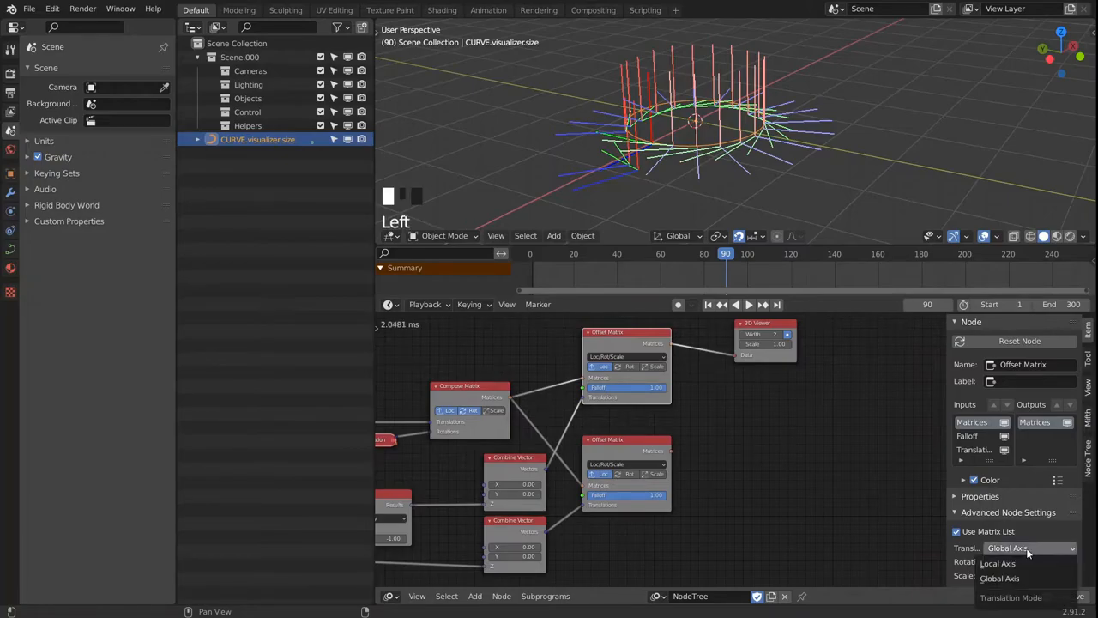
{"action": "mouse_move", "coordinate": [998, 562]}
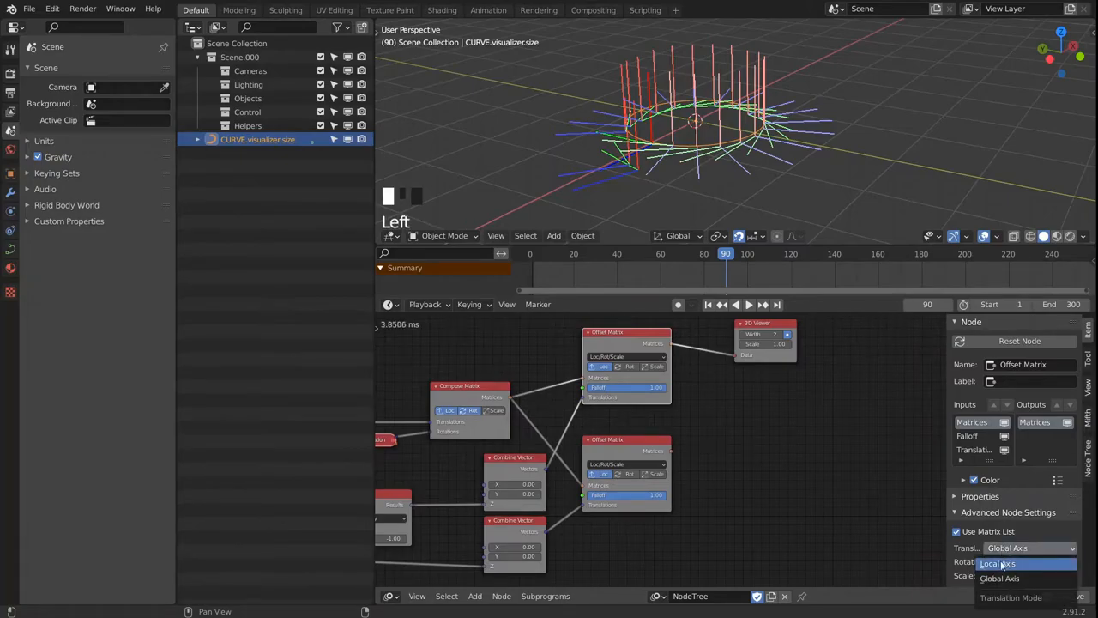
{"action": "left_click", "coordinate": [999, 563]}
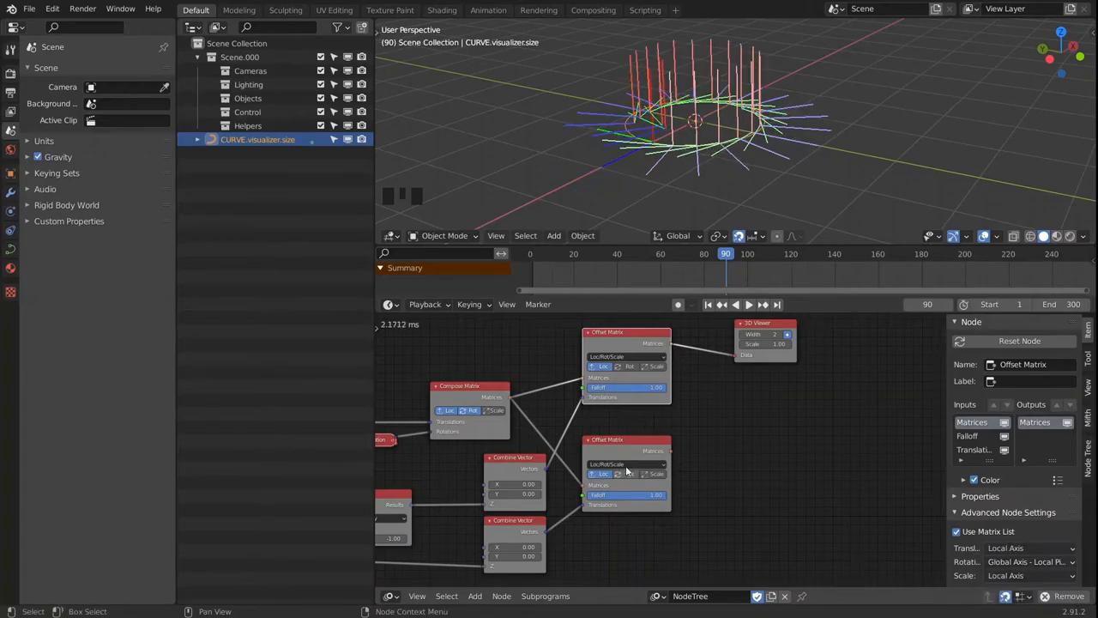
{"action": "left_click", "coordinate": [1021, 575]}
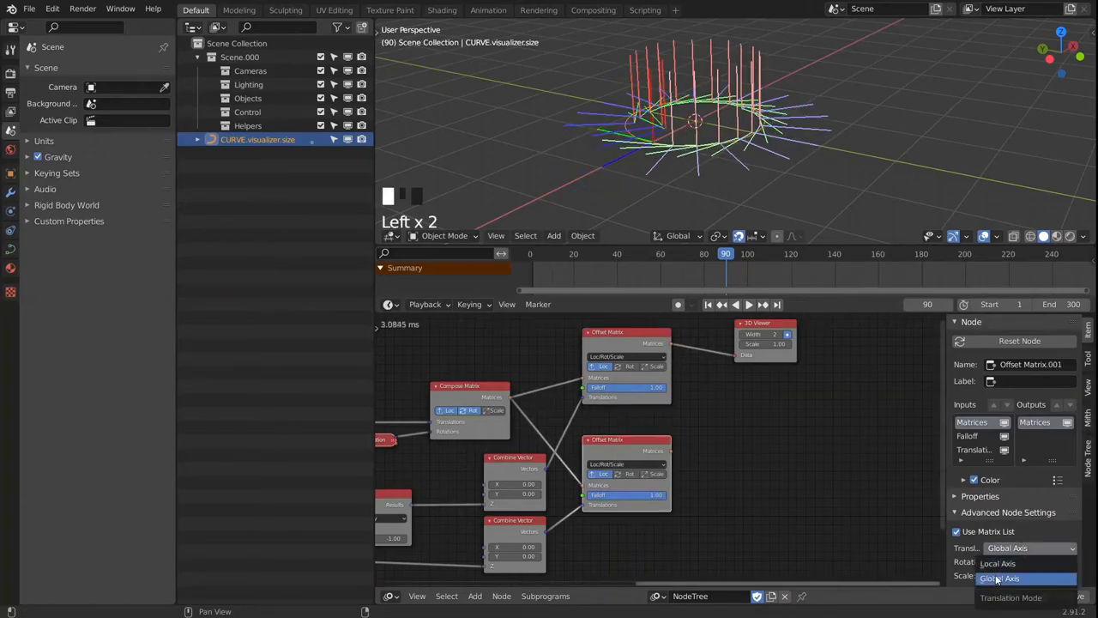
{"action": "left_click", "coordinate": [998, 562]}
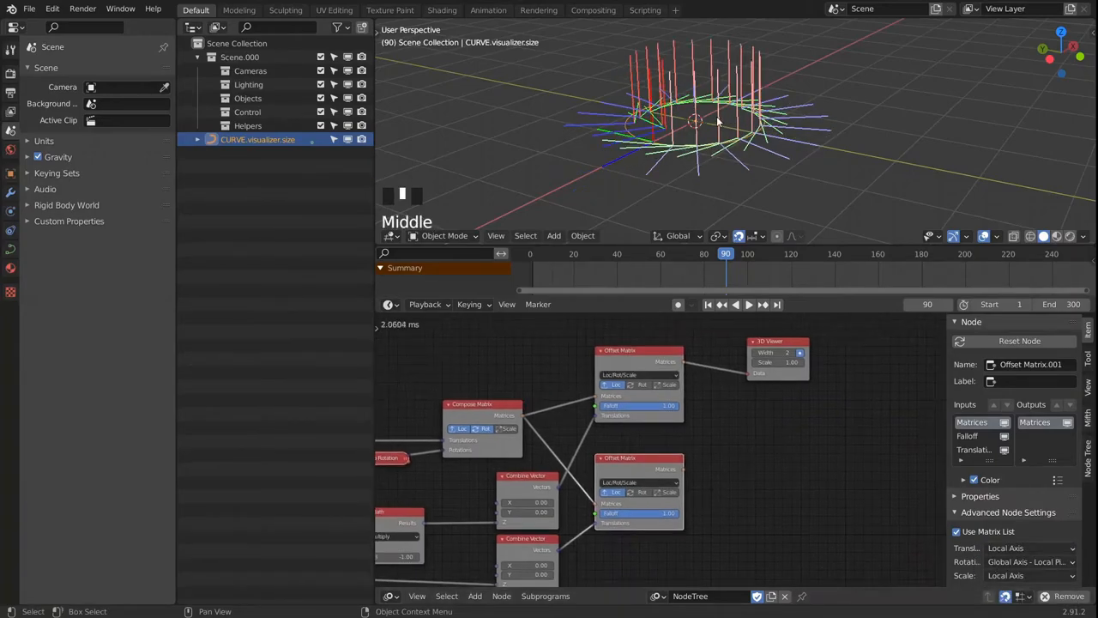
{"action": "key", "text": "space"}
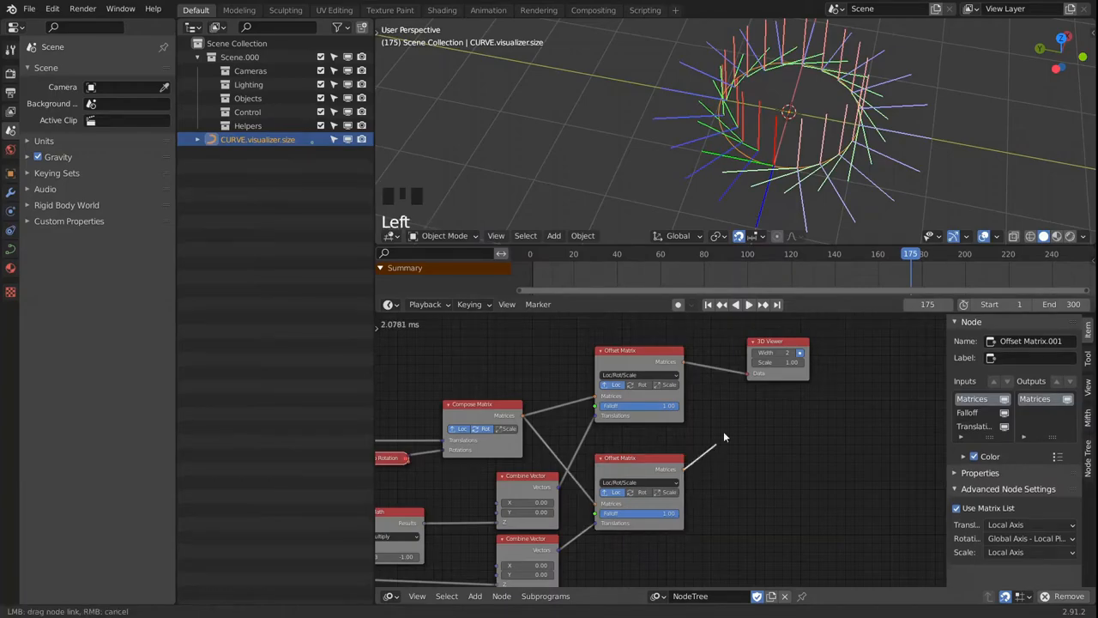
{"action": "key", "text": "space"}
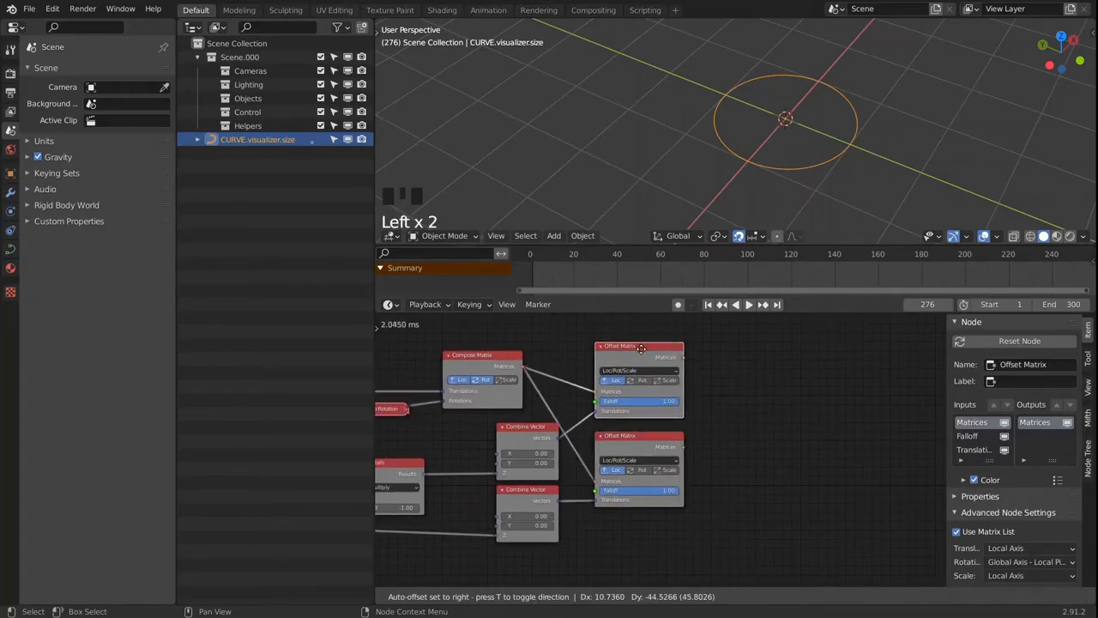
Add a Decompose Matrix node and duplicate it for the second Offset Matrix.
{"action": "key", "text": "shift+a"}
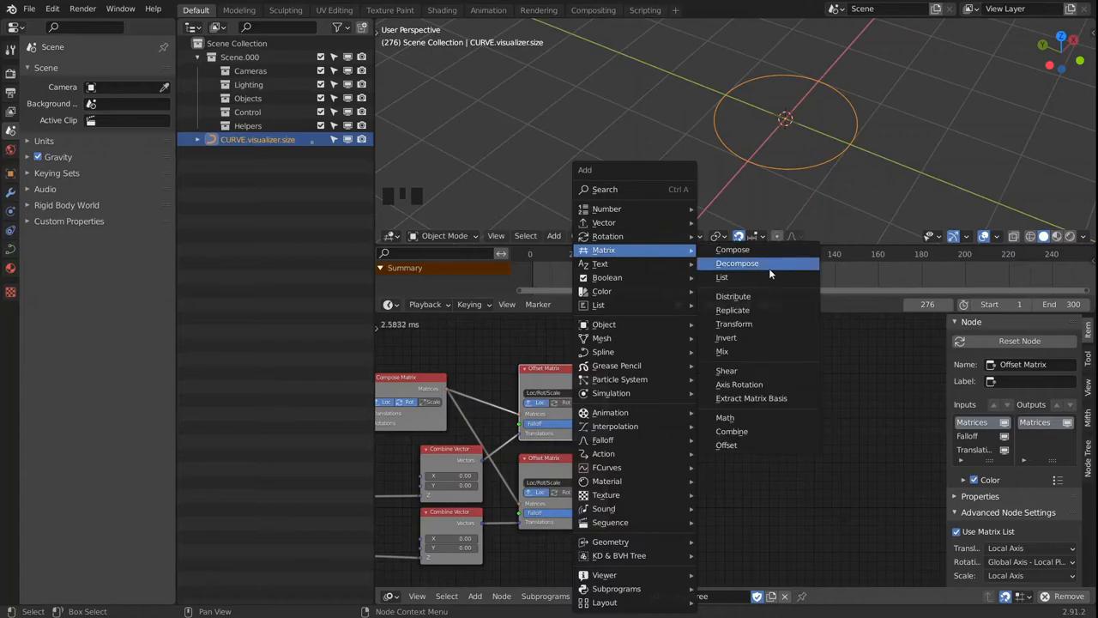
{"action": "left_click", "coordinate": [738, 263]}
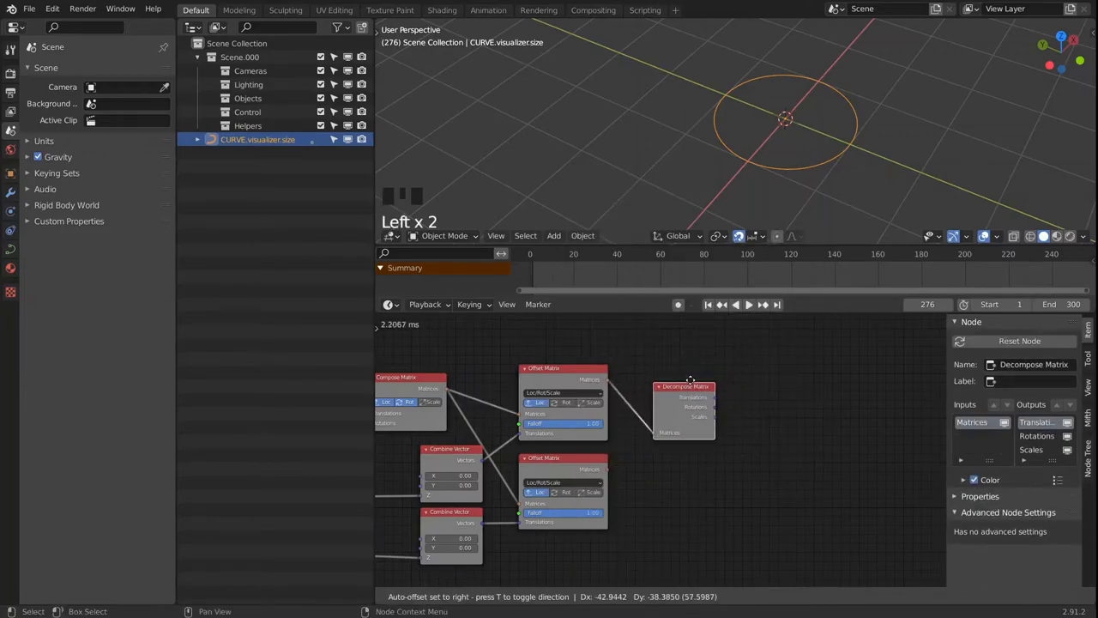
{"action": "key", "text": "shift+d"}
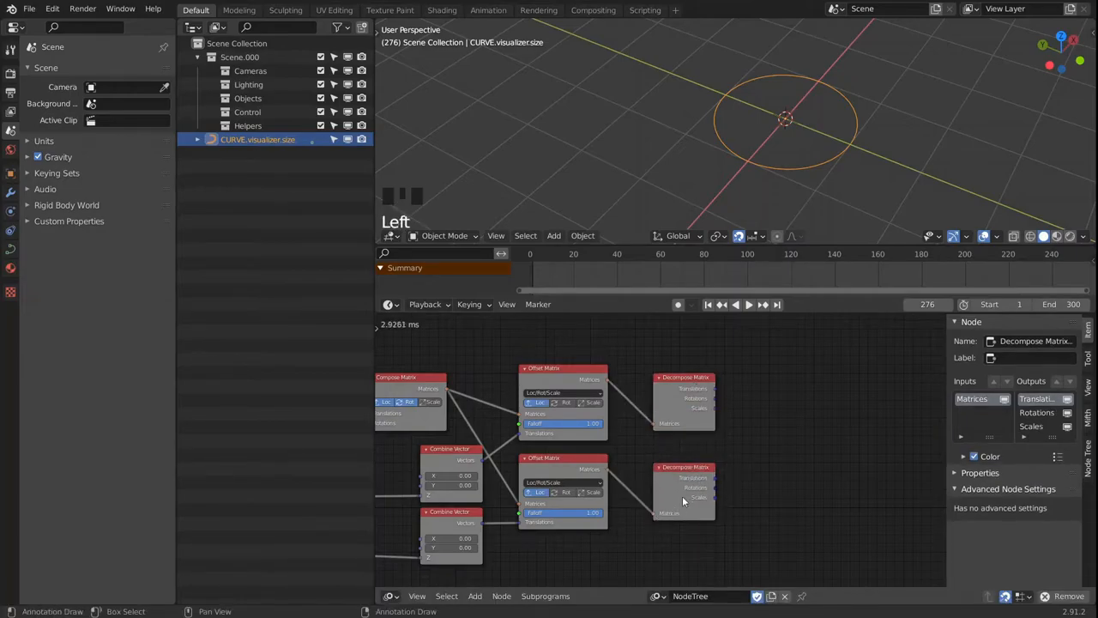
Create a new Loop subprogram with Start and End vector list iterators.
{"action": "left_click", "coordinate": [546, 595]}
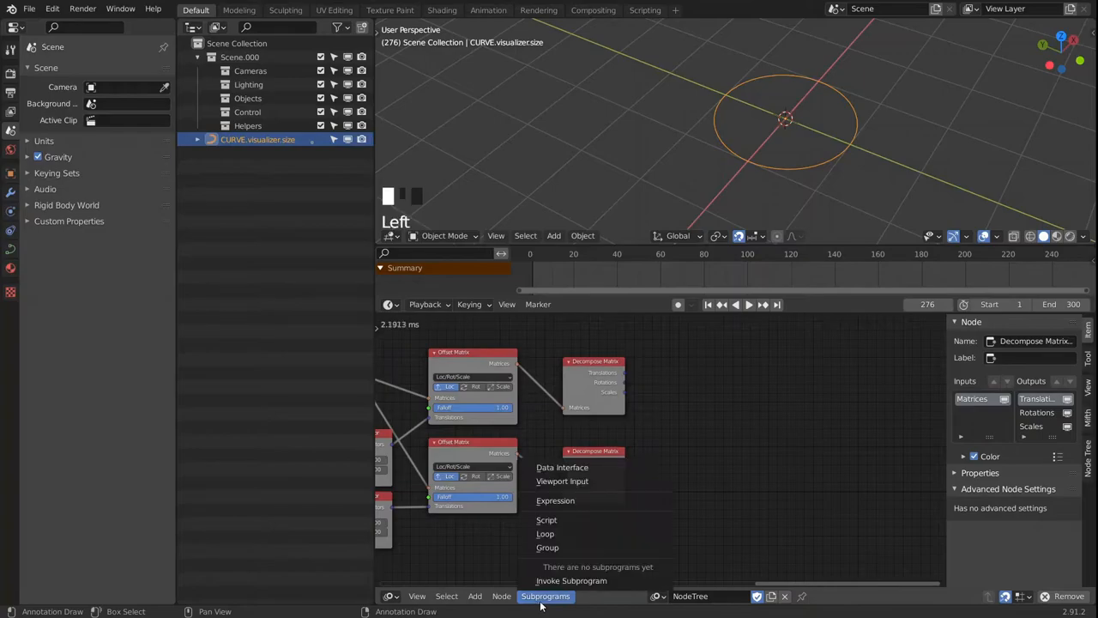
{"action": "left_click", "coordinate": [545, 532]}
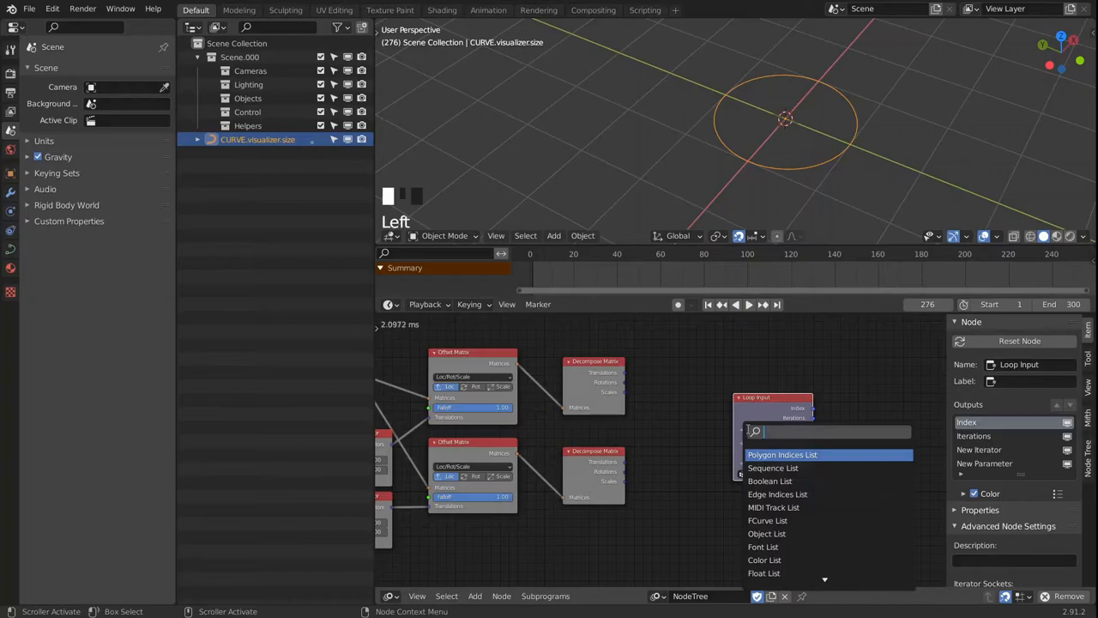
{"action": "type", "text": "vec"}
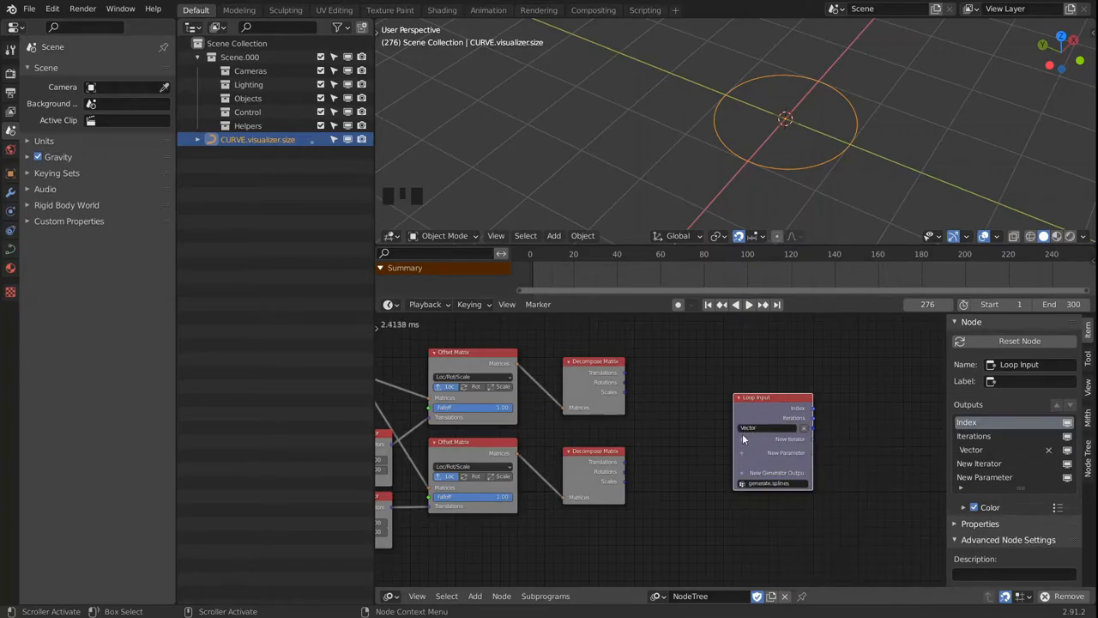
{"action": "type", "text": "vect"}
{"action": "type", "text": "Start"}
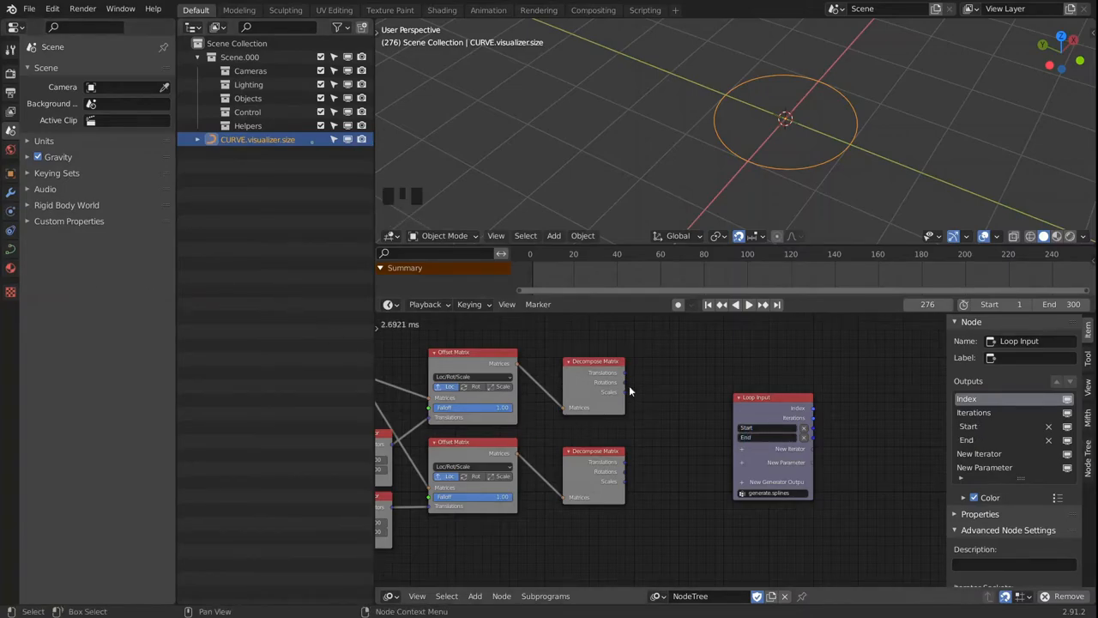
{"action": "left_click", "coordinate": [593, 360]}
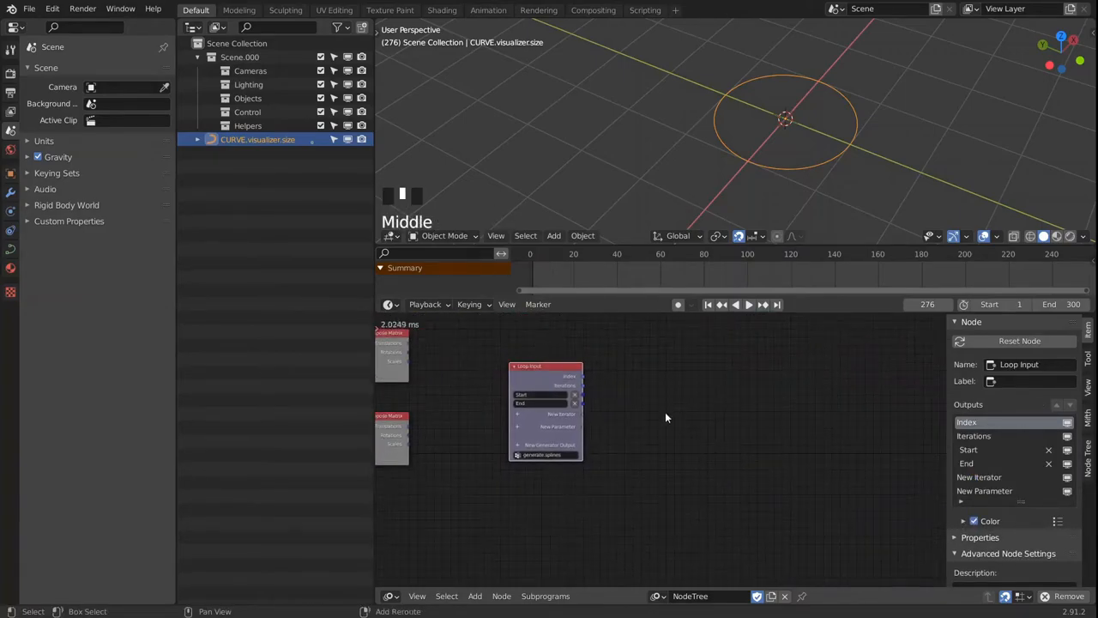
Inside the loop, build a vector list and a Spline from Points set to Poly.
{"action": "key", "text": "shift+a"}
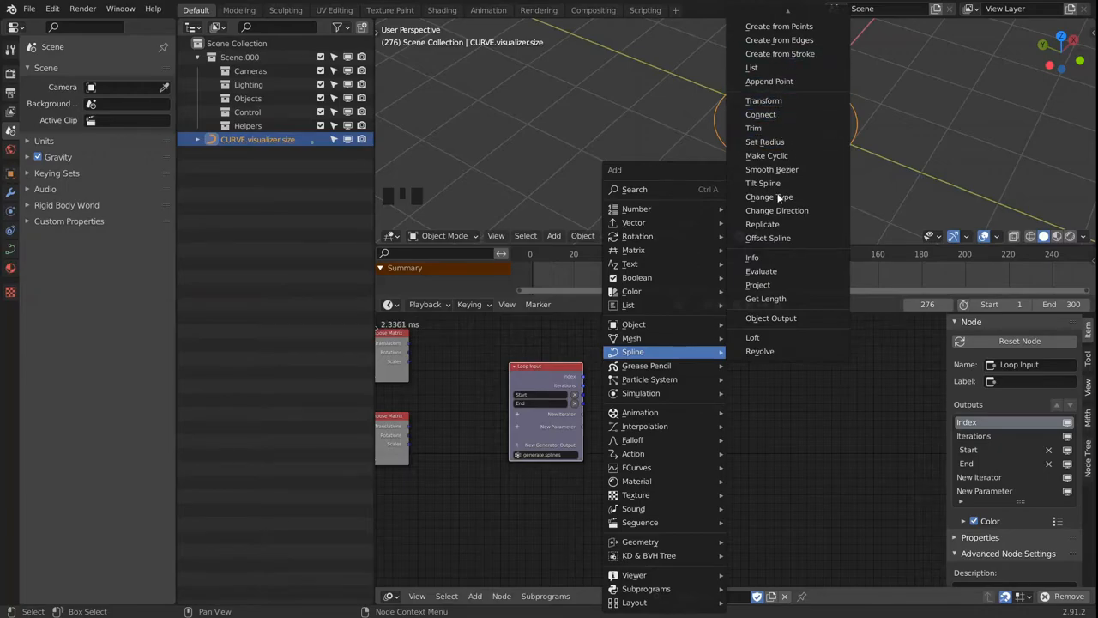
{"action": "mouse_move", "coordinate": [769, 237]}
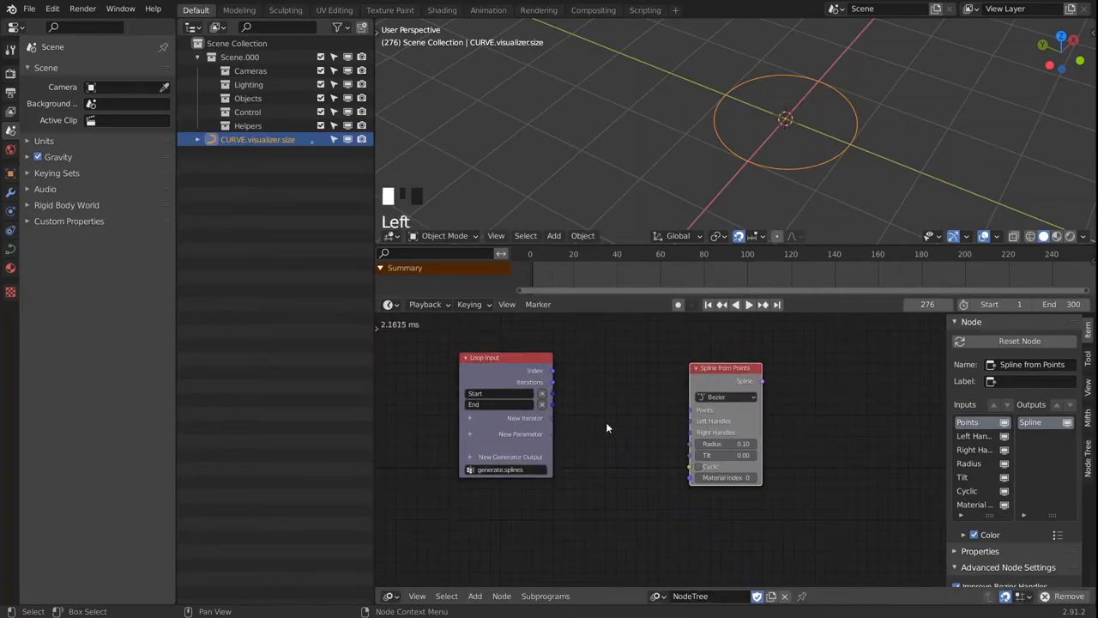
{"action": "key", "text": "shift+a"}
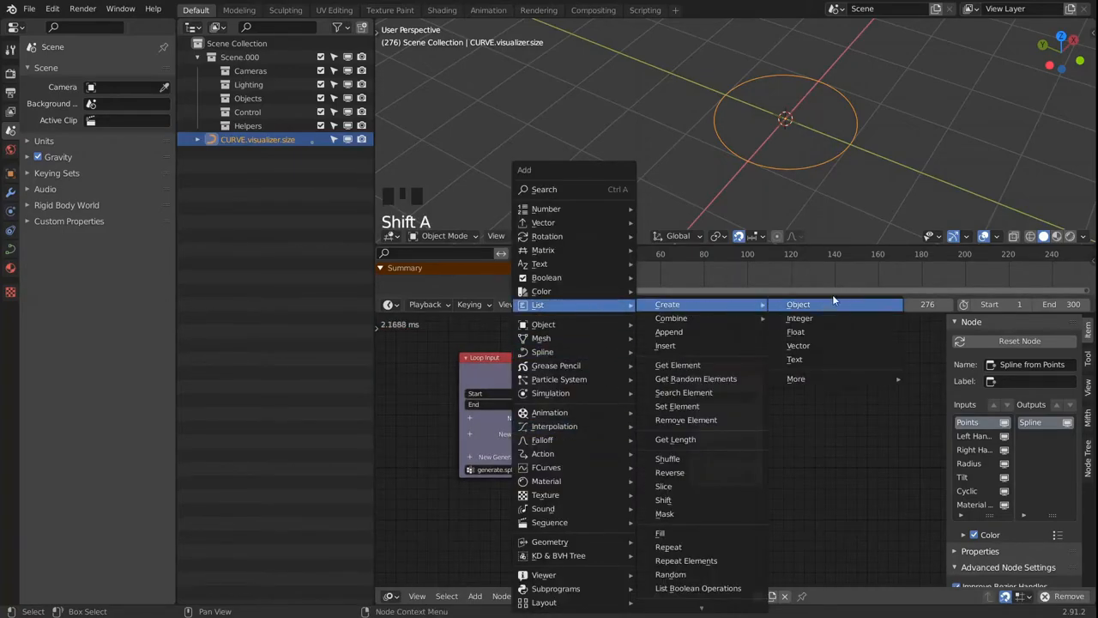
{"action": "left_click", "coordinate": [798, 303]}
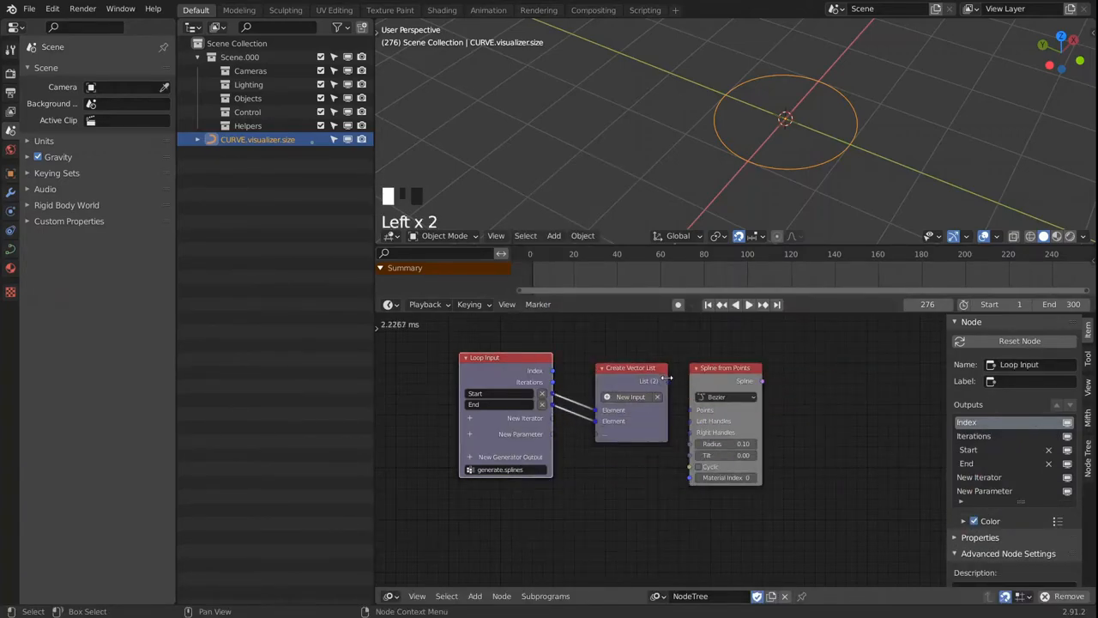
{"action": "left_click", "coordinate": [618, 367]}
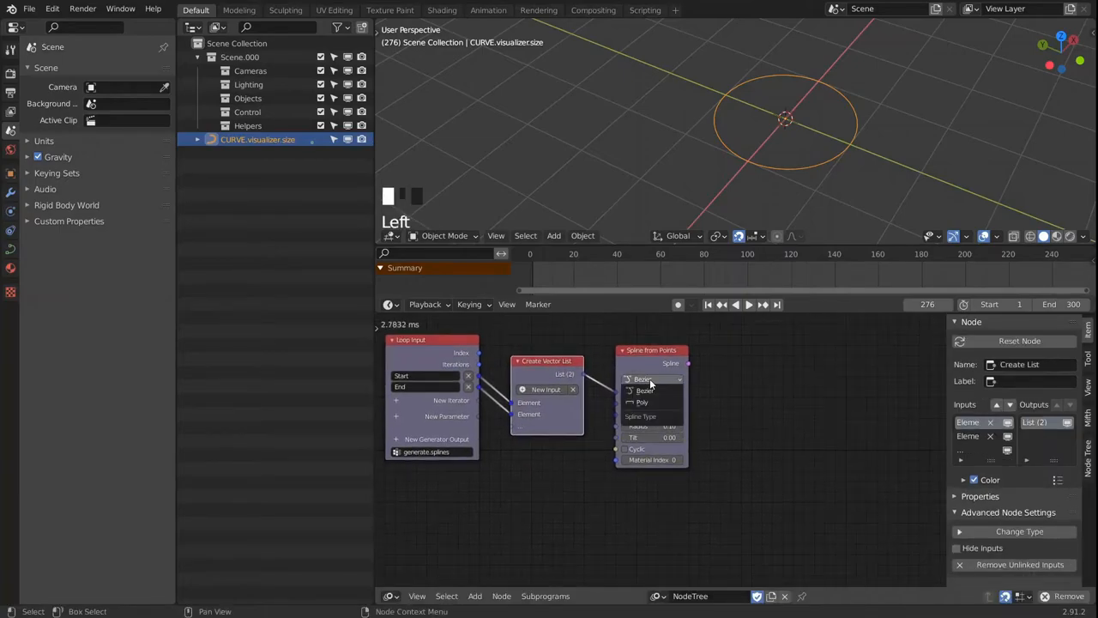
{"action": "left_click", "coordinate": [641, 401]}
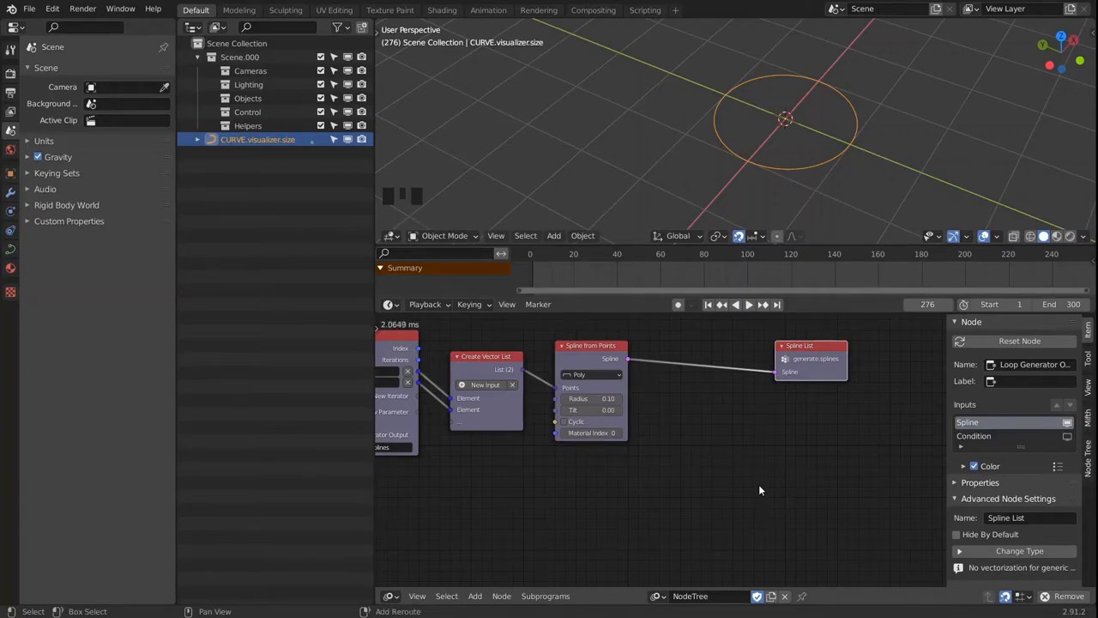
Add Get Spline Length and generator outputs for the spline list and spline lengths.
{"action": "key", "text": "shift+a"}
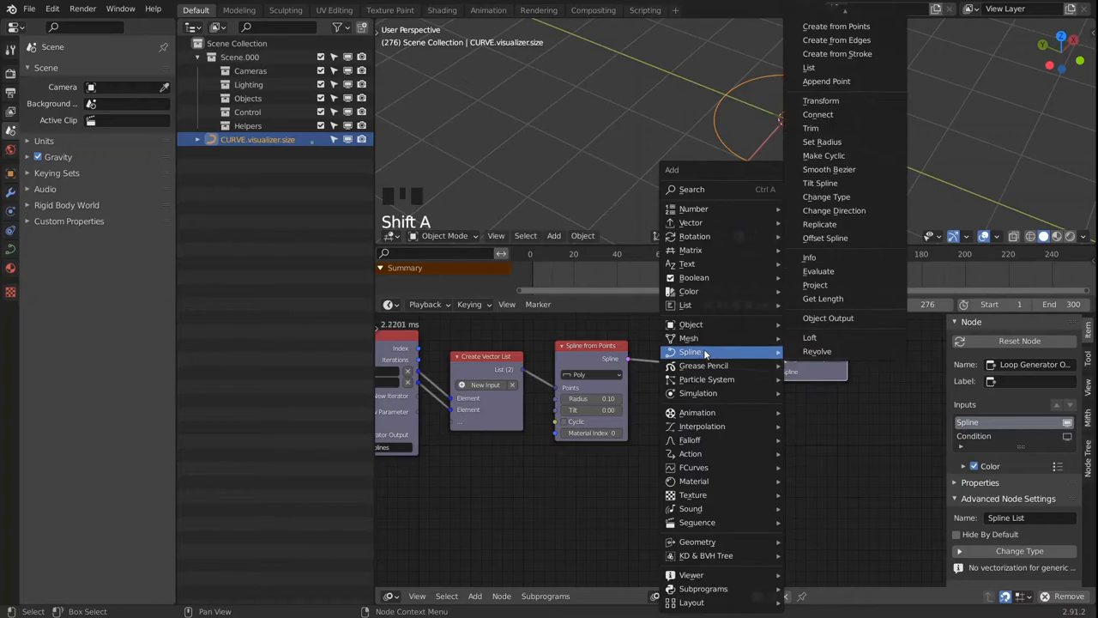
{"action": "left_click", "coordinate": [823, 298]}
{"action": "type", "text": "S"}
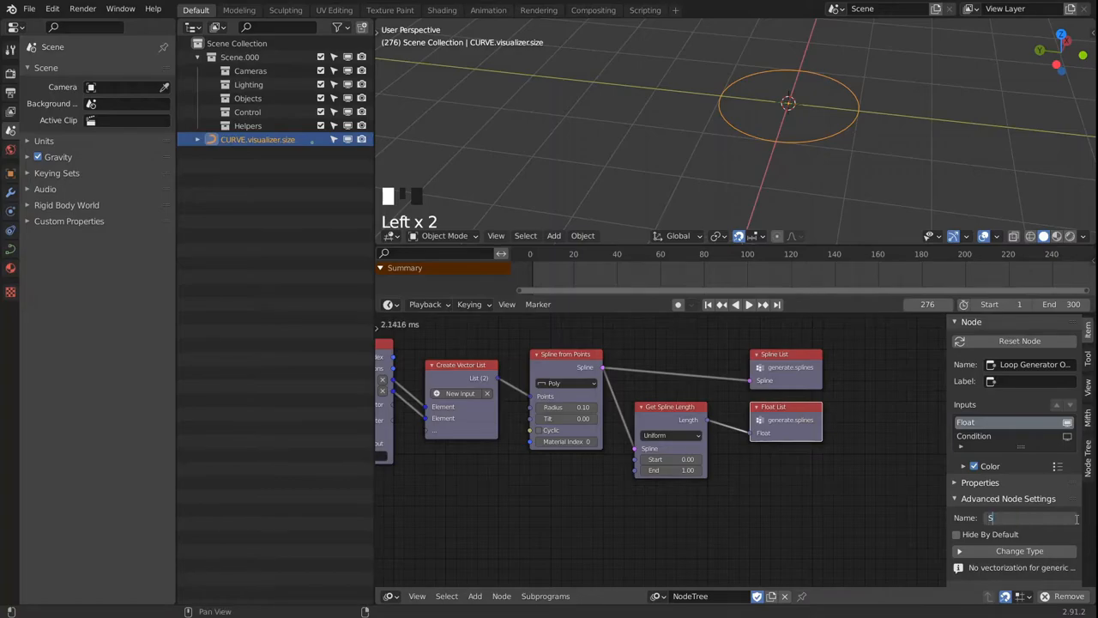
{"action": "type", "text": "pline Length"}
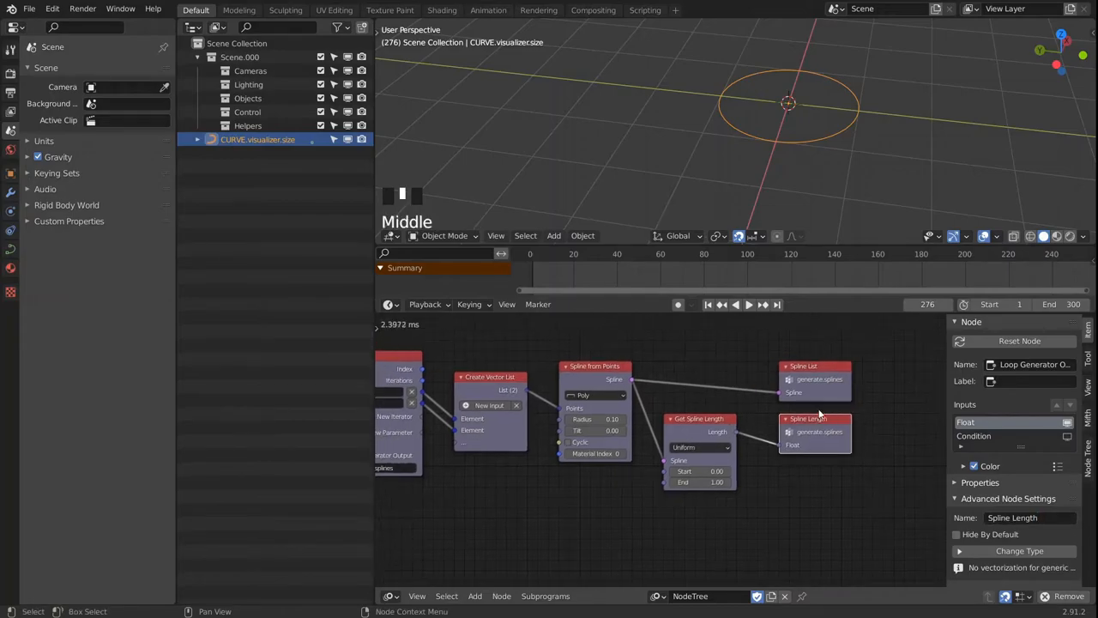
{"action": "scroll", "scroll_direction": "down", "scroll_amount": 3}
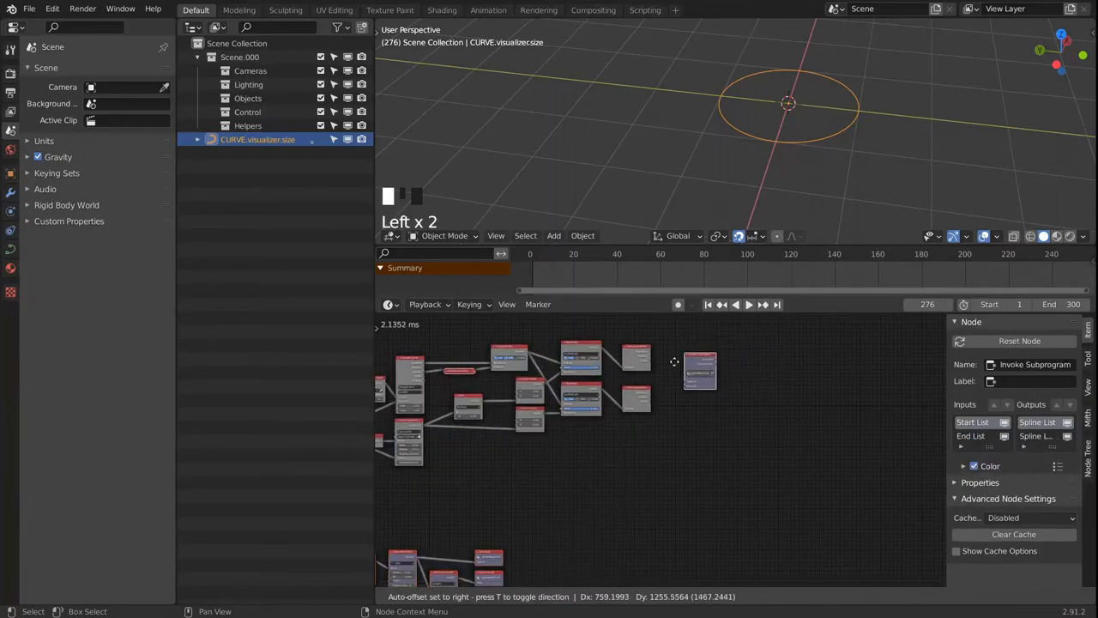
Add a Curve Object Output node and create a new curve object for the splines.
{"action": "scroll", "scroll_direction": "up", "scroll_amount": 3}
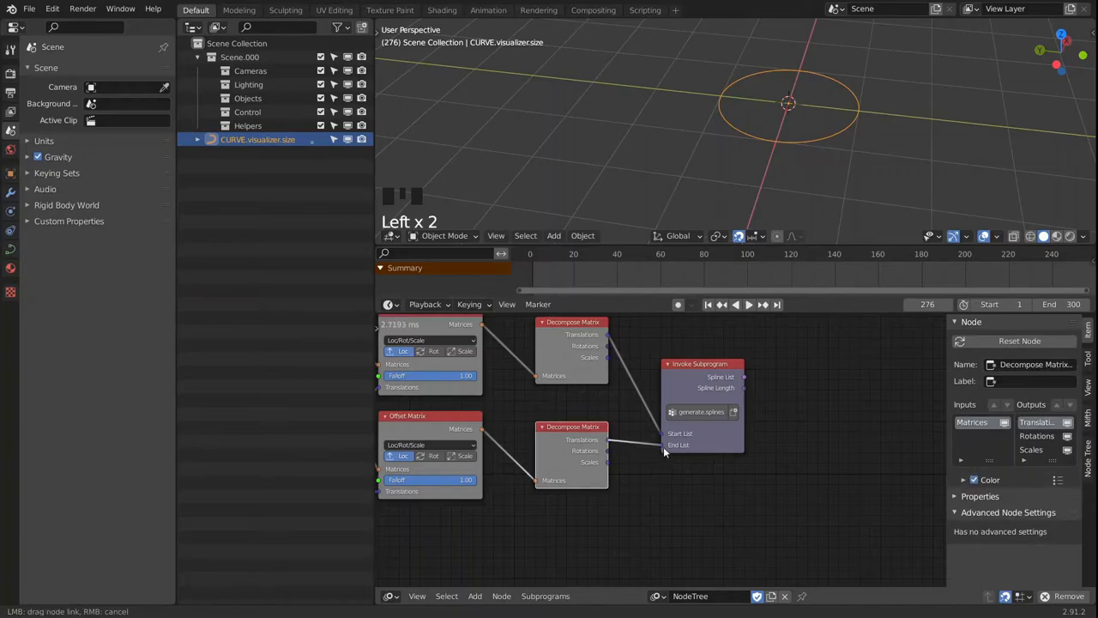
{"action": "key", "text": "shift+a"}
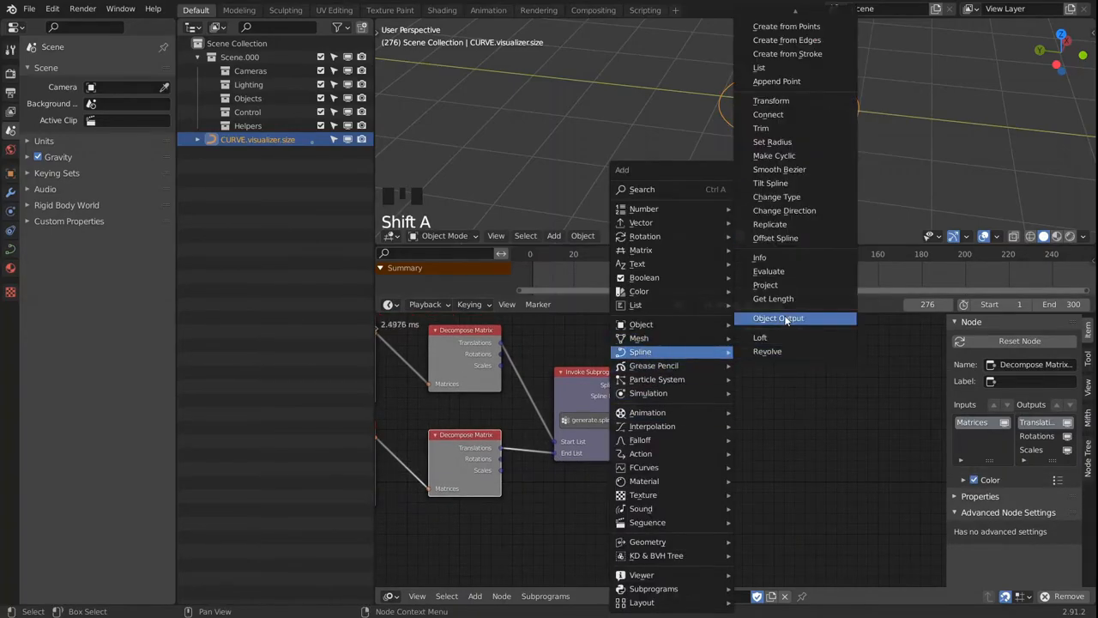
{"action": "left_click", "coordinate": [777, 318]}
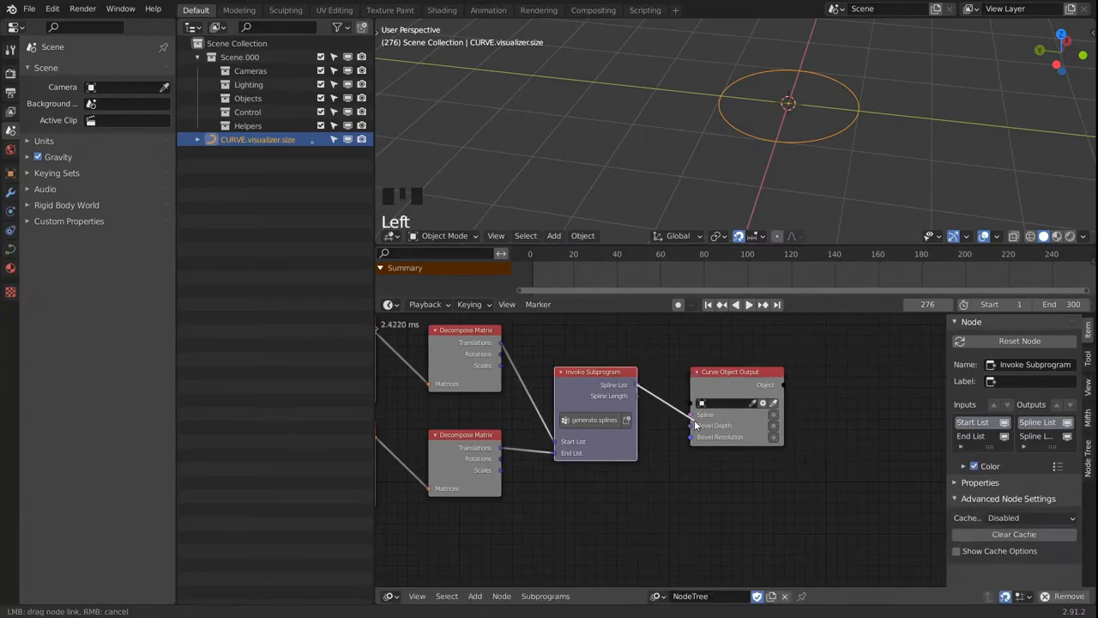
{"action": "left_click", "coordinate": [772, 413]}
{"action": "type", "text": "C"}
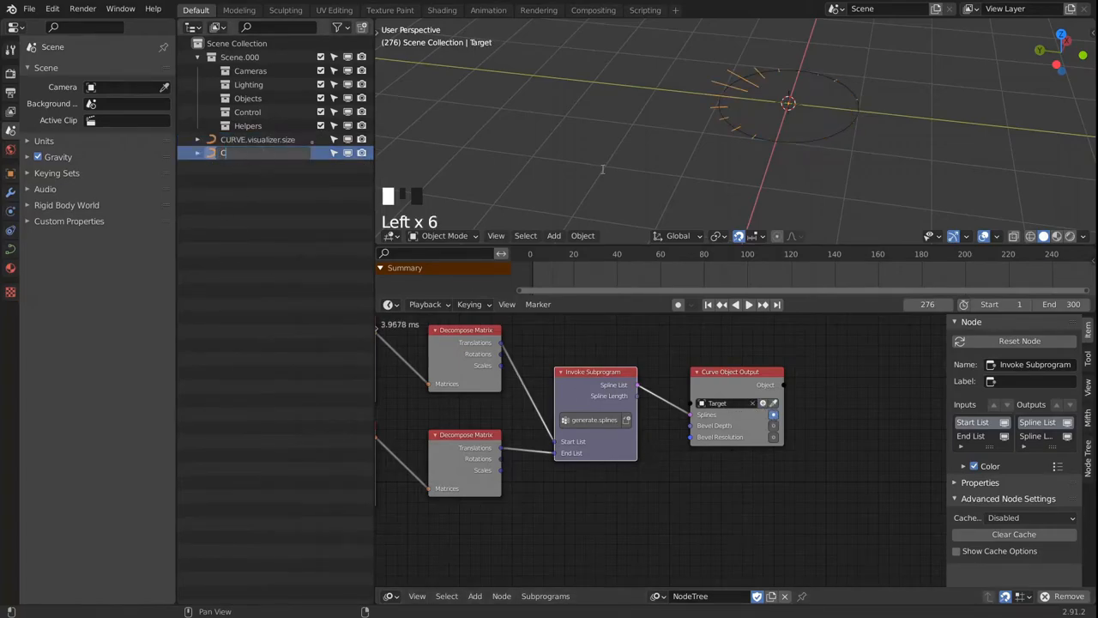
Rename the new curve object to CURVE visualizer.spectrum and show the node settings.
{"action": "type", "text": "URVE."}
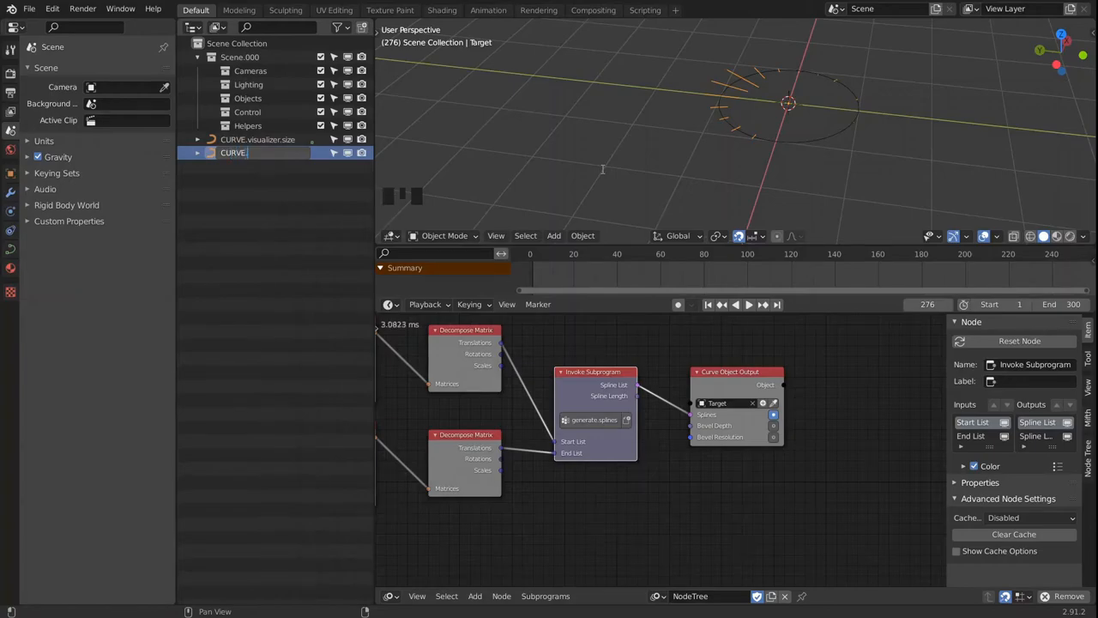
{"action": "type", "text": "visualizer.spec"}
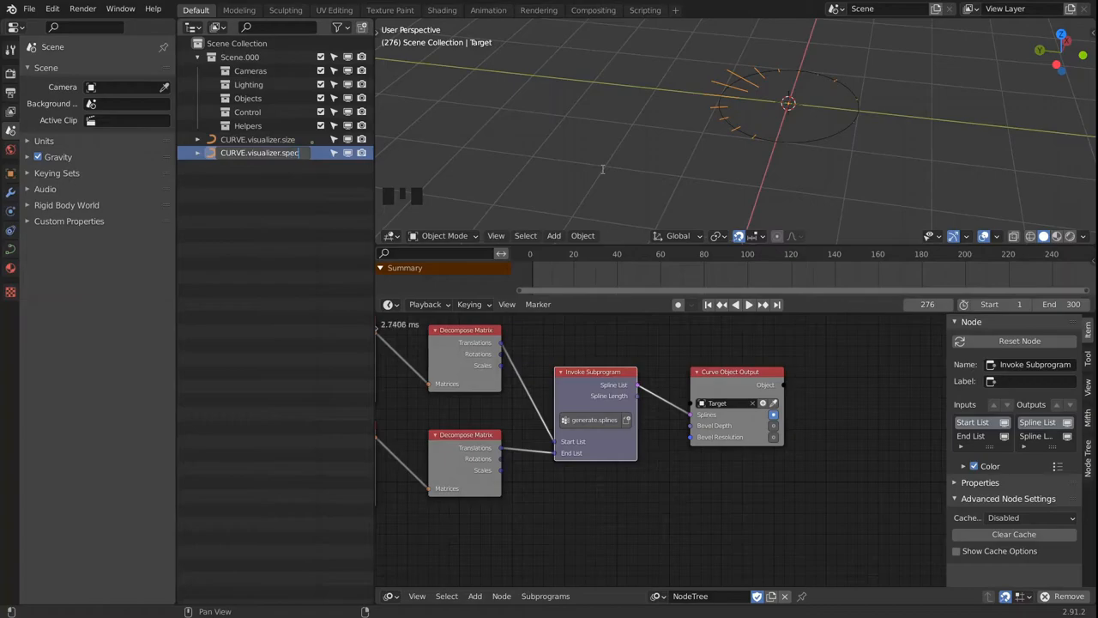
{"action": "left_click", "coordinate": [266, 153]}
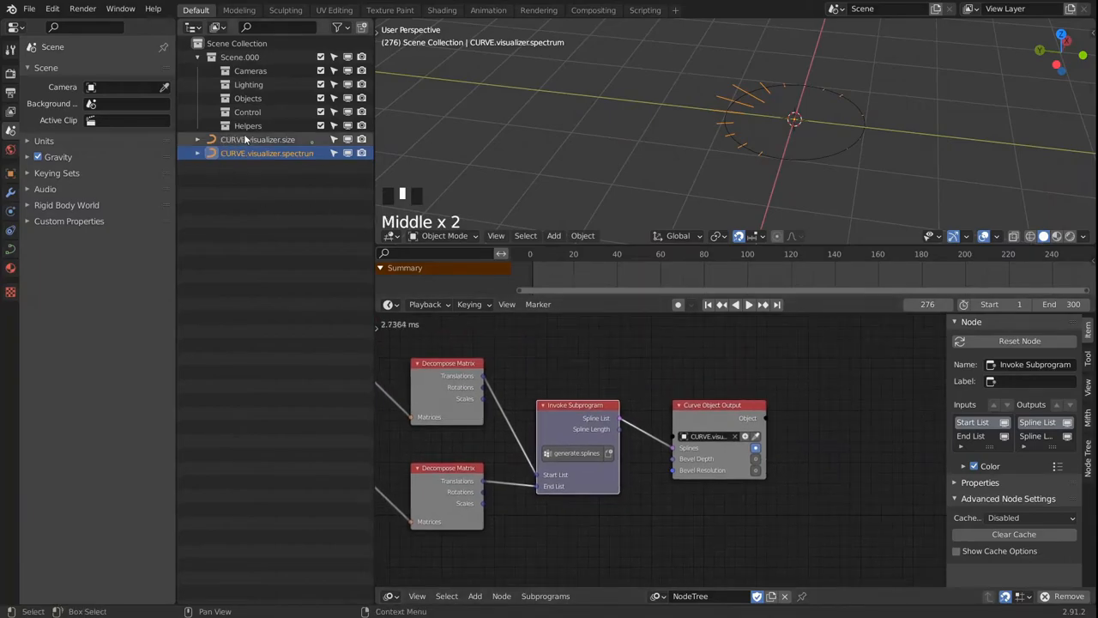
{"action": "left_click", "coordinate": [258, 139]}
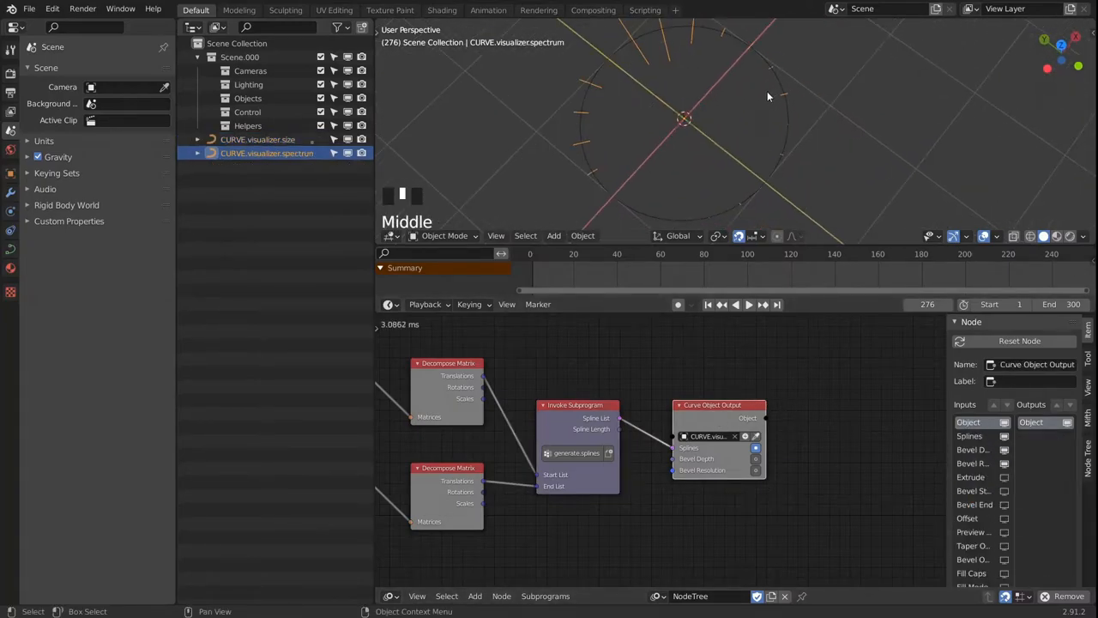
Play the animation and raise Bevel Depth so the spectrum lines become thick tubes.
{"action": "key", "text": "space"}
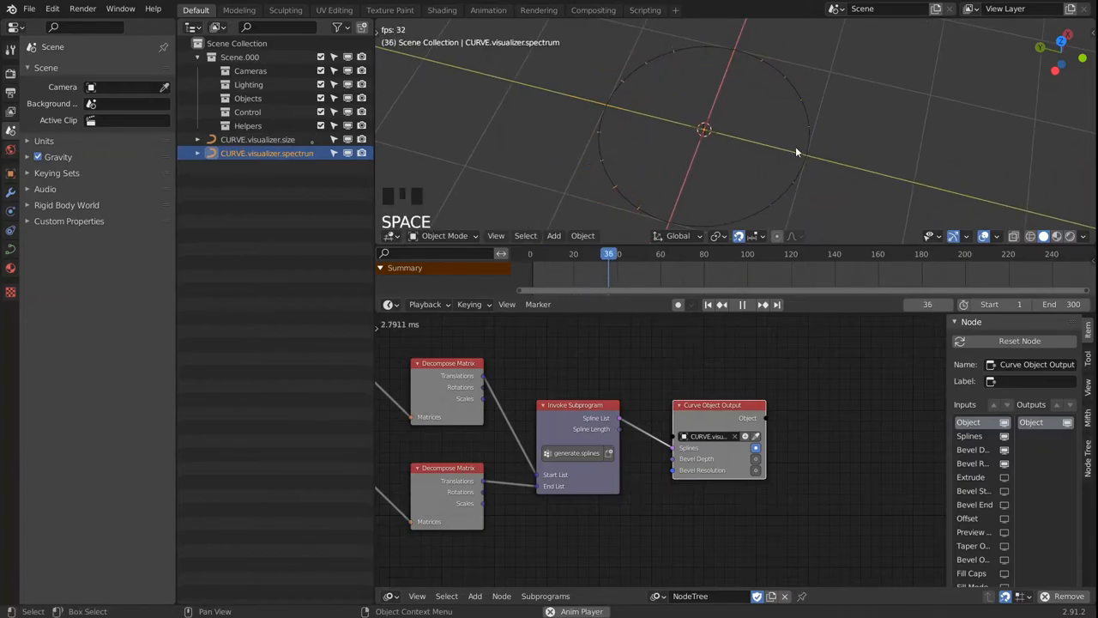
{"action": "scroll", "scroll_direction": "down", "scroll_amount": 3}
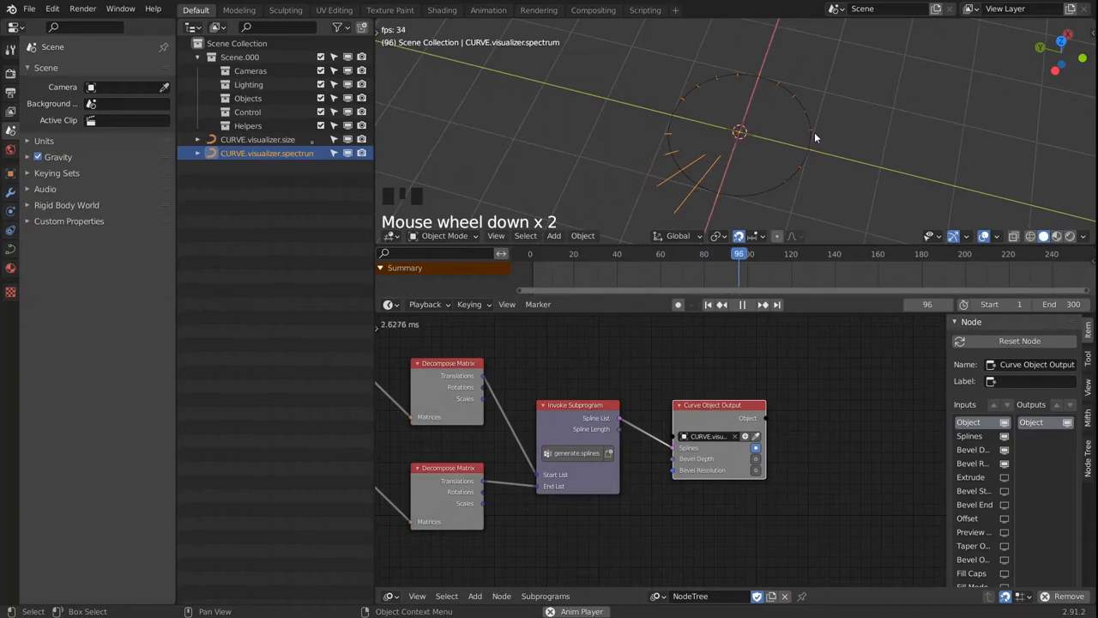
{"action": "key", "text": "space"}
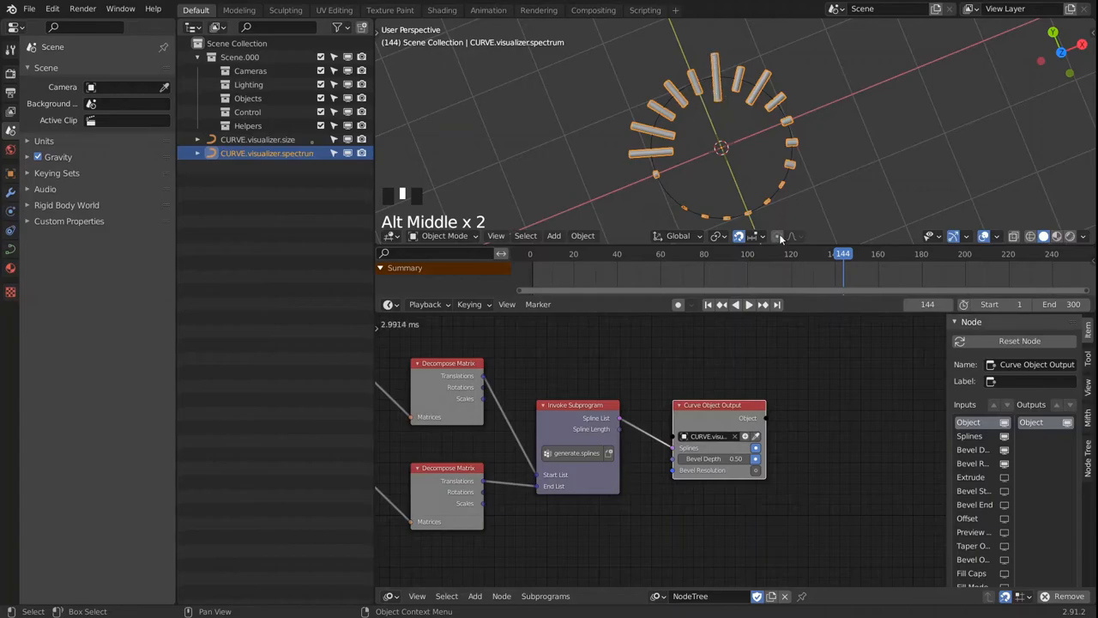
{"action": "scroll", "scroll_direction": "up", "scroll_amount": 3}
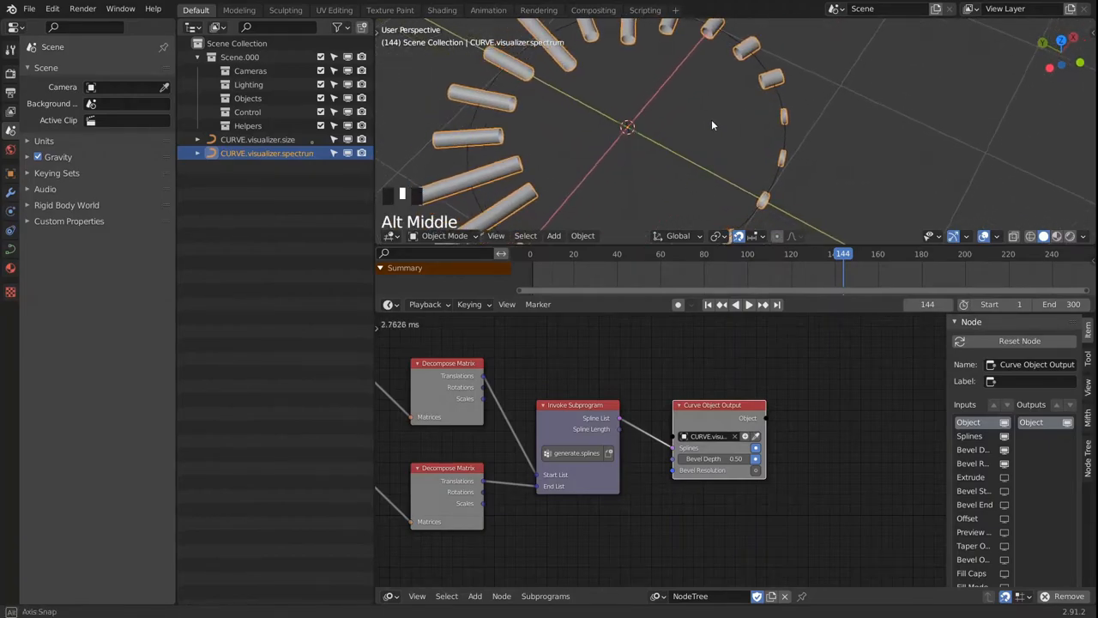
Change the bevel depth so the curves show as thin lines, then bring in the MESH objects.
{"action": "scroll", "scroll_direction": "down", "scroll_amount": 3}
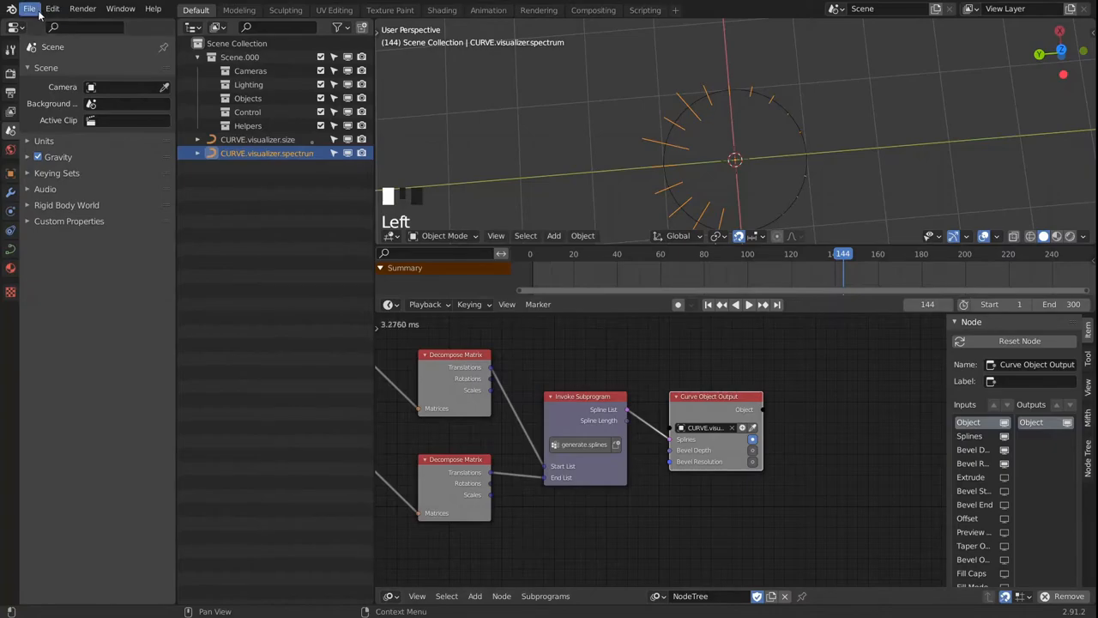
{"action": "left_click", "coordinate": [31, 8]}
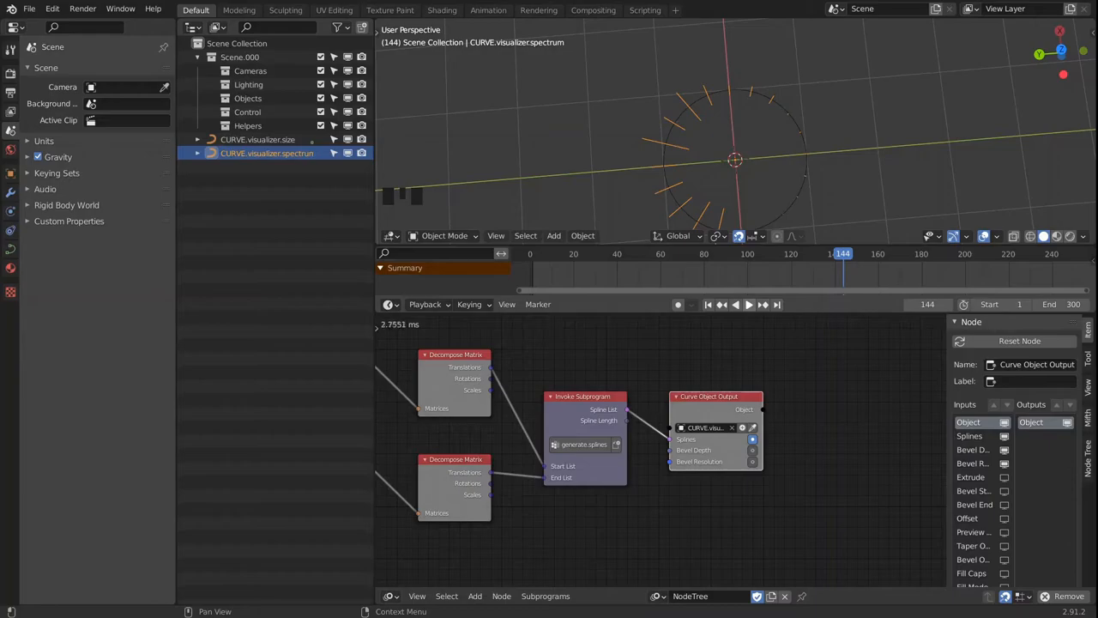
{"action": "left_click", "coordinate": [199, 152]}
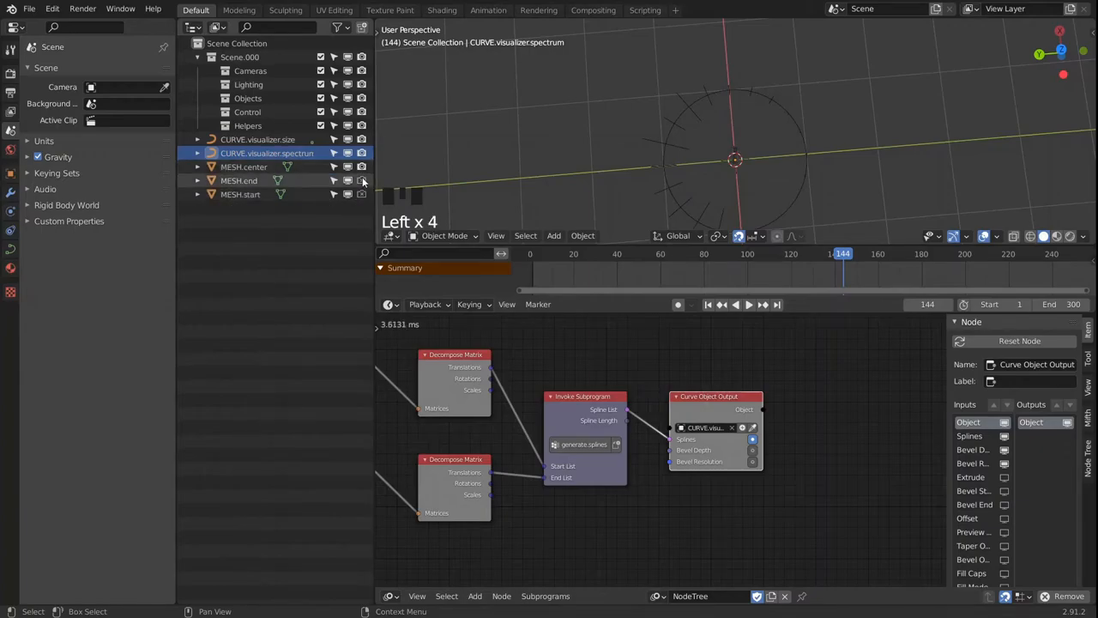
Inspect the appended MESH.center cylinder at the circle's centre.
{"action": "scroll", "scroll_direction": "up", "scroll_amount": 3}
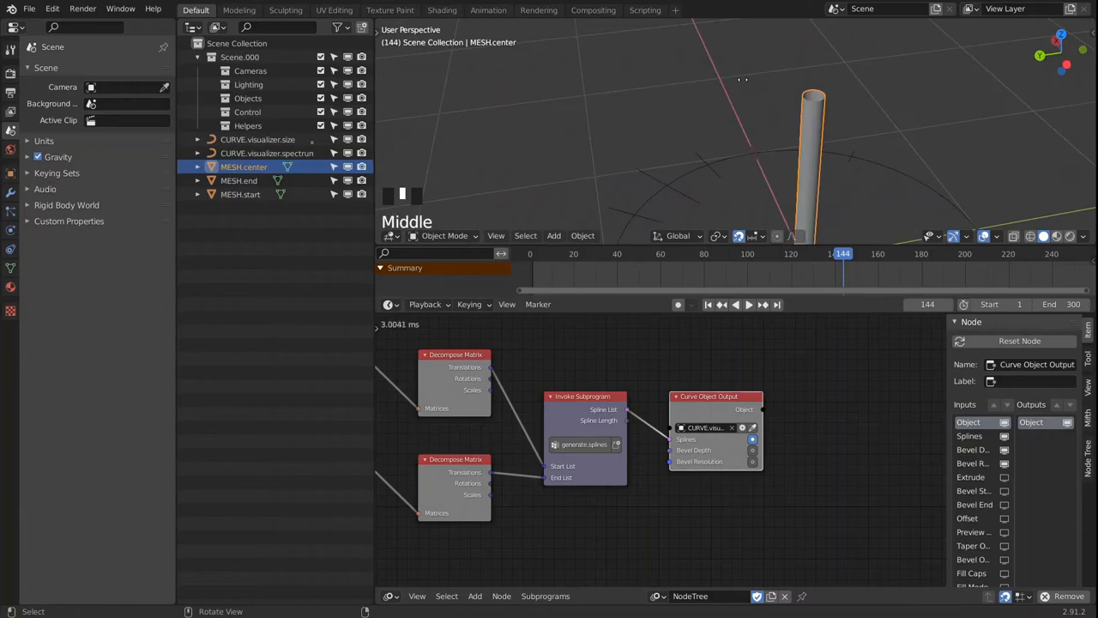
{"action": "scroll", "scroll_direction": "down", "scroll_amount": 3}
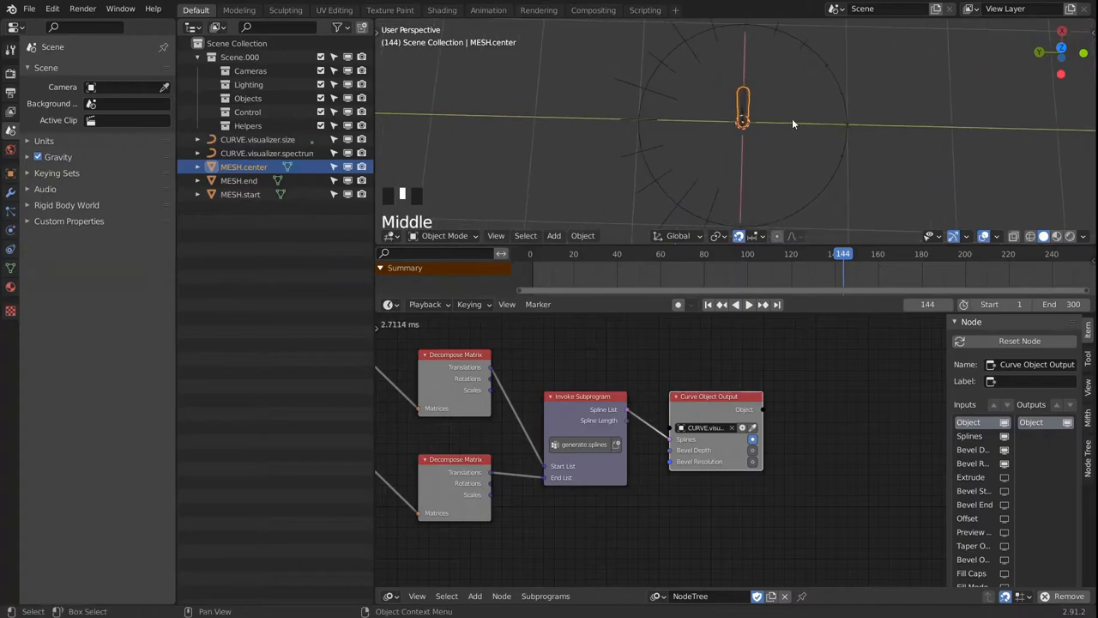
{"action": "left_click_drag", "start_coordinate": [792, 124], "coordinate": [730, 340]}
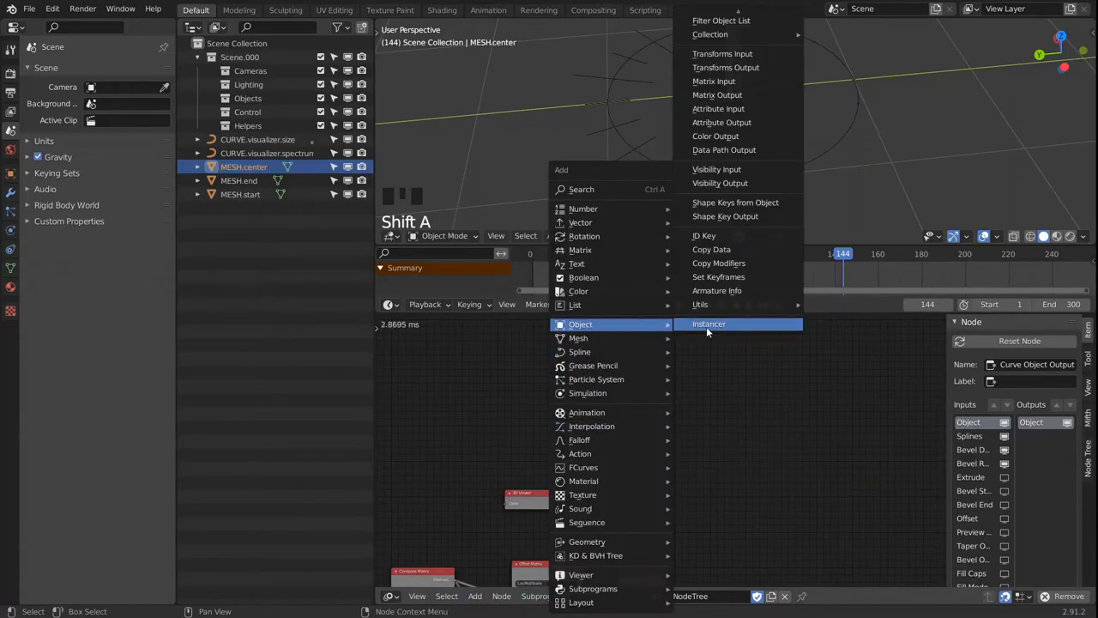
Add Object Instancer nodes sourcing MESH.center, MESH.end and MESH.start.
{"action": "left_click", "coordinate": [709, 323]}
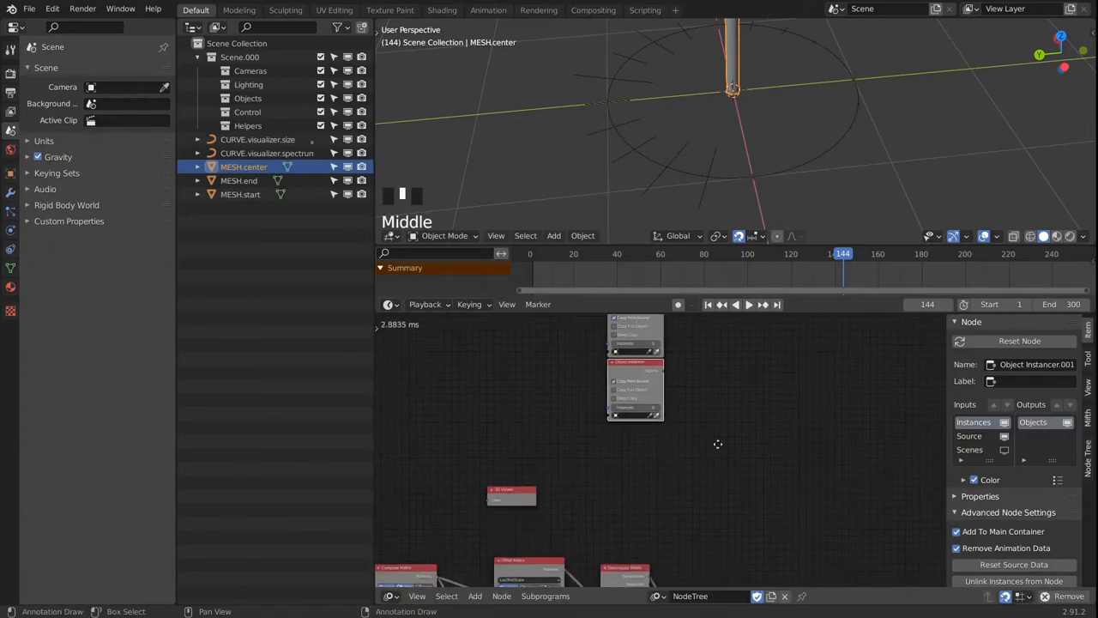
{"action": "key", "text": "shift+d"}
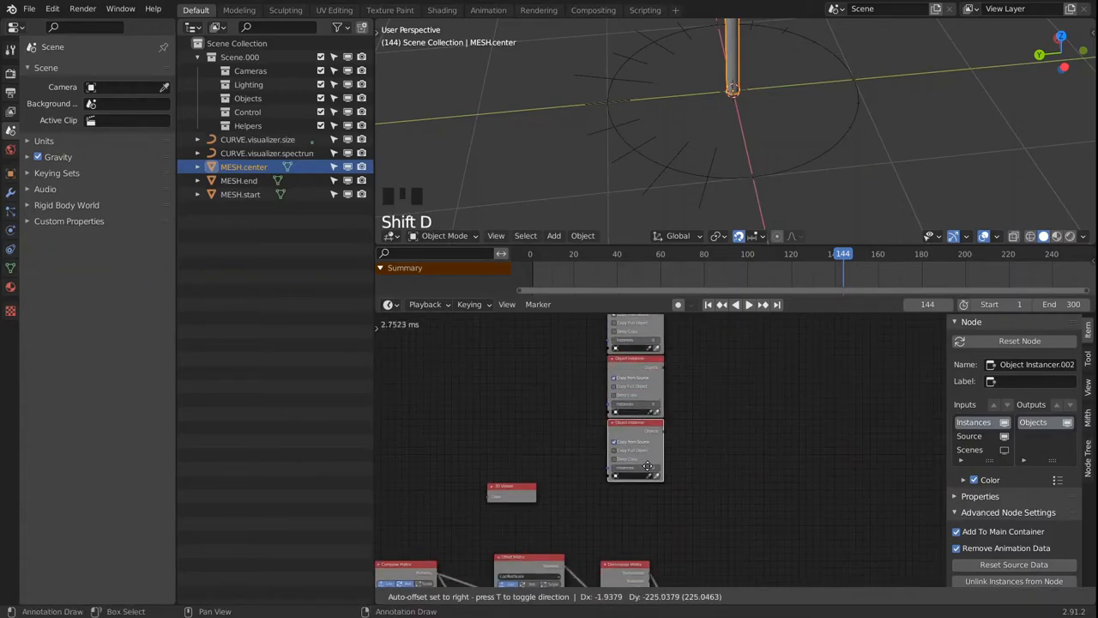
{"action": "scroll", "scroll_direction": "up", "scroll_amount": 3}
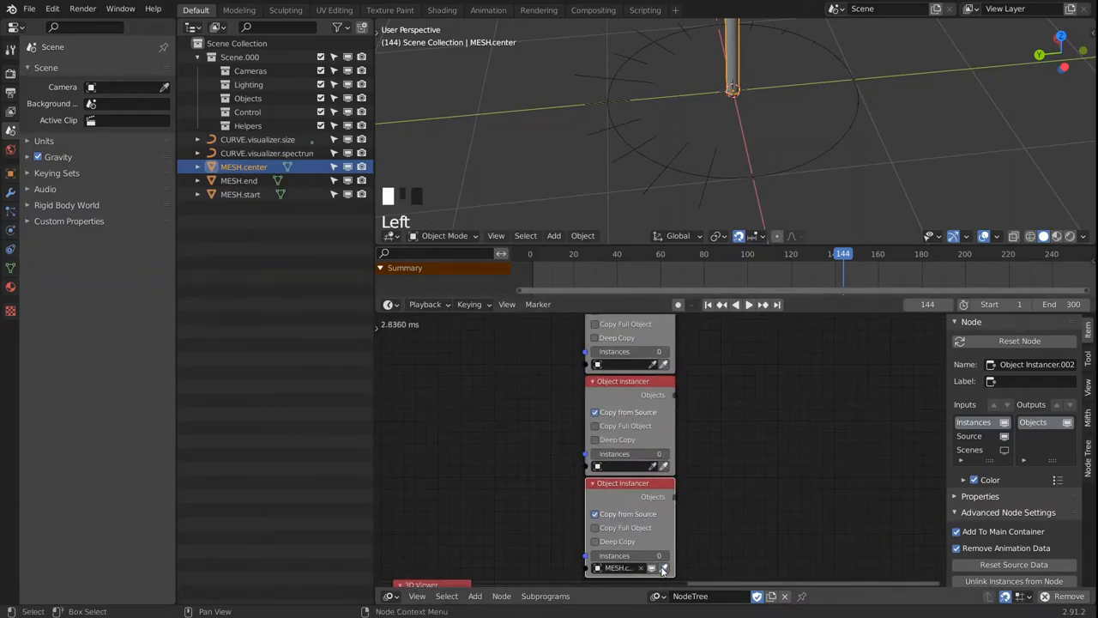
{"action": "left_click", "coordinate": [240, 180]}
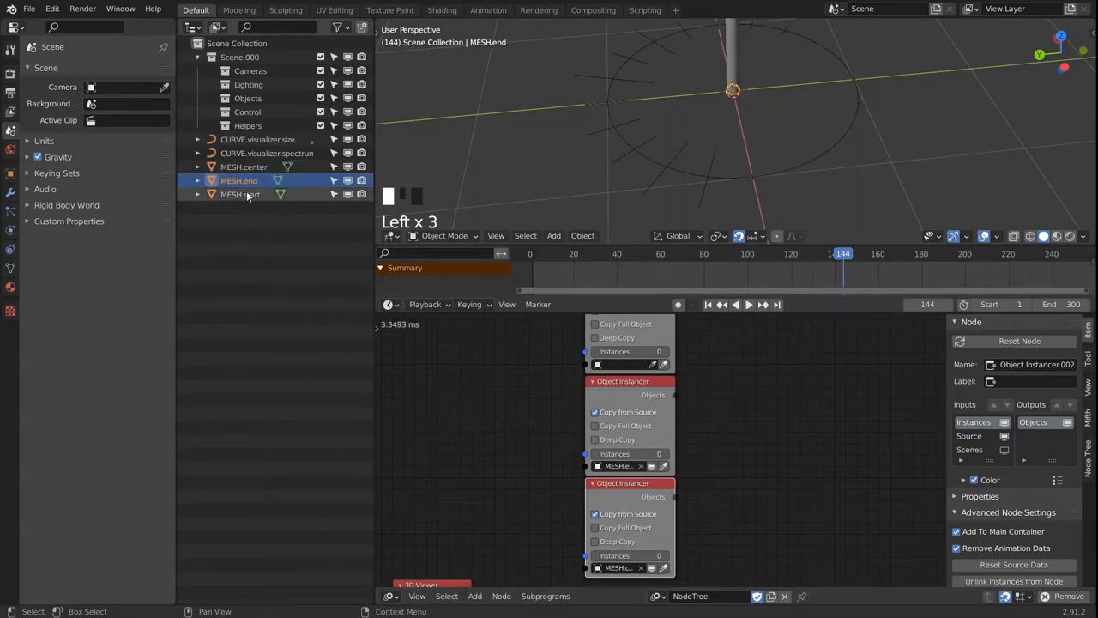
{"action": "left_click", "coordinate": [240, 194]}
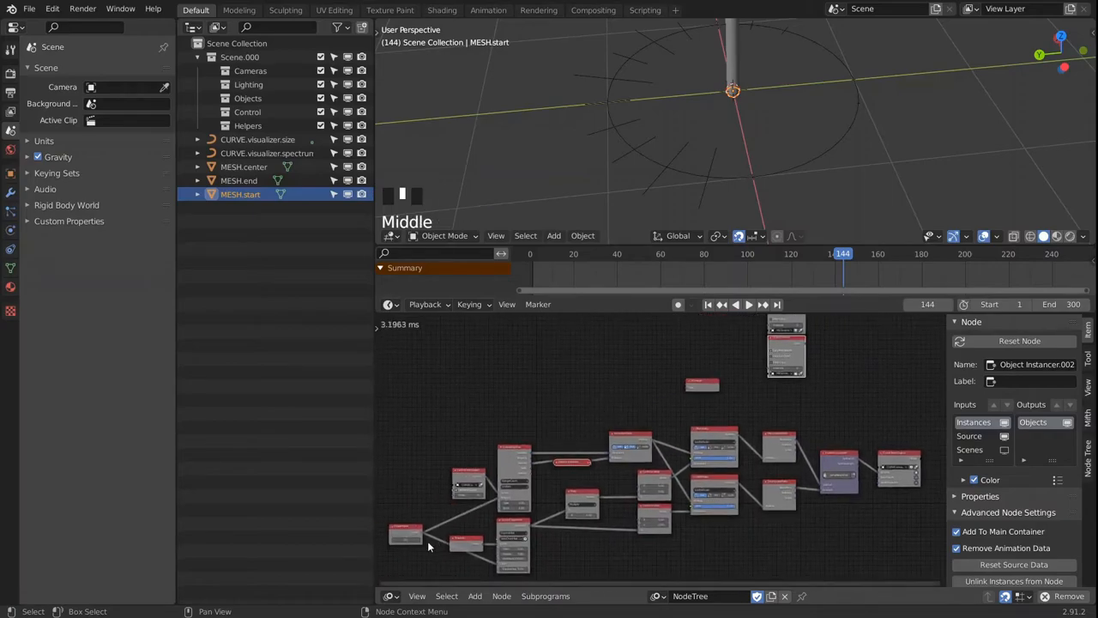
Feed the instancers' counts from an Integer Input of 20.
{"action": "left_click", "coordinate": [701, 340]}
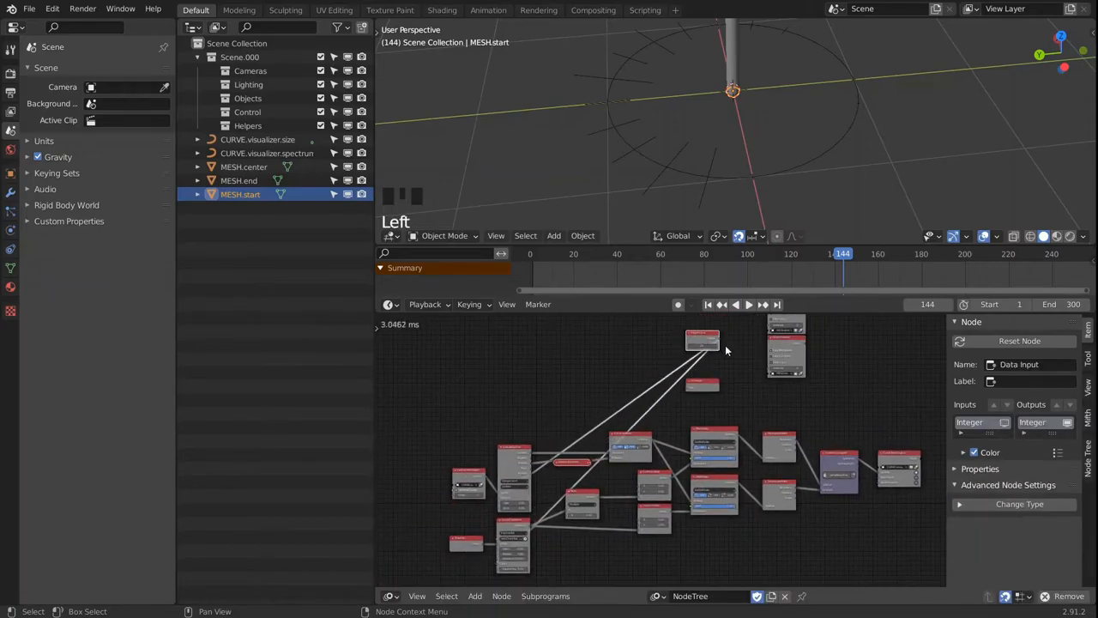
{"action": "scroll", "scroll_direction": "up", "scroll_amount": 3}
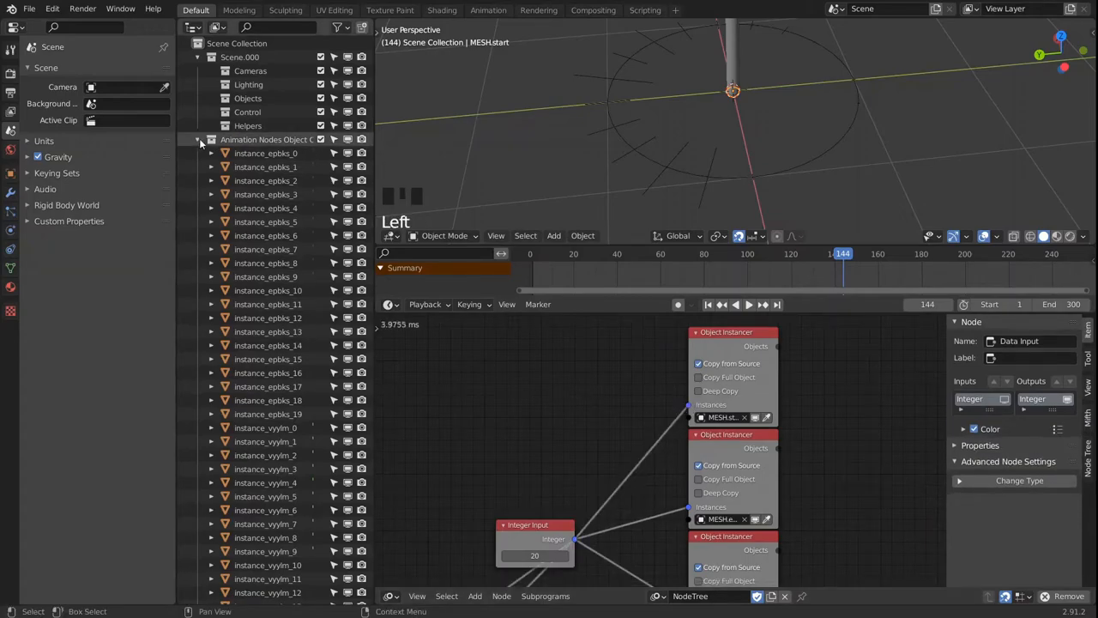
{"action": "scroll", "scroll_direction": "down", "scroll_amount": 3}
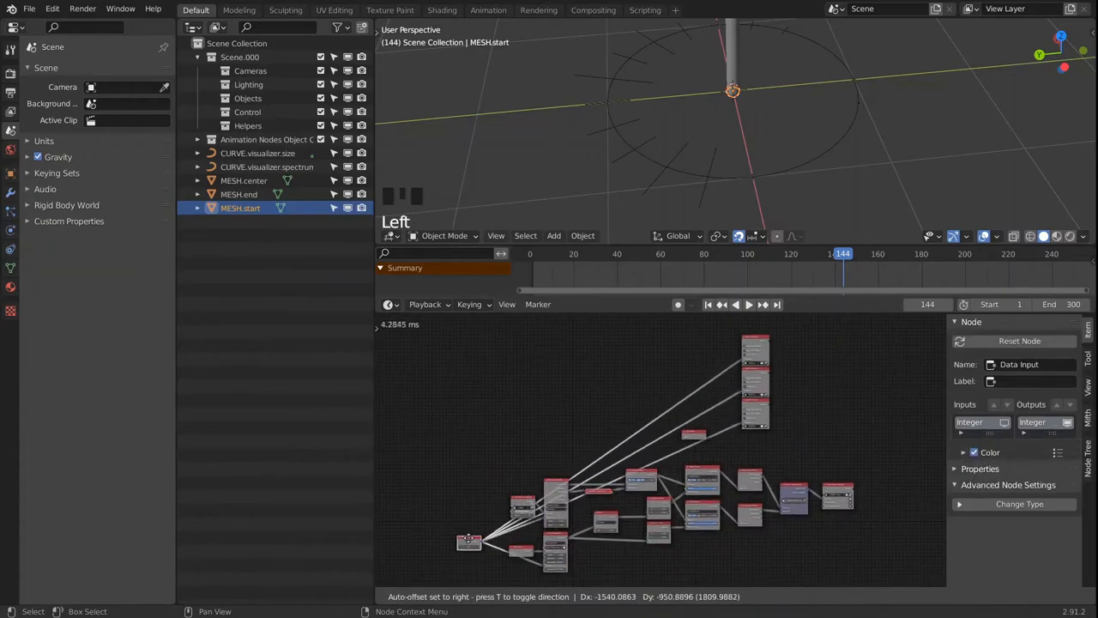
{"action": "scroll", "scroll_direction": "up", "scroll_amount": 3}
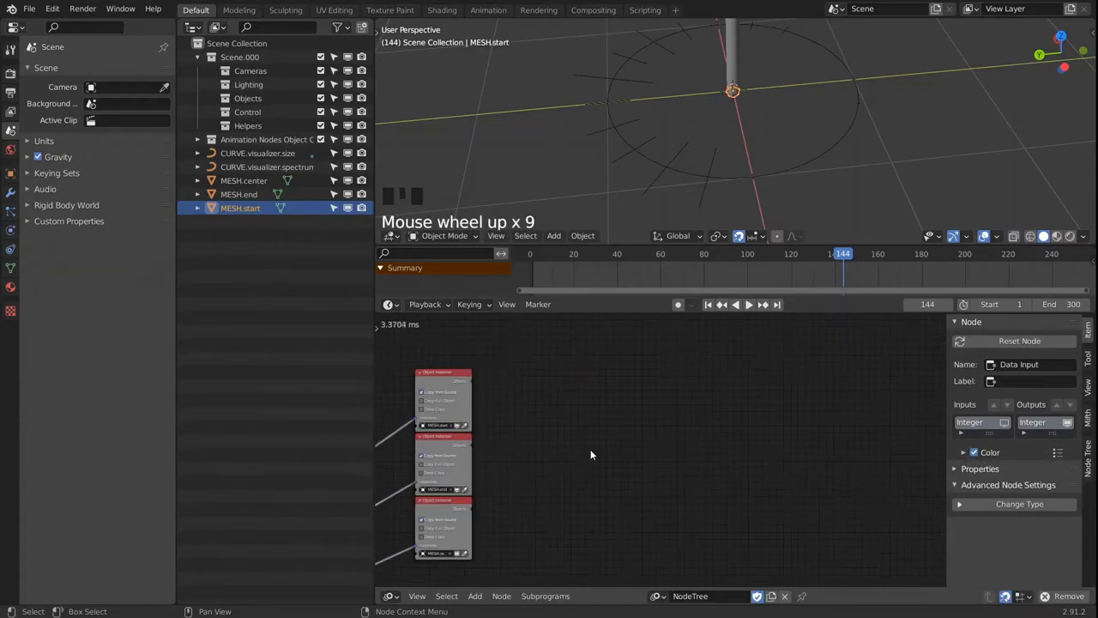
Add and duplicate Object Matrix Output nodes to place the instanced meshes around the circle.
{"action": "key", "text": "shift+a"}
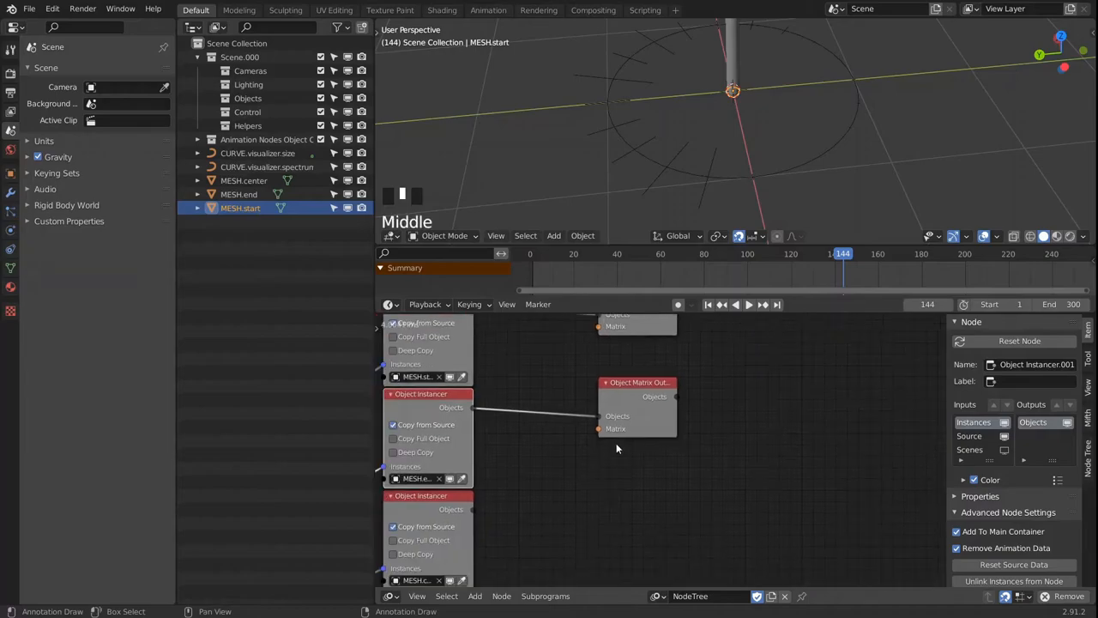
{"action": "key", "text": "shift+d"}
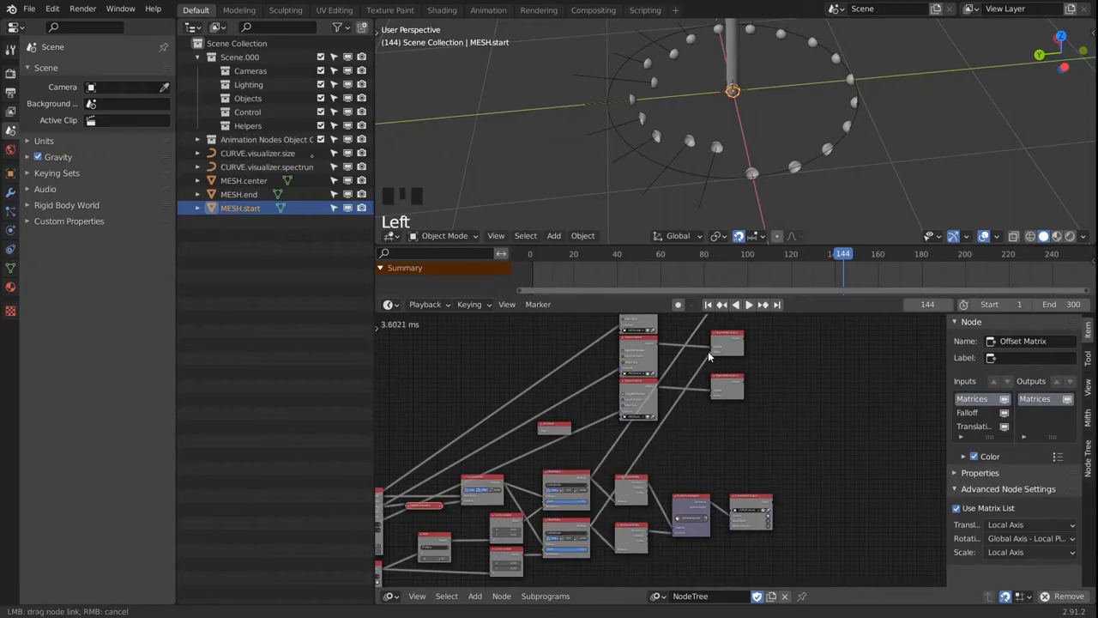
{"action": "key", "text": "shift+a"}
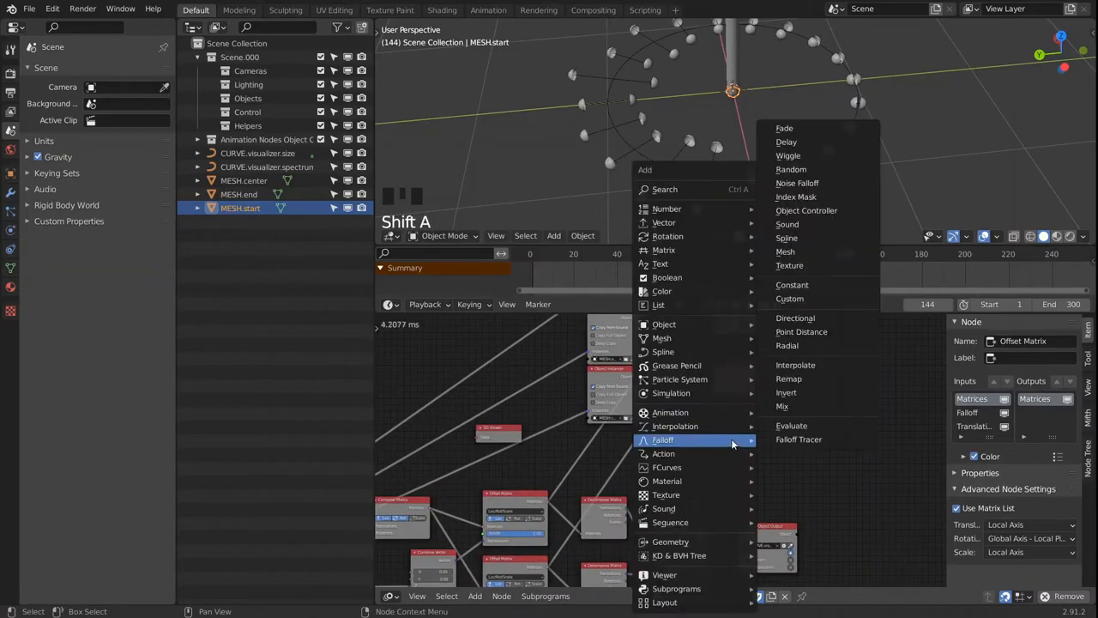
{"action": "mouse_move", "coordinate": [663, 251]}
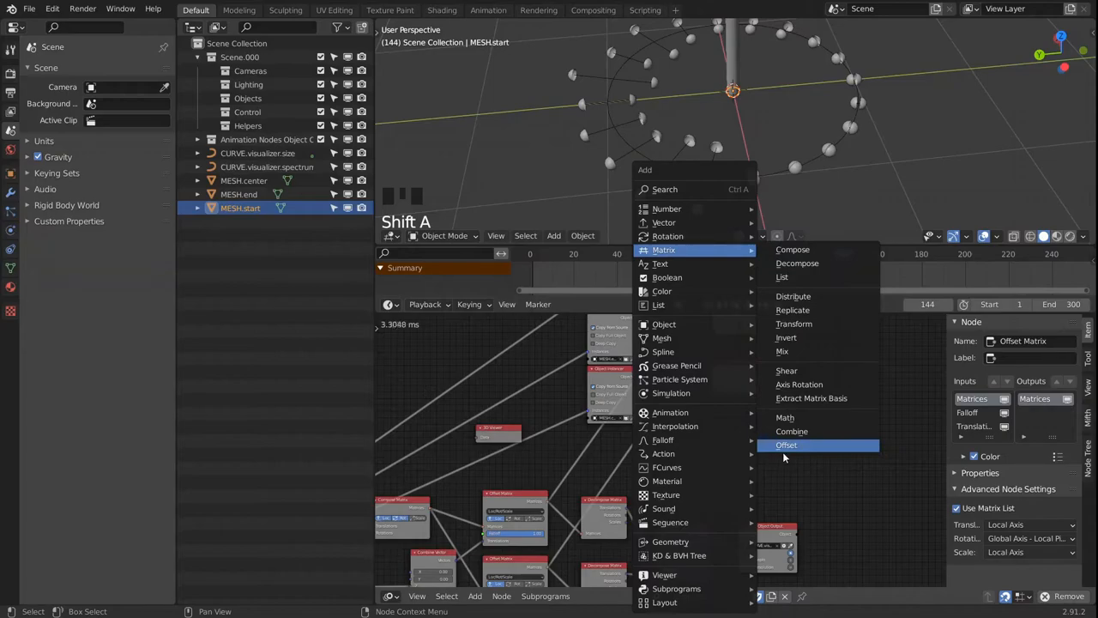
Review the tree and add a Separate Vector node for the bar lengths.
{"action": "scroll", "scroll_direction": "up", "scroll_amount": 3}
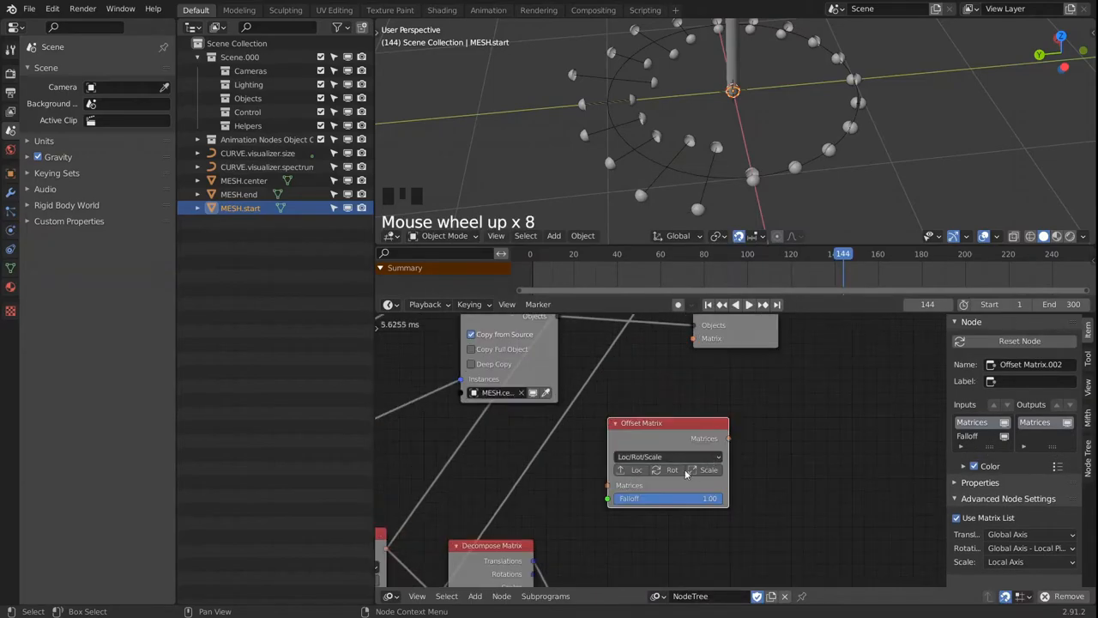
{"action": "scroll", "scroll_direction": "down", "scroll_amount": 3}
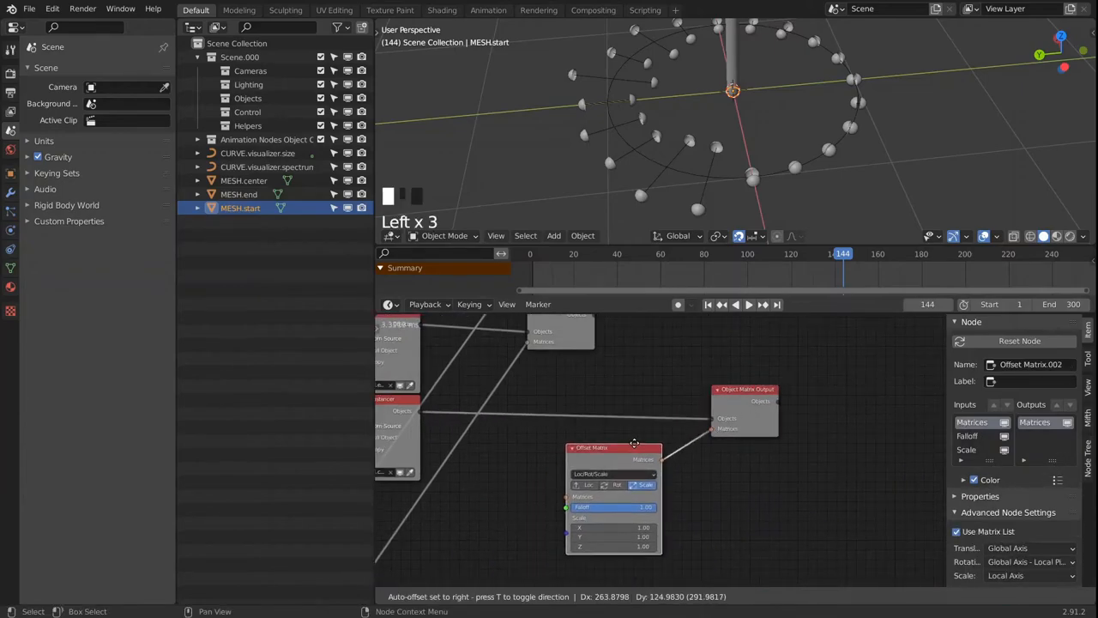
{"action": "scroll", "scroll_direction": "down", "scroll_amount": 3}
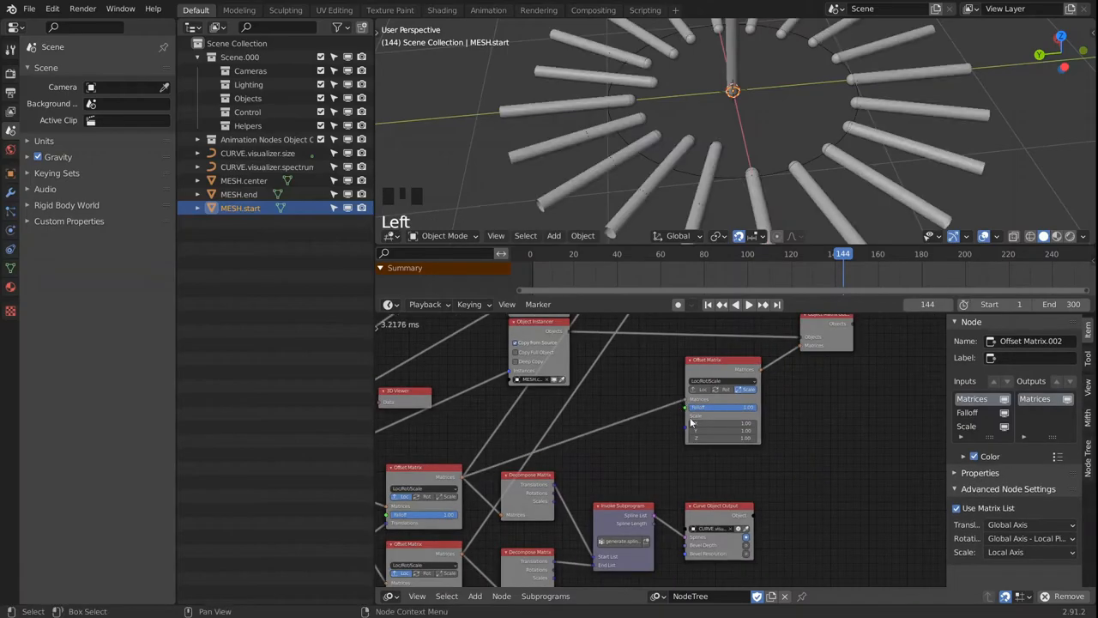
{"action": "scroll", "scroll_direction": "up", "scroll_amount": 3}
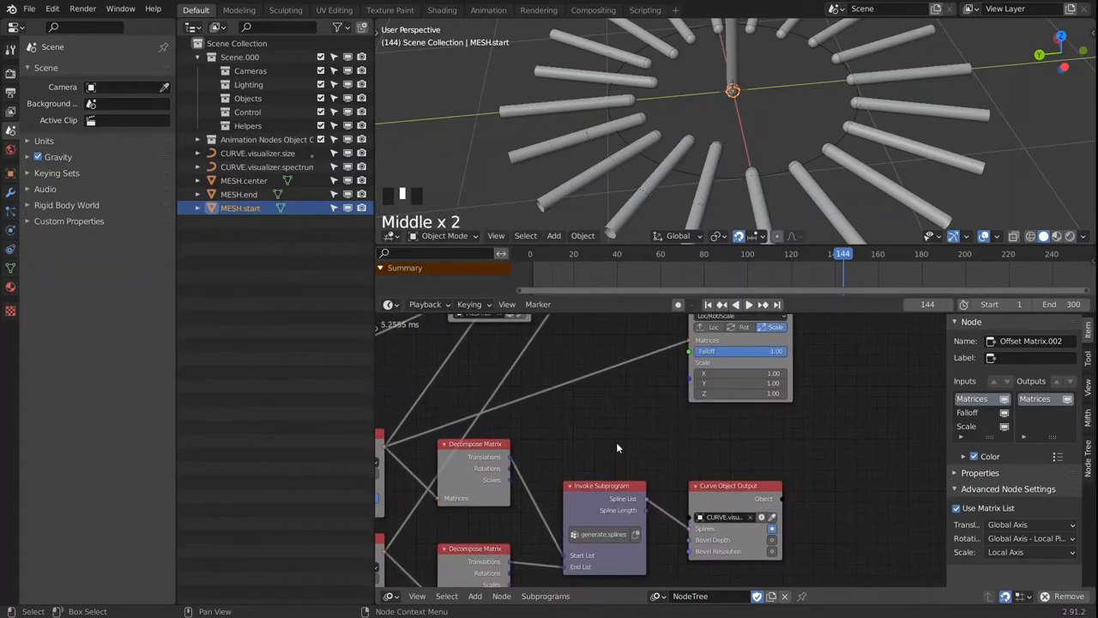
{"action": "key", "text": "shift+a"}
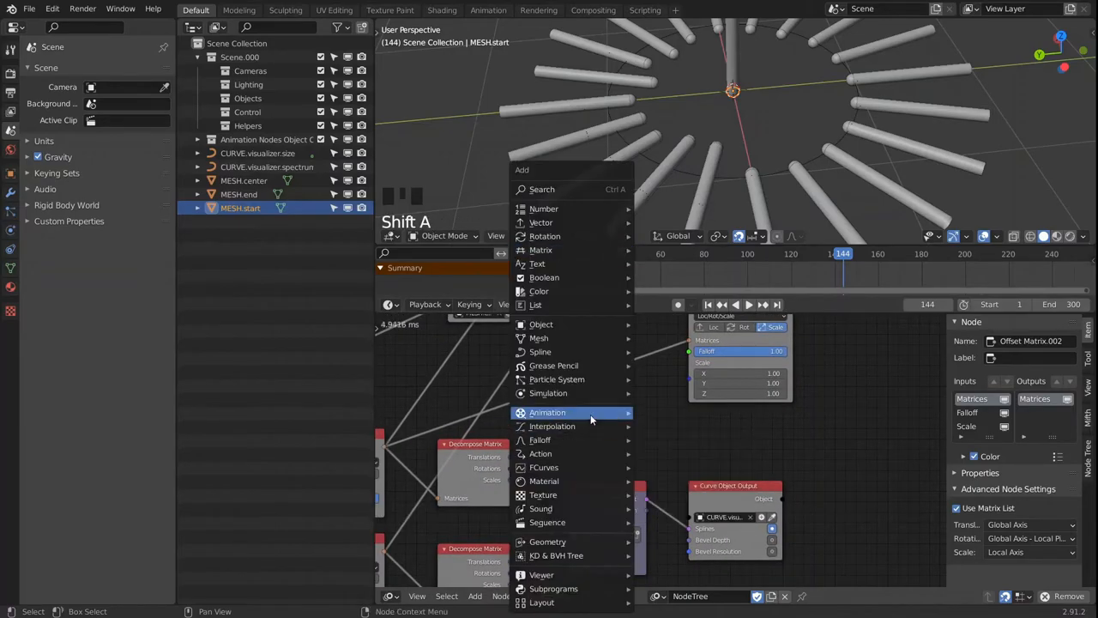
{"action": "mouse_move", "coordinate": [544, 210]}
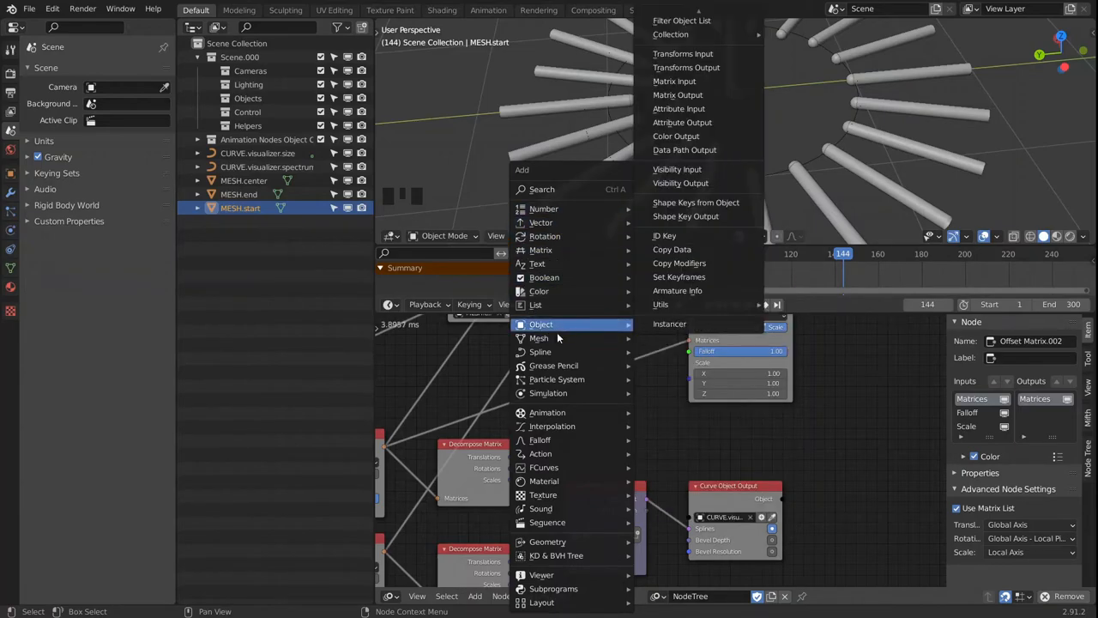
{"action": "mouse_move", "coordinate": [541, 223]}
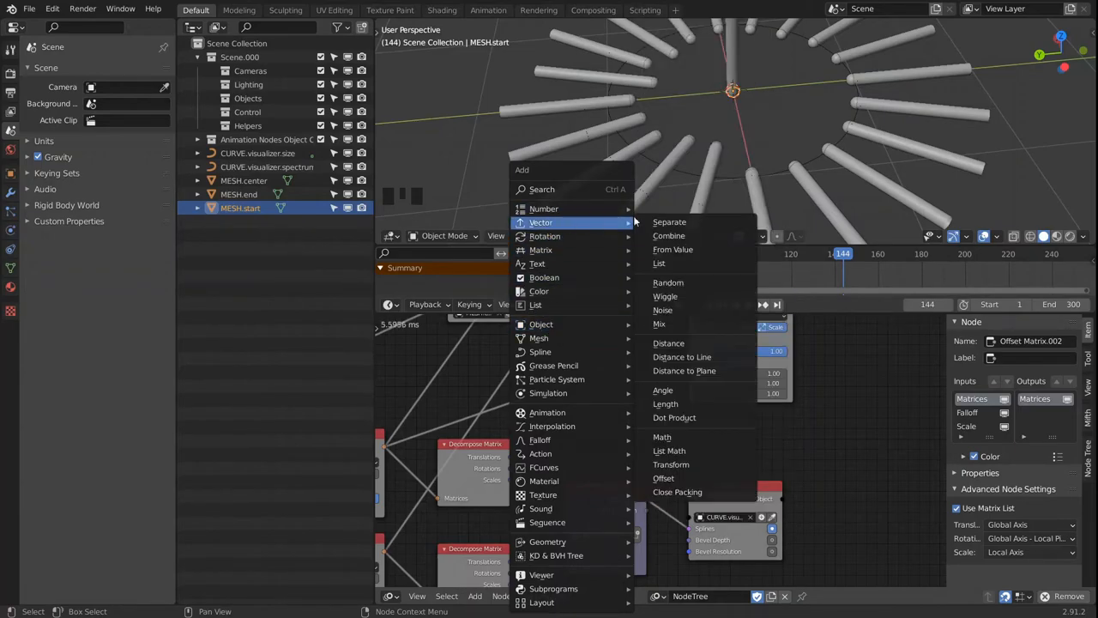
{"action": "left_click", "coordinate": [669, 222]}
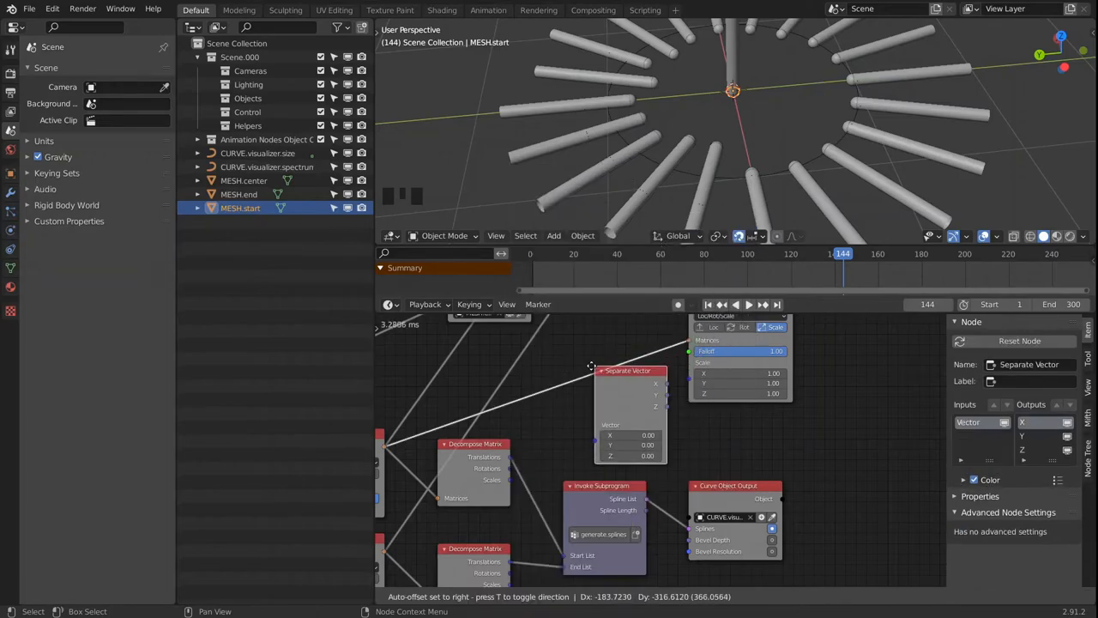
Add a Combine Vector feeding an Offset Matrix that scales the instanced bars.
{"action": "key", "text": "shift+a"}
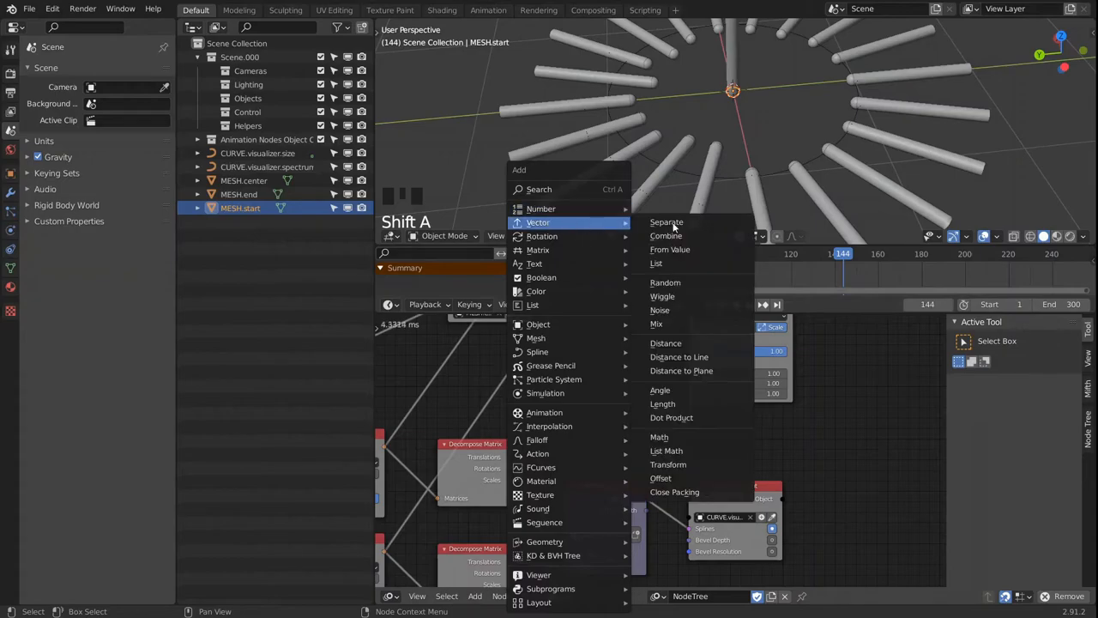
{"action": "left_click", "coordinate": [666, 235]}
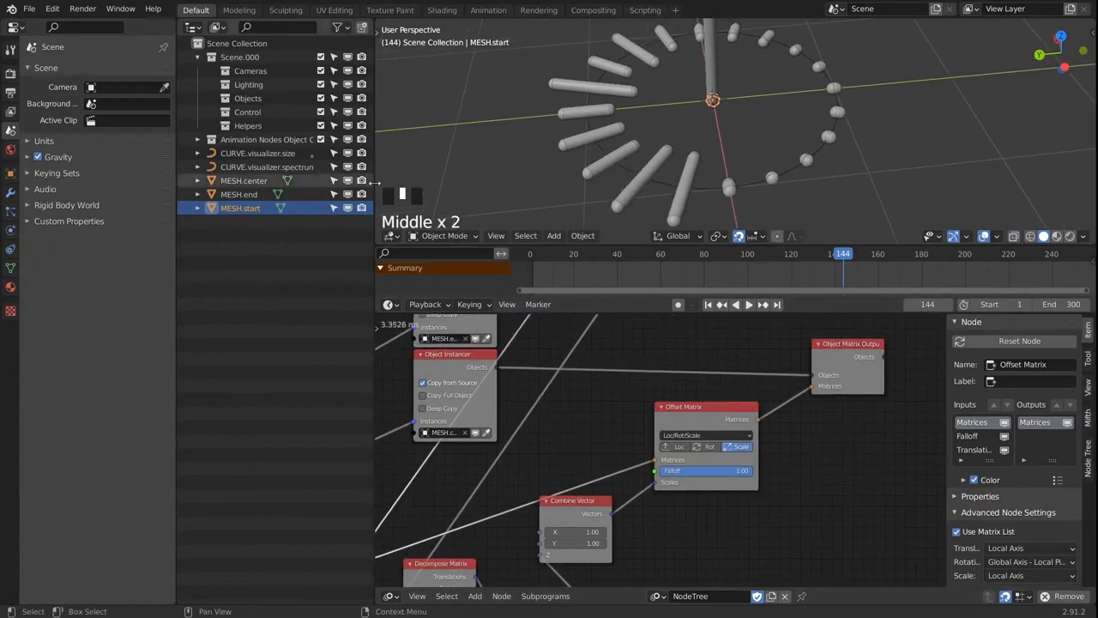
{"action": "scroll", "scroll_direction": "down", "scroll_amount": 3}
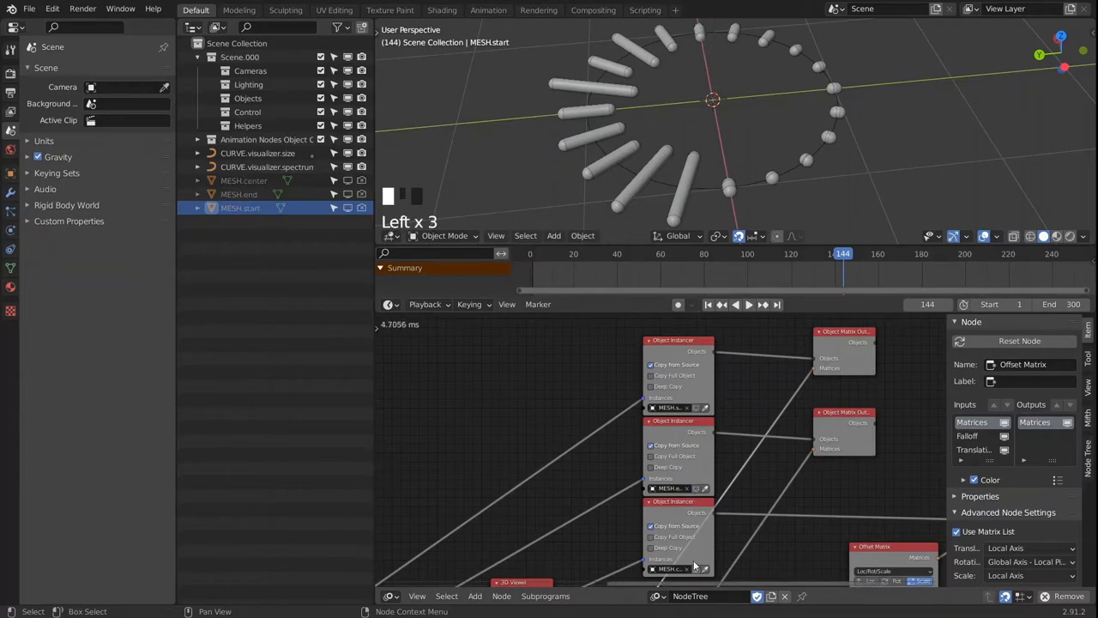
{"action": "mouse_move", "coordinate": [678, 438]}
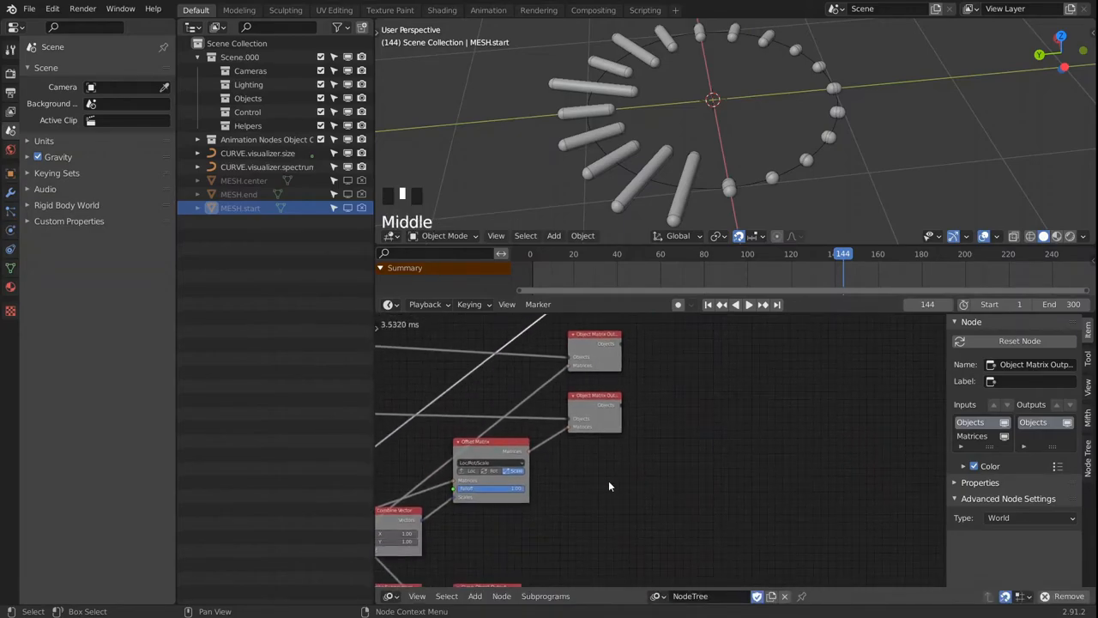
Feed the Offset Matrix node's Matrices output into the remaining Object Matrix Output nodes.
{"action": "left_click", "coordinate": [474, 443]}
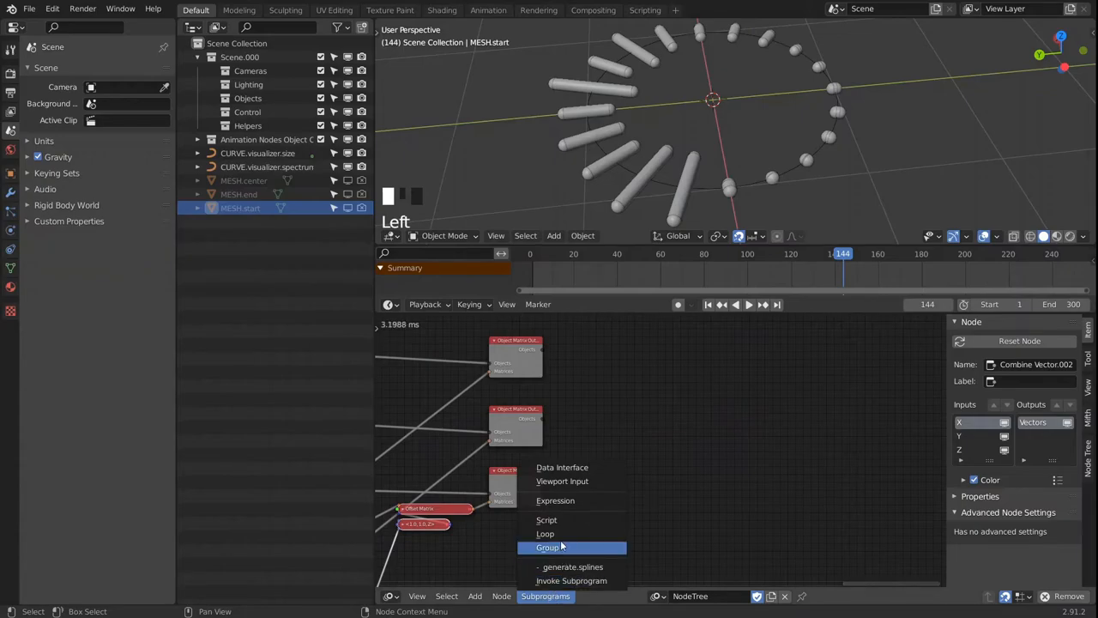
Create the generate.vertex.colors loop with Object List iterators Start, End, Center and Spectrum.
{"action": "scroll", "scroll_direction": "up", "scroll_amount": 3}
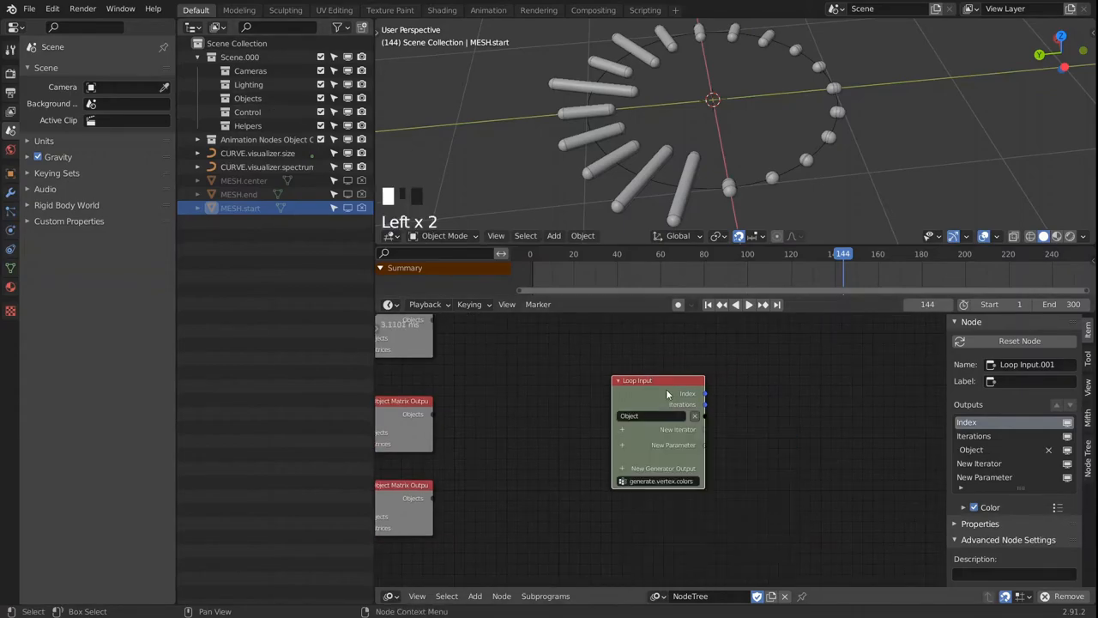
{"action": "left_click", "coordinate": [678, 429]}
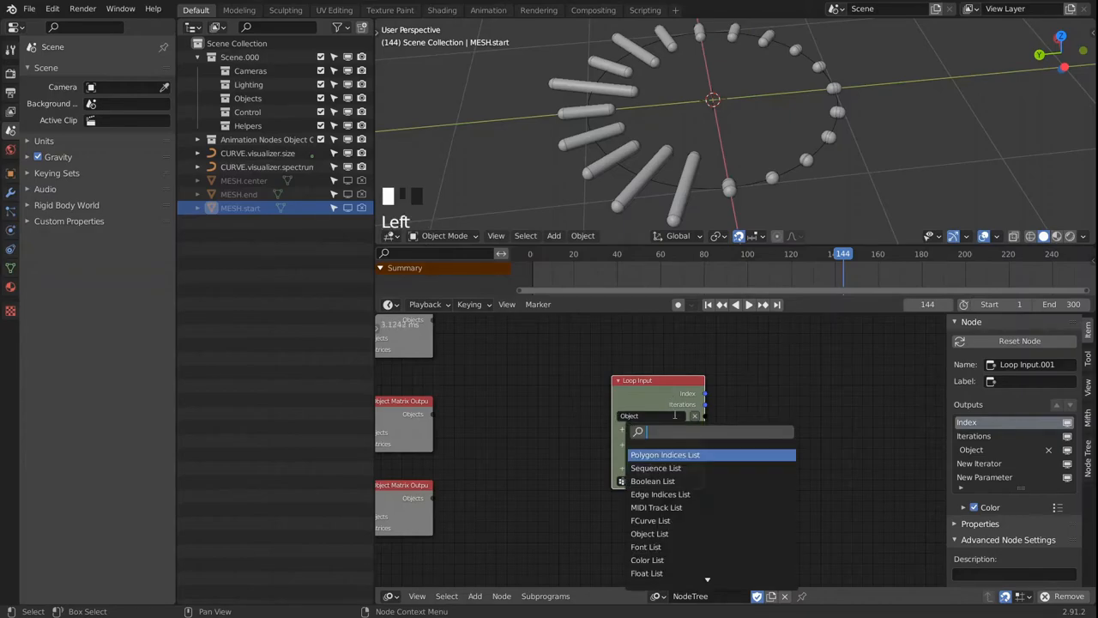
{"action": "left_click", "coordinate": [649, 532]}
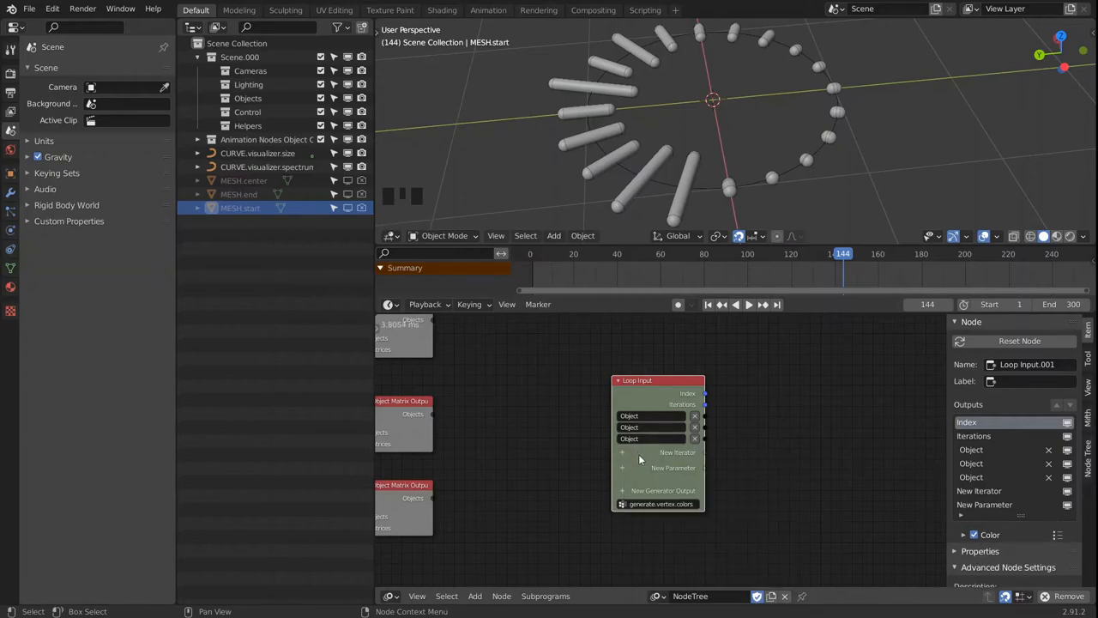
{"action": "left_click", "coordinate": [678, 453]}
{"action": "type", "text": "Spectrum"}
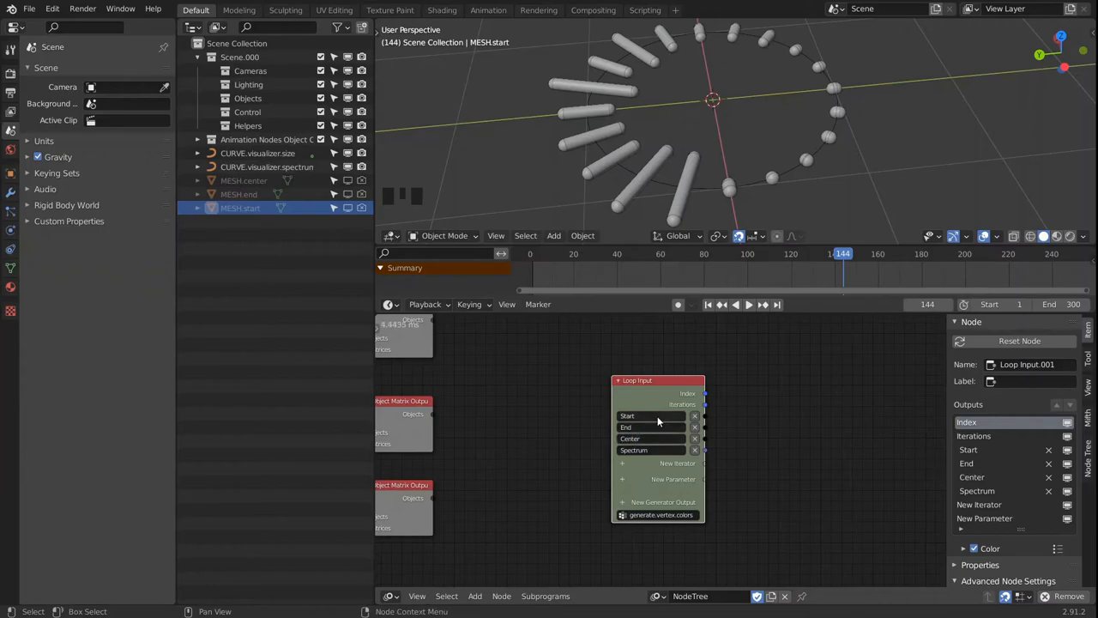
{"action": "key", "text": "shift+a"}
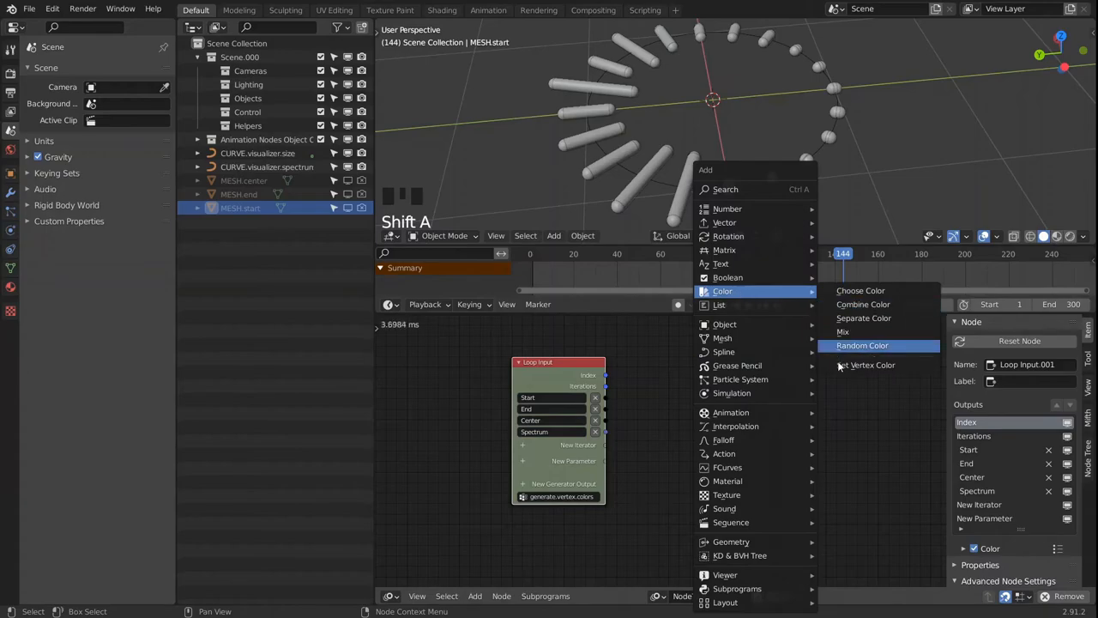
Add three Set Vertex Color nodes on the loop's object inputs and a Combine Color node.
{"action": "left_click", "coordinate": [865, 364]}
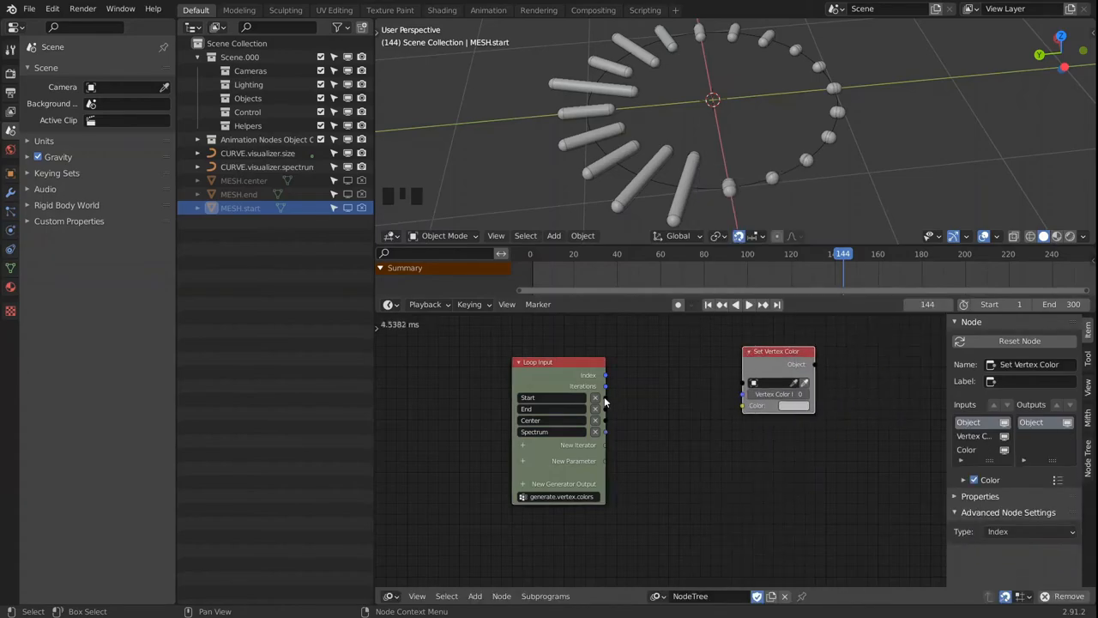
{"action": "key", "text": "shift+d"}
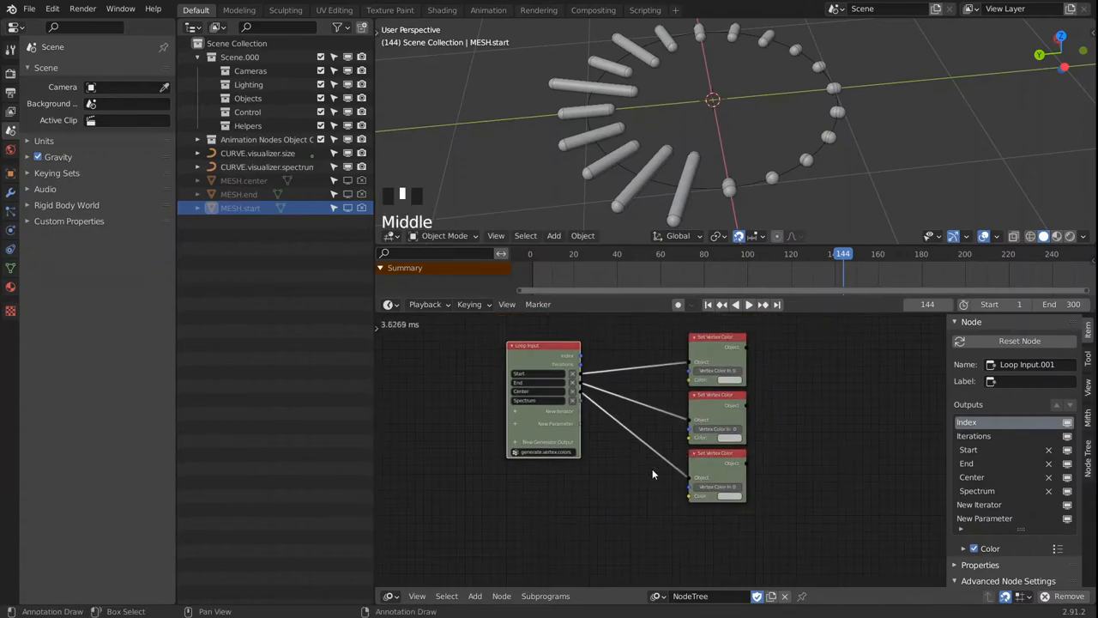
{"action": "key", "text": "shift+a"}
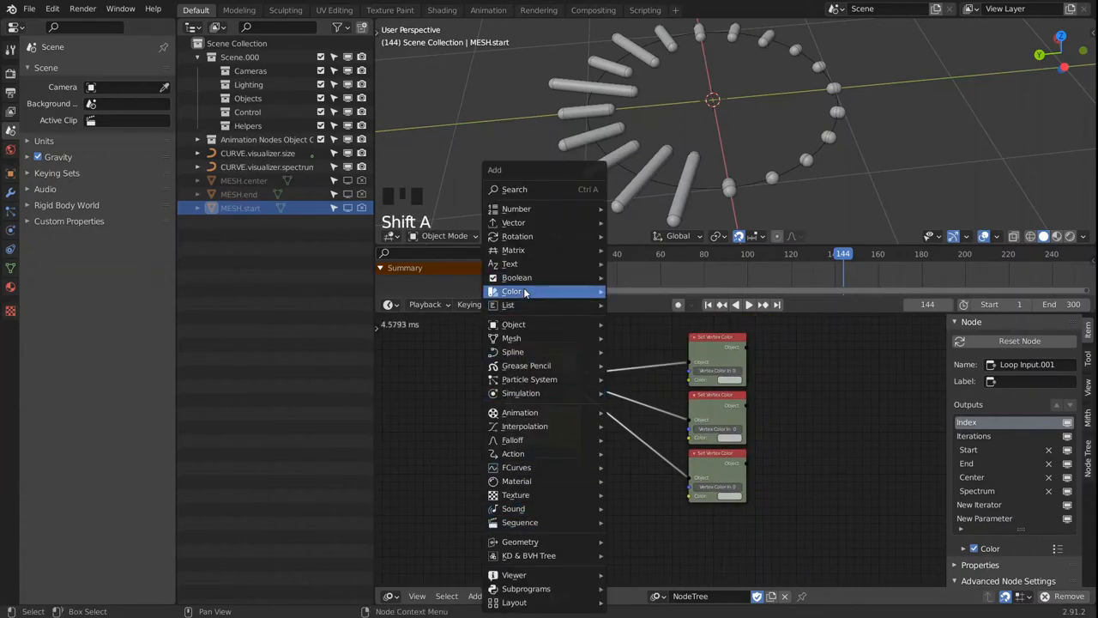
{"action": "left_click", "coordinate": [511, 291]}
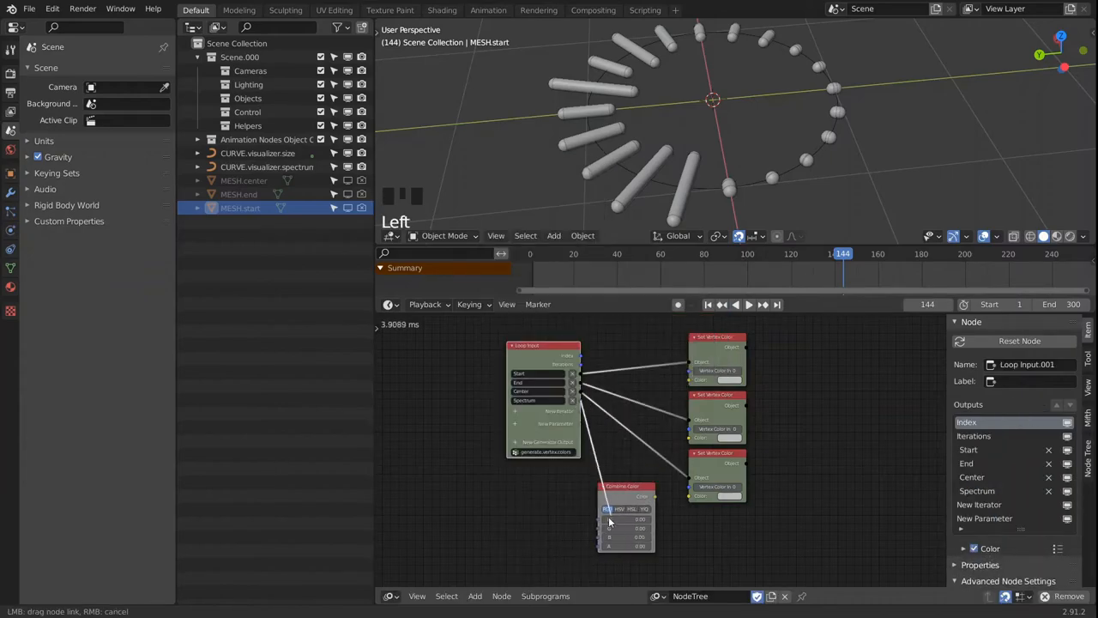
Add a Map Range node and wire it with Combine Color into the Set Vertex Color nodes.
{"action": "scroll", "scroll_direction": "up", "scroll_amount": 3}
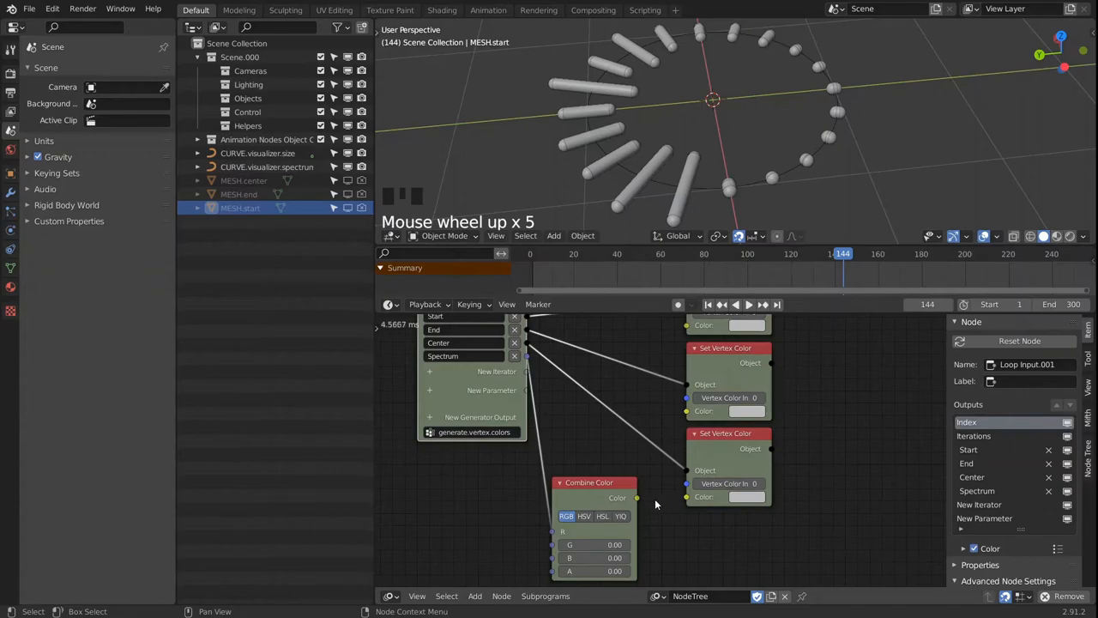
{"action": "left_click", "coordinate": [590, 480]}
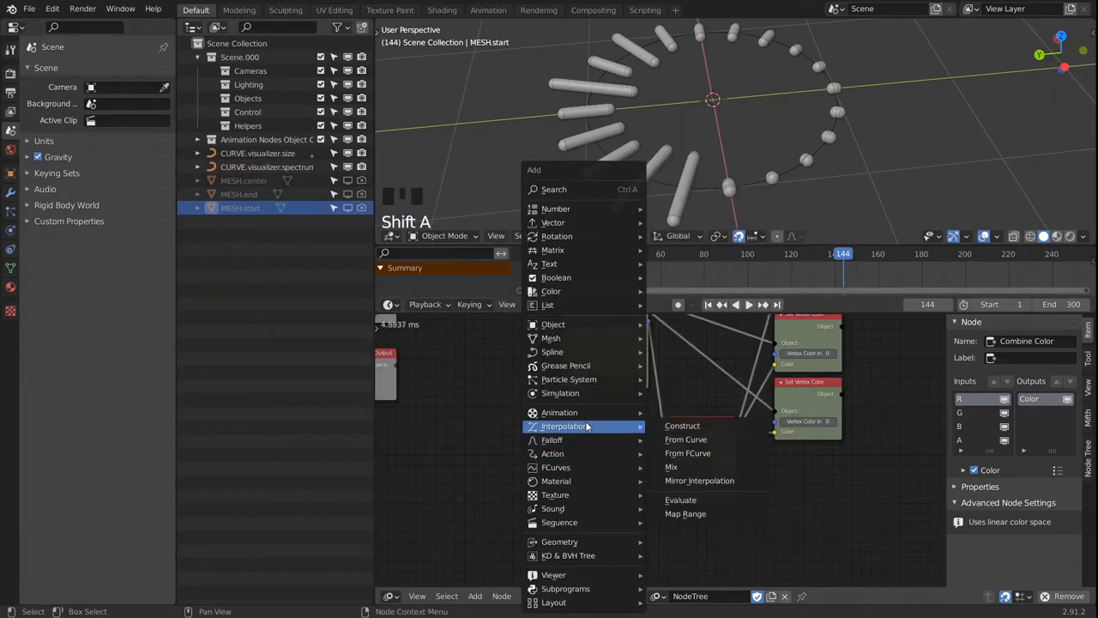
{"action": "left_click", "coordinate": [686, 513]}
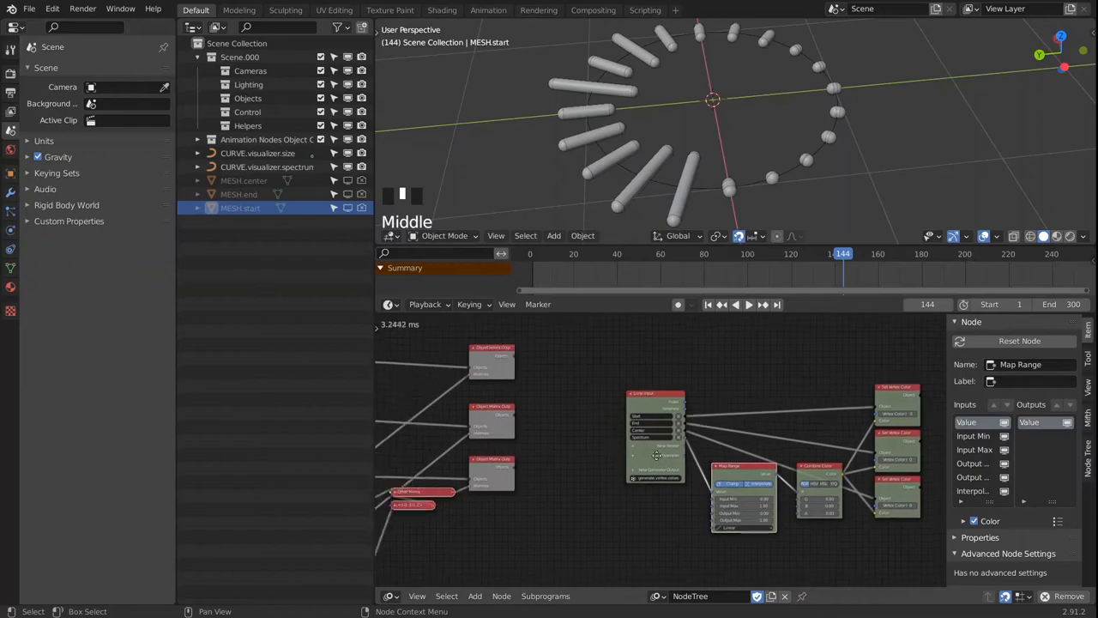
{"action": "scroll", "scroll_direction": "down", "scroll_amount": 3}
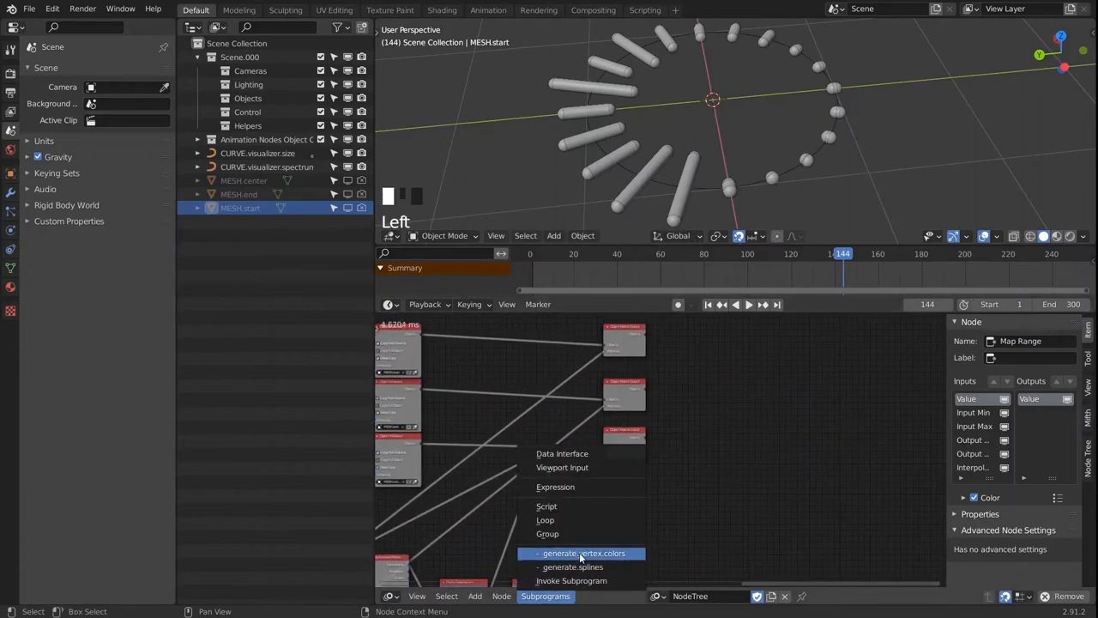
Invoke generate.vertex.colors on the Start, End, Center and Spectrum lists so the bars glow orange.
{"action": "left_click", "coordinate": [584, 553]}
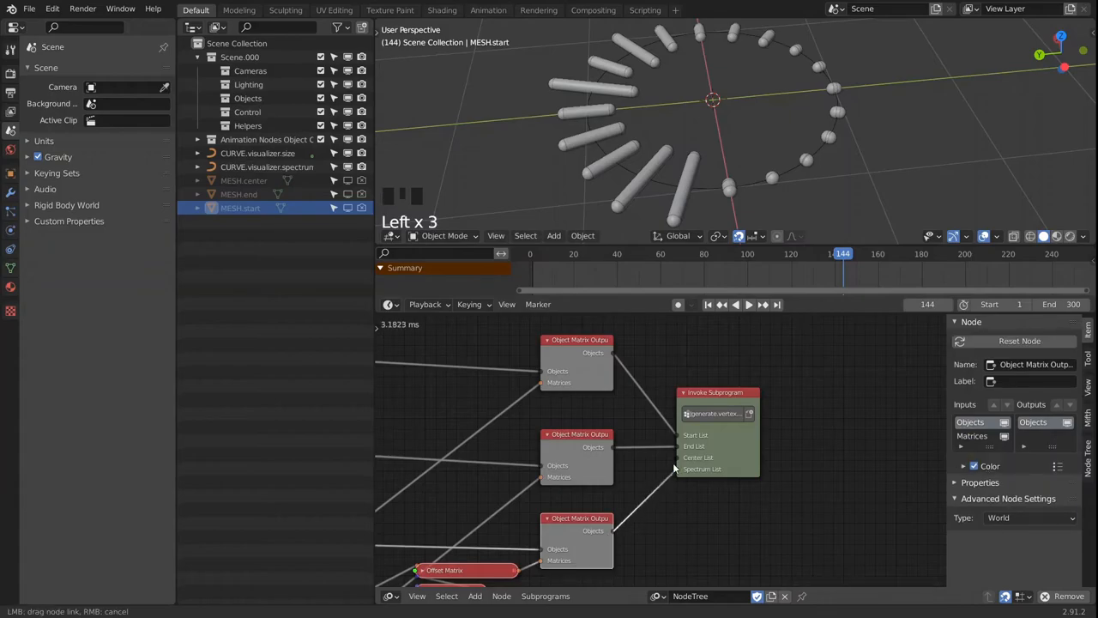
{"action": "scroll", "scroll_direction": "down", "scroll_amount": 3}
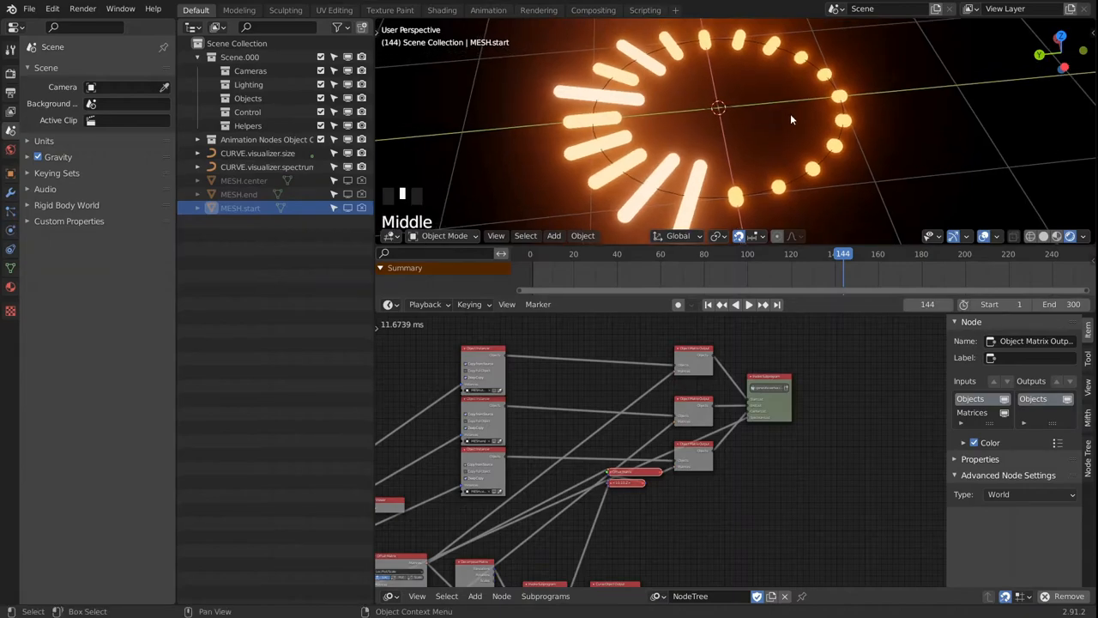
Play the animation to preview the pulsing orange bars, then stop around frame 265.
{"action": "key", "text": "space"}
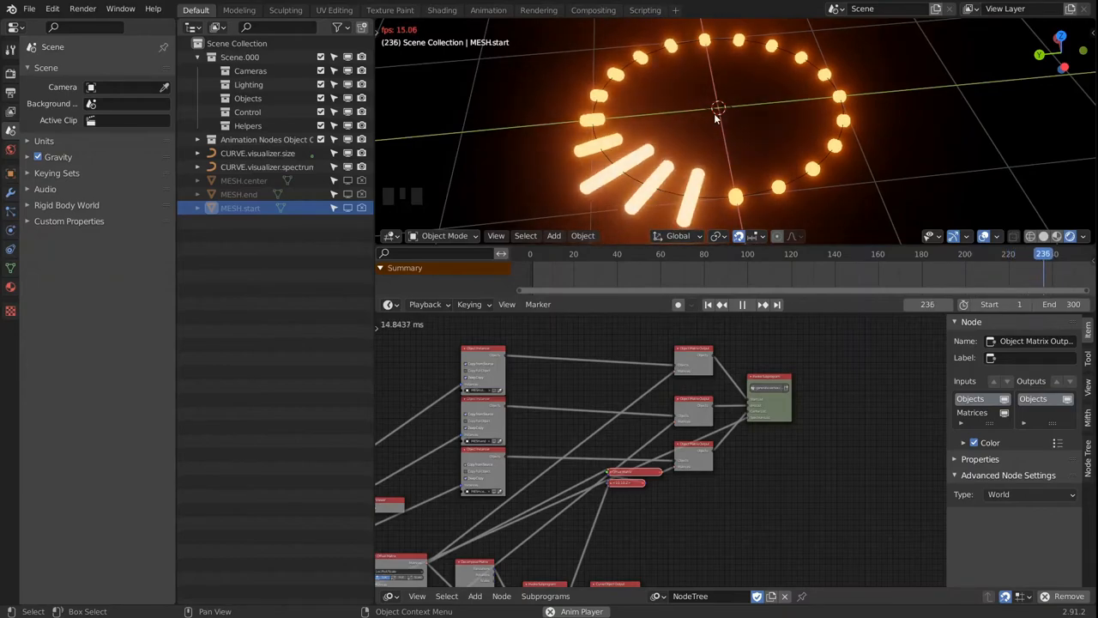
{"action": "key", "text": "space"}
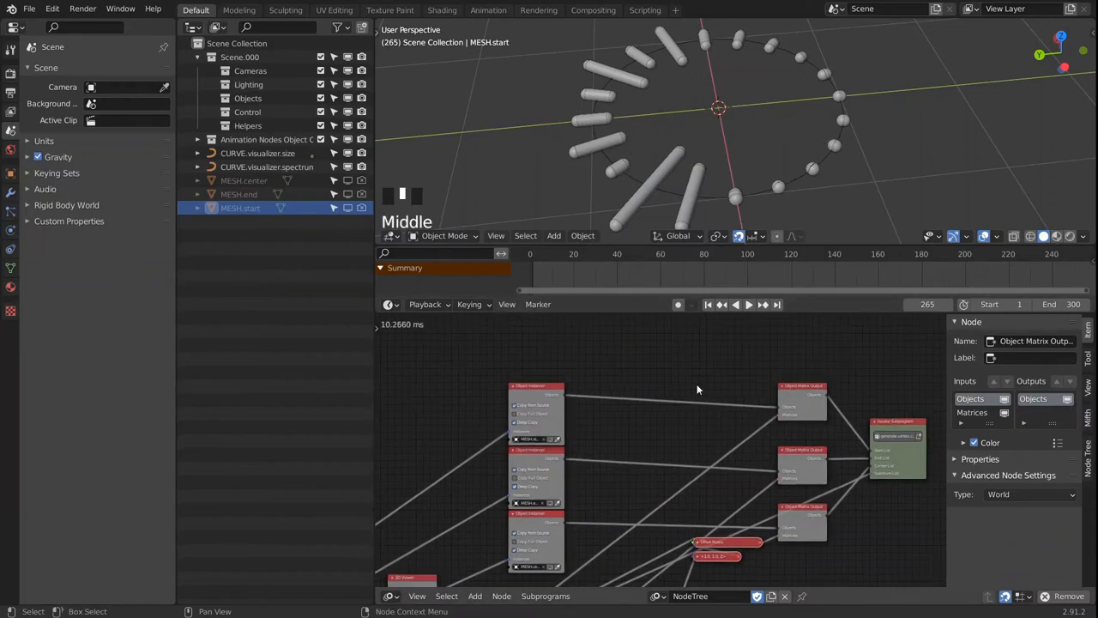
Add another Offset Matrix node and an Invert Falloff node into the tree.
{"action": "key", "text": "shift+a"}
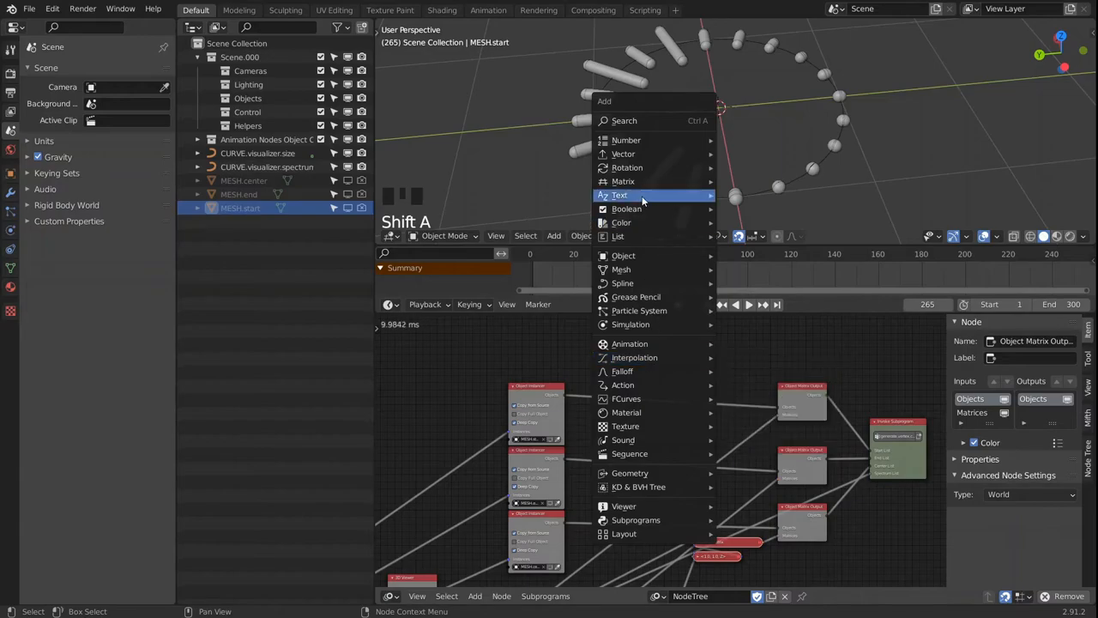
{"action": "mouse_move", "coordinate": [623, 182]}
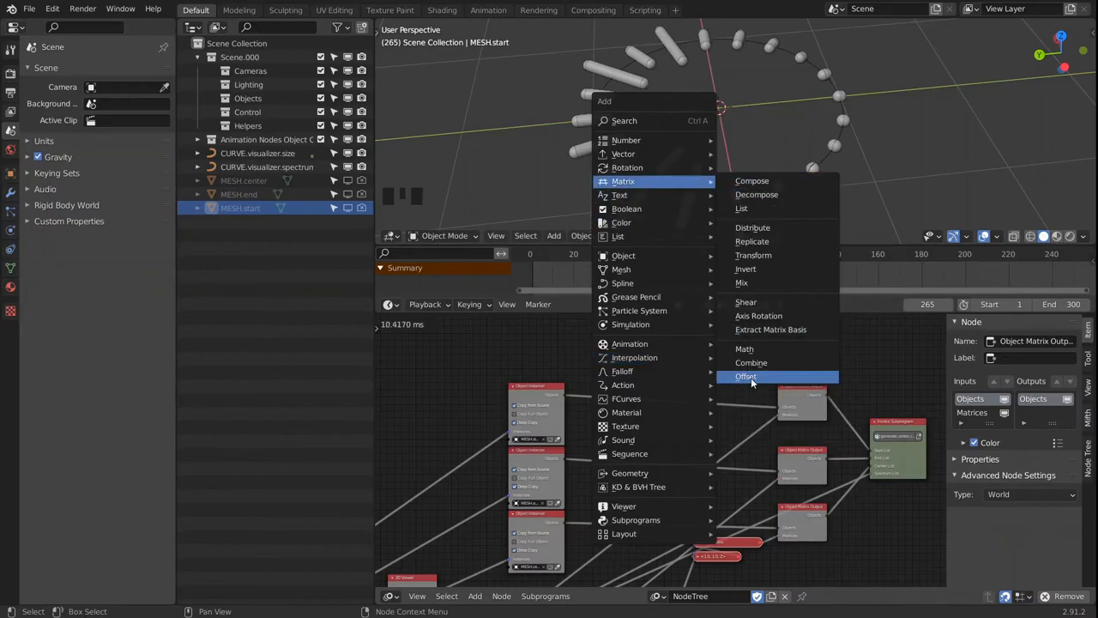
{"action": "left_click", "coordinate": [745, 376]}
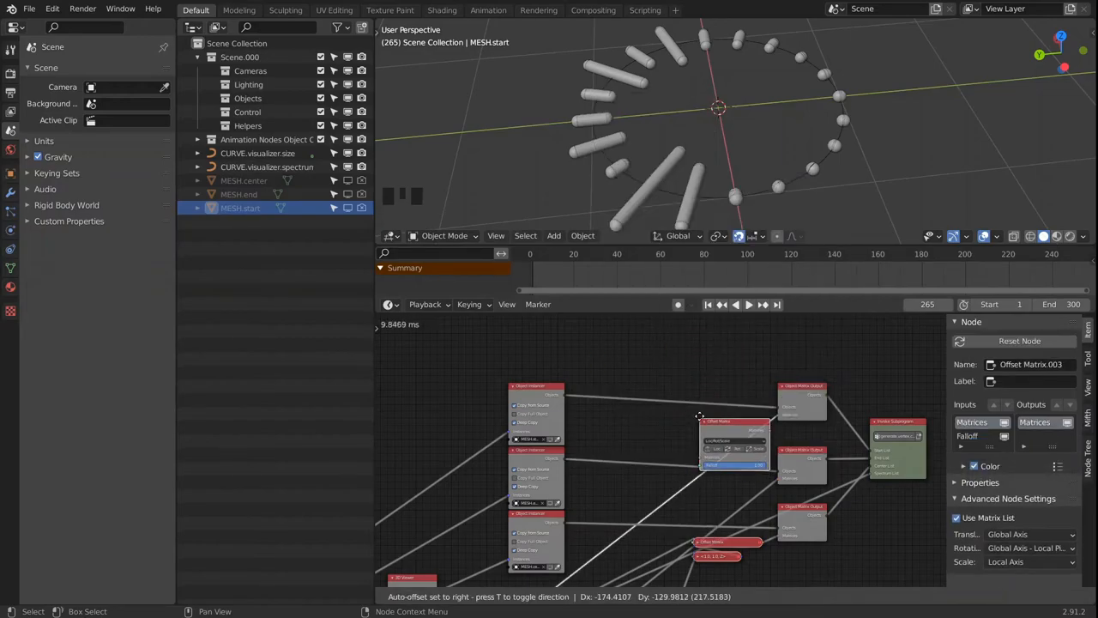
{"action": "scroll", "scroll_direction": "up", "scroll_amount": 3}
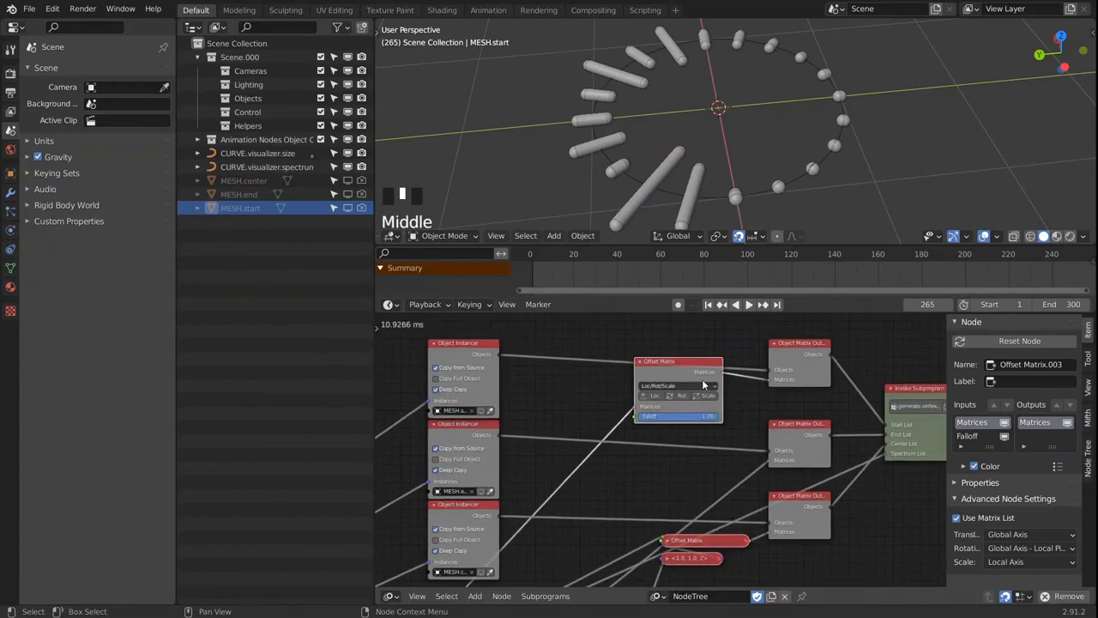
{"action": "left_click", "coordinate": [709, 401]}
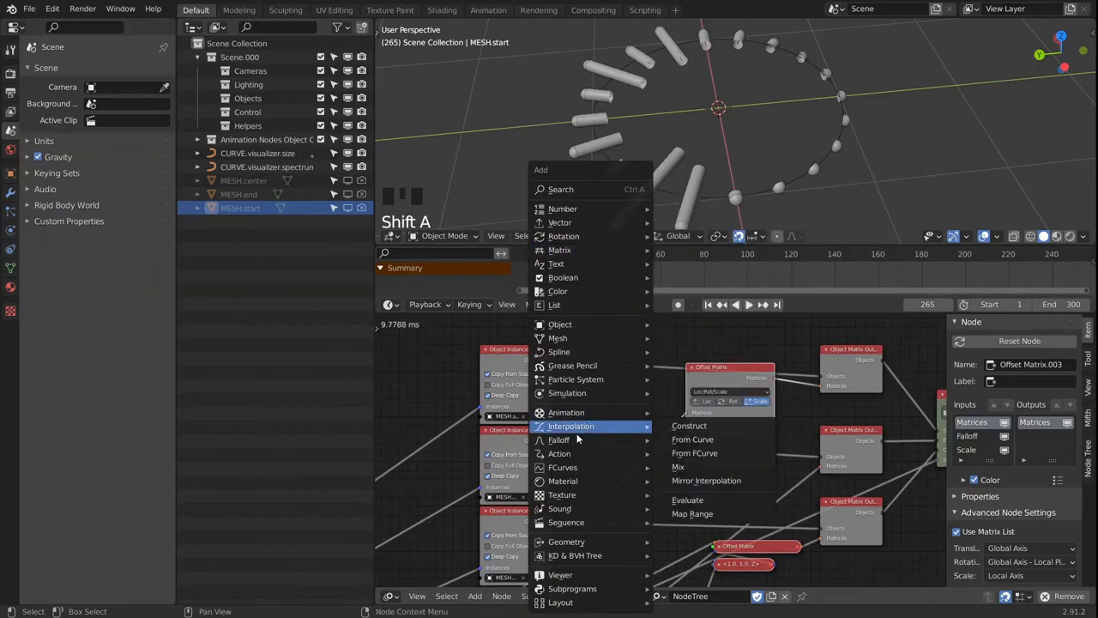
{"action": "left_click", "coordinate": [559, 439]}
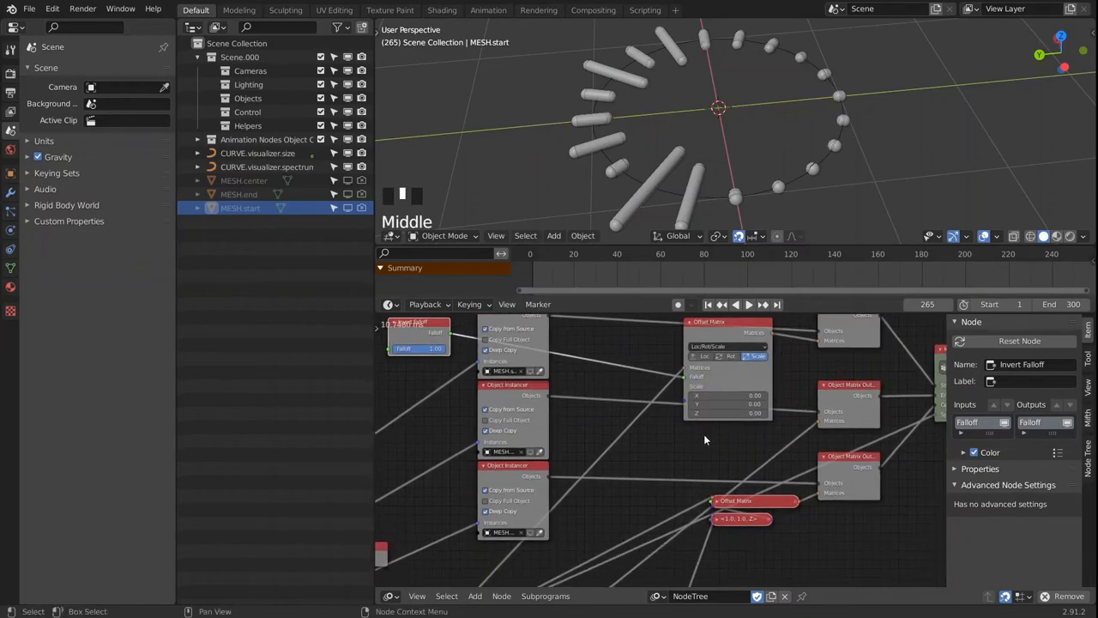
{"action": "left_click", "coordinate": [707, 321]}
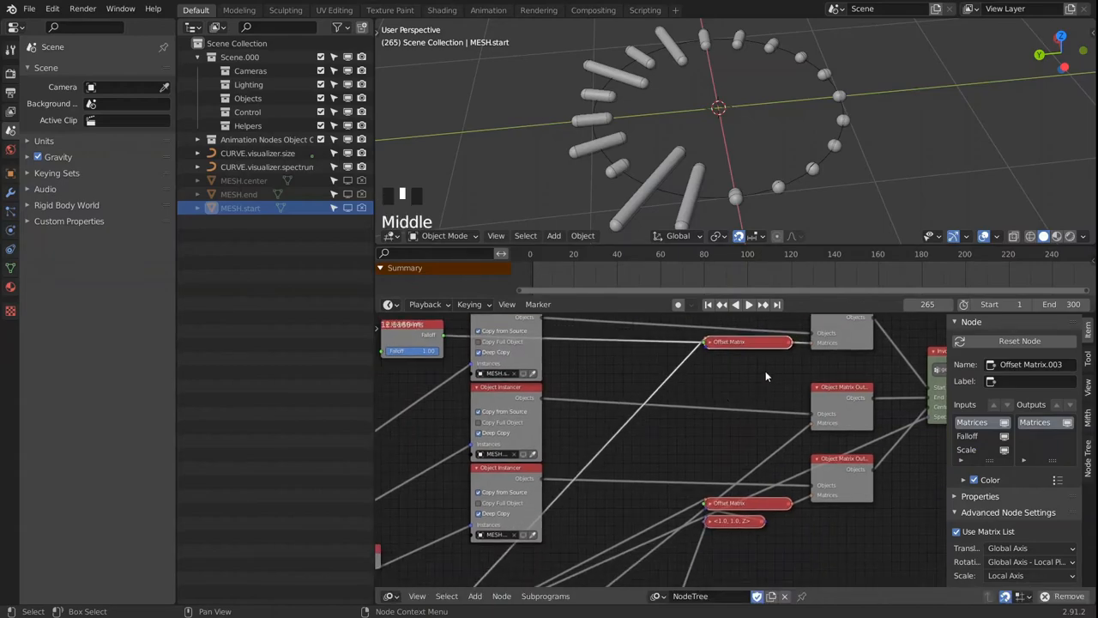
Duplicate the Offset Matrix node twice and place the copies in the instancer chains.
{"action": "key", "text": "shift+d"}
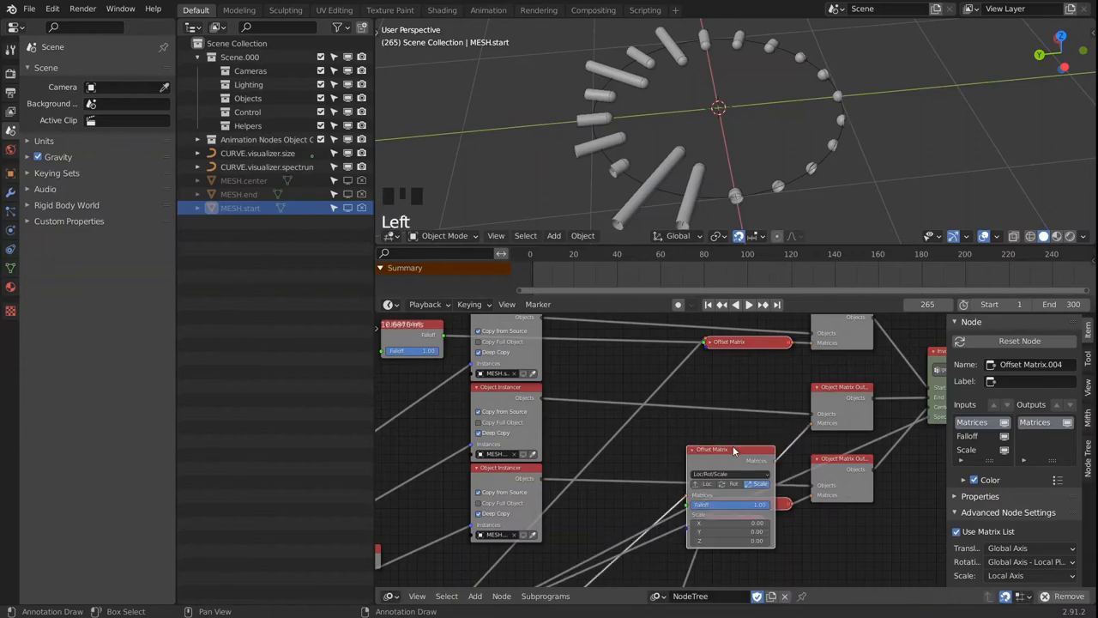
{"action": "left_click", "coordinate": [411, 324]}
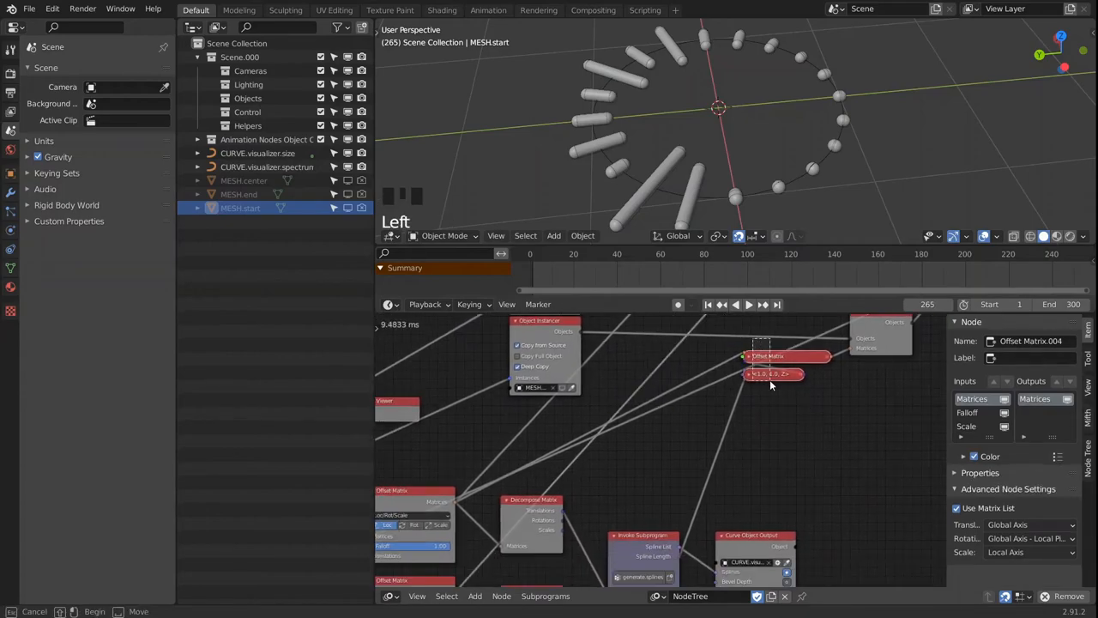
{"action": "left_click_drag", "start_coordinate": [772, 355], "coordinate": [652, 437]}
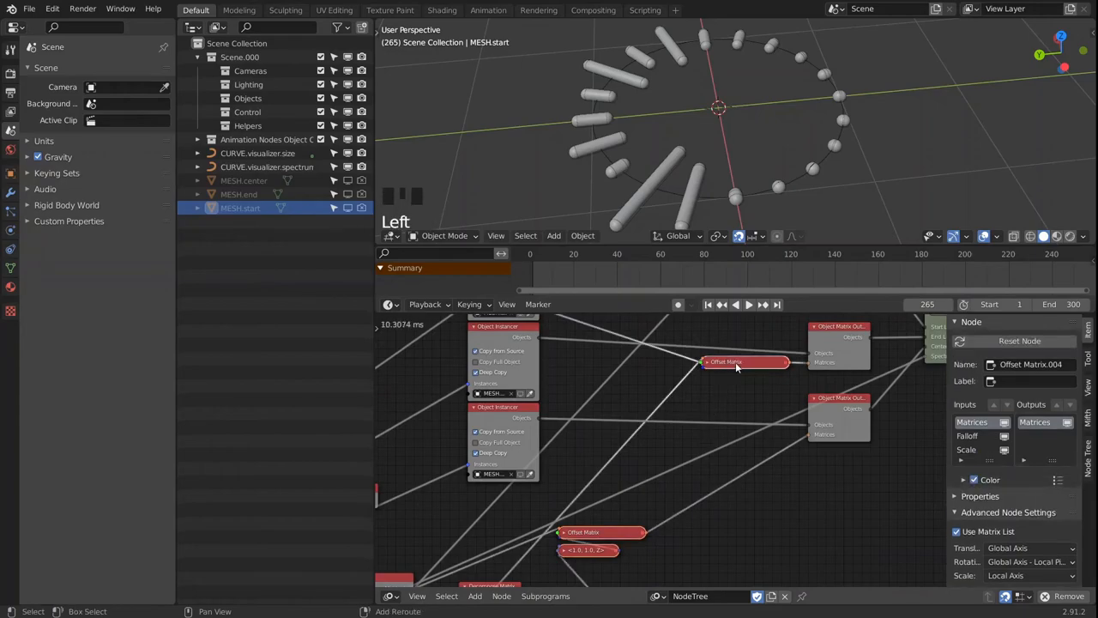
{"action": "key", "text": "shift+d"}
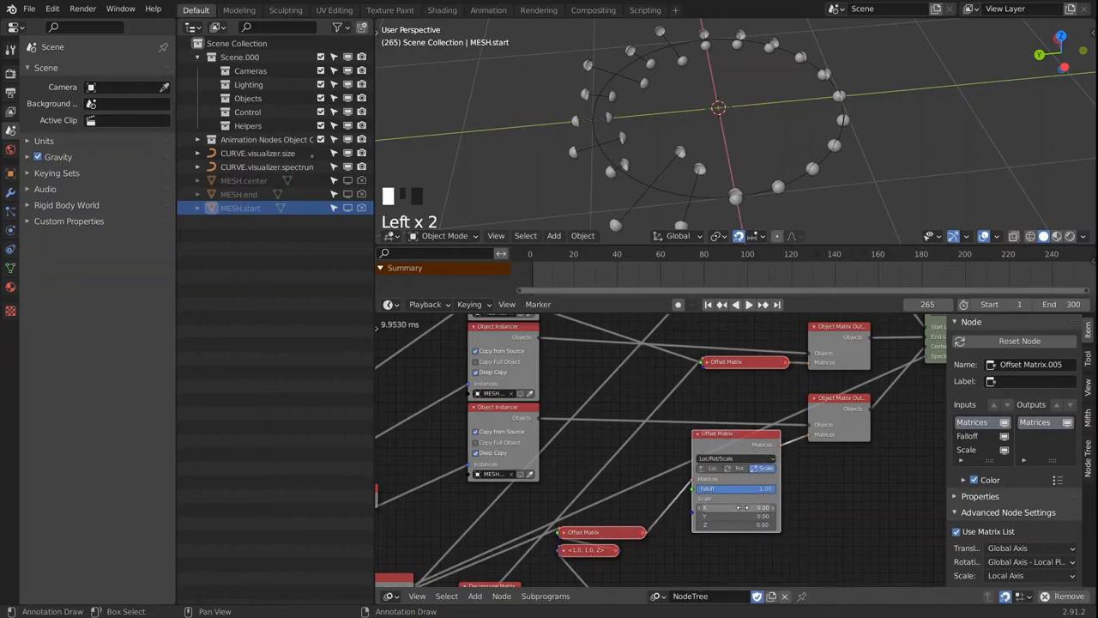
{"action": "left_click", "coordinate": [734, 525]}
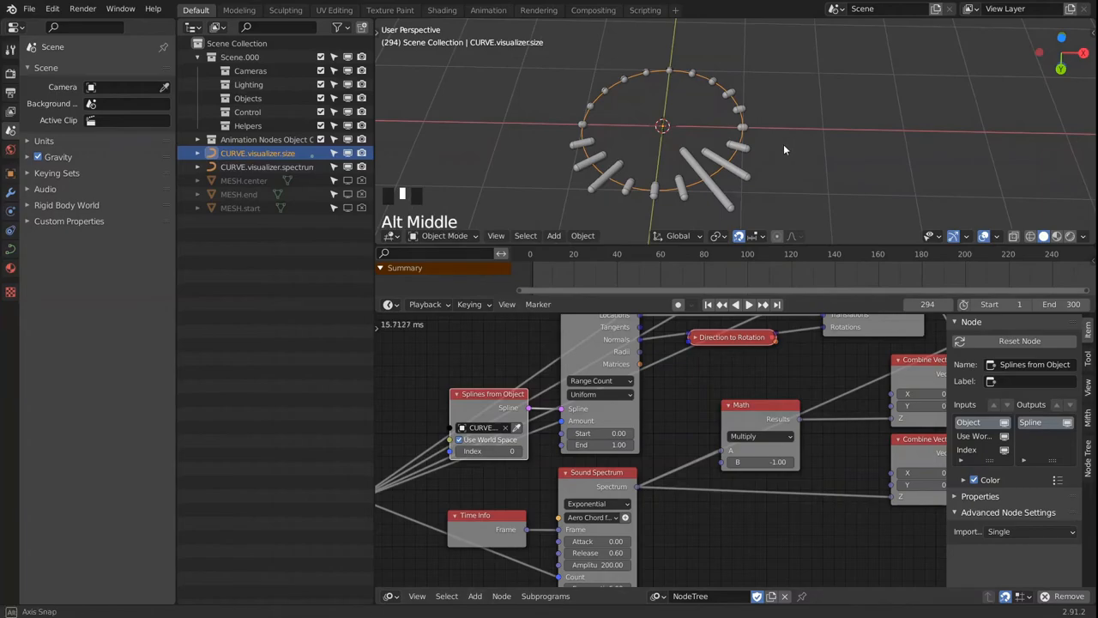
Scale up the CURVE.visualizer.size circle and its control points, widening the ring of bars.
{"action": "key", "text": "s"}
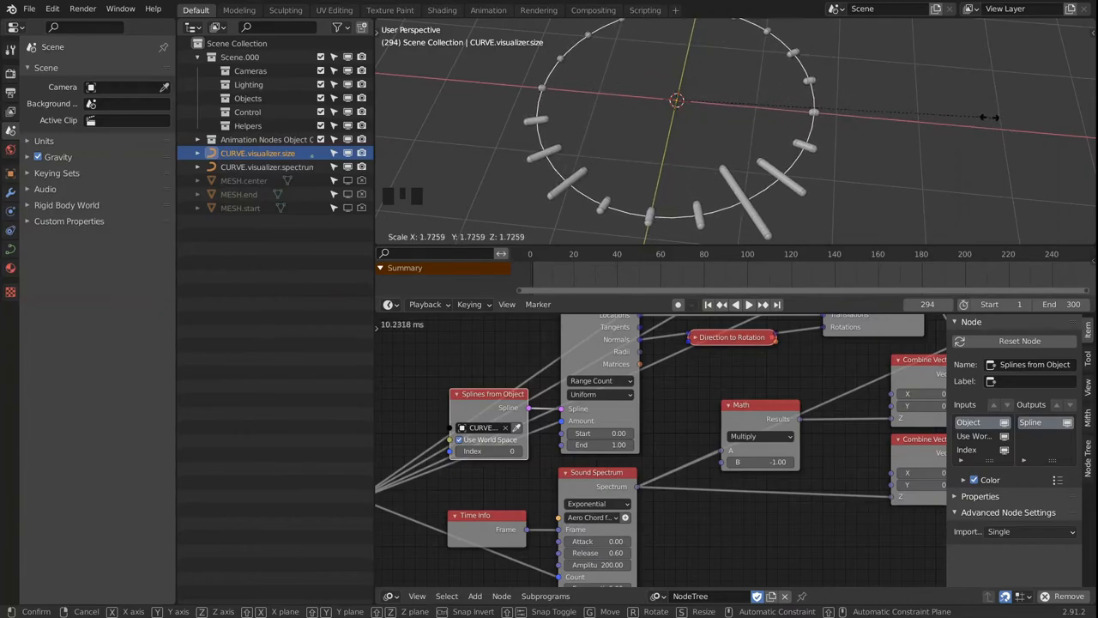
{"action": "key", "text": "Tab"}
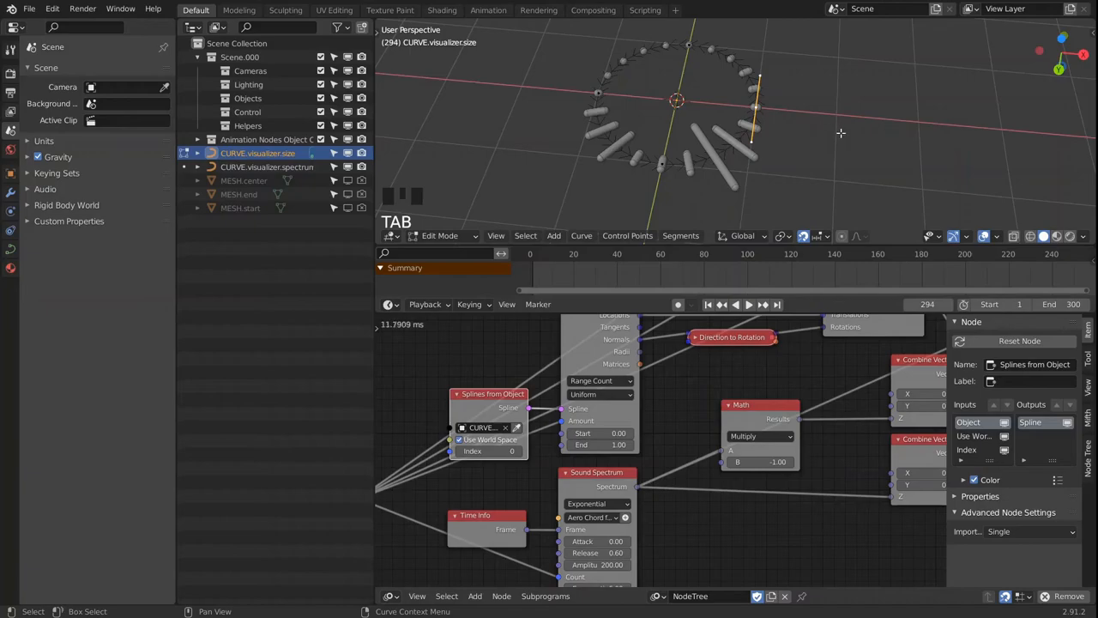
{"action": "scroll", "scroll_direction": "up", "scroll_amount": 3}
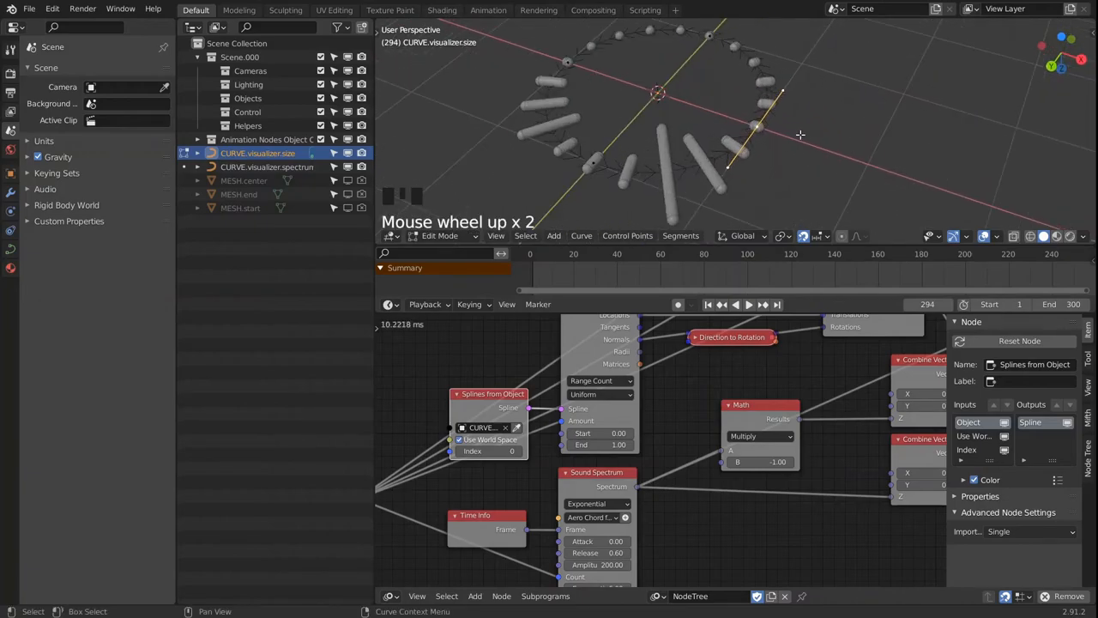
{"action": "scroll", "scroll_direction": "up", "scroll_amount": 3}
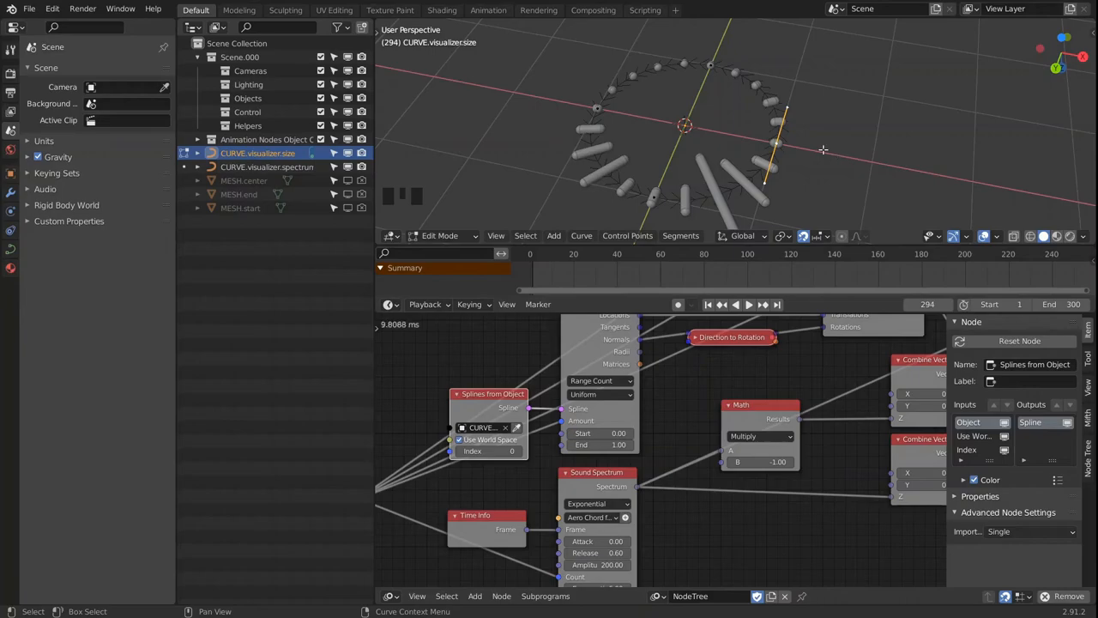
{"action": "key", "text": "s"}
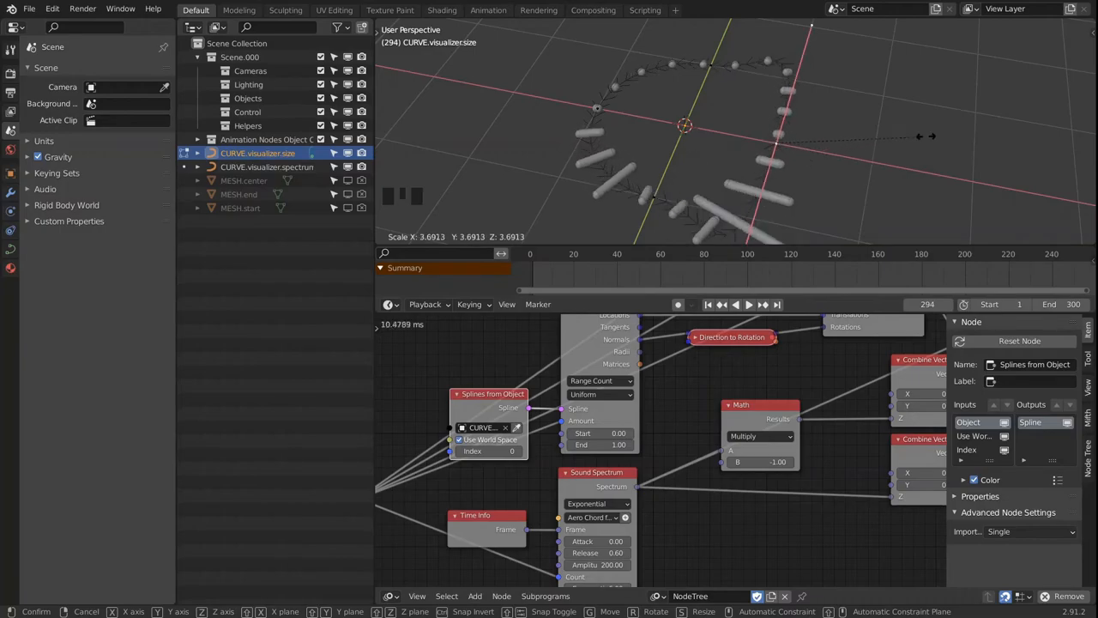
{"action": "mouse_move", "coordinate": [849, 135]}
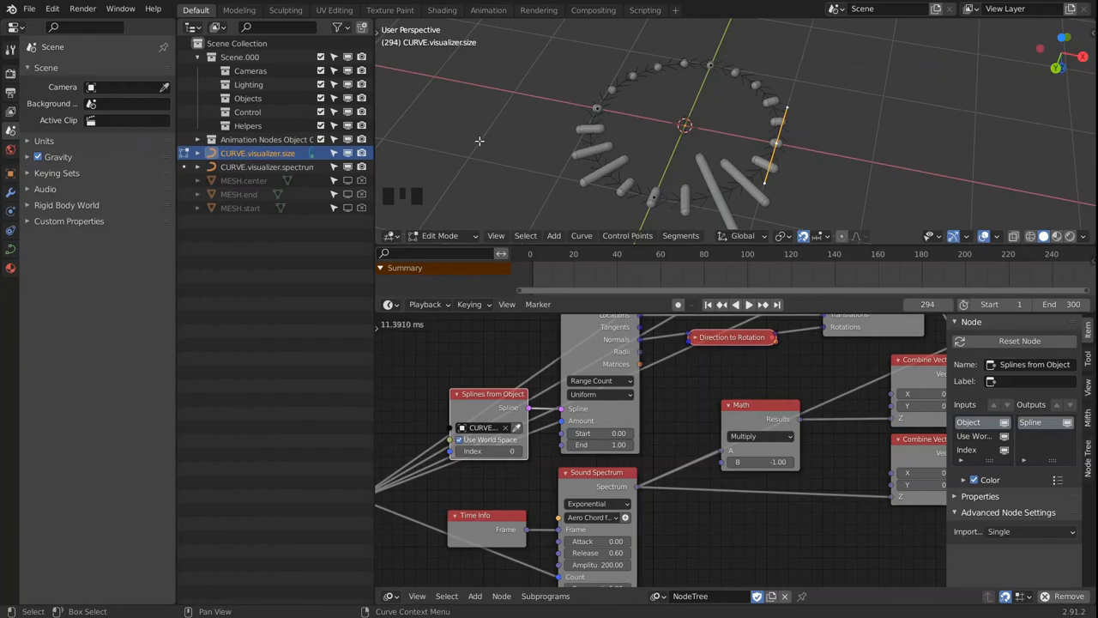
{"action": "mouse_move", "coordinate": [776, 156]}
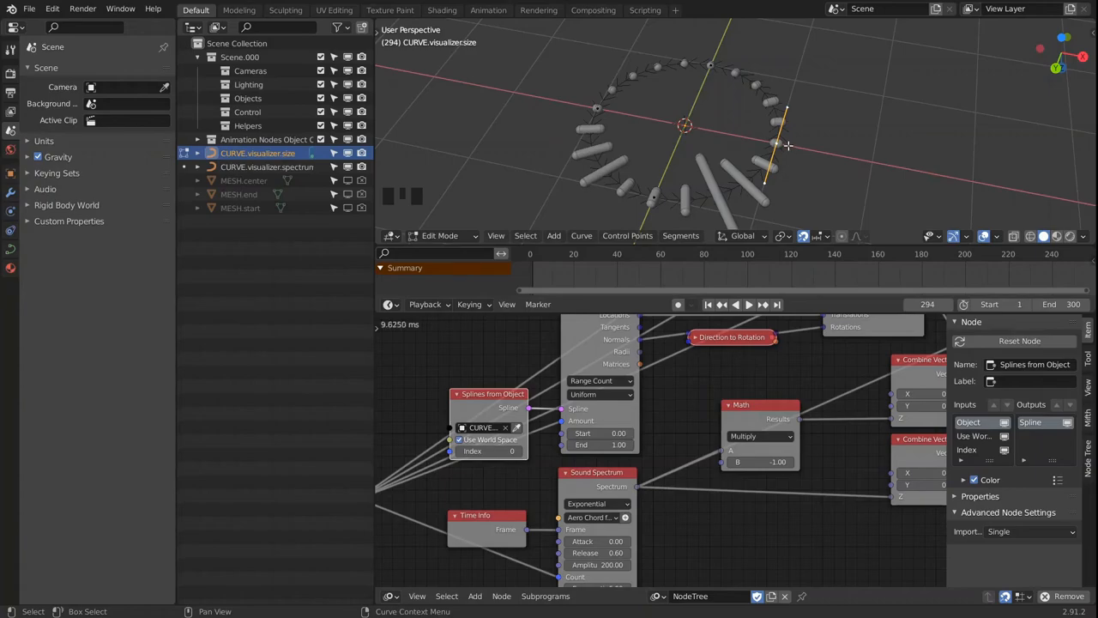
{"action": "key", "text": "g"}
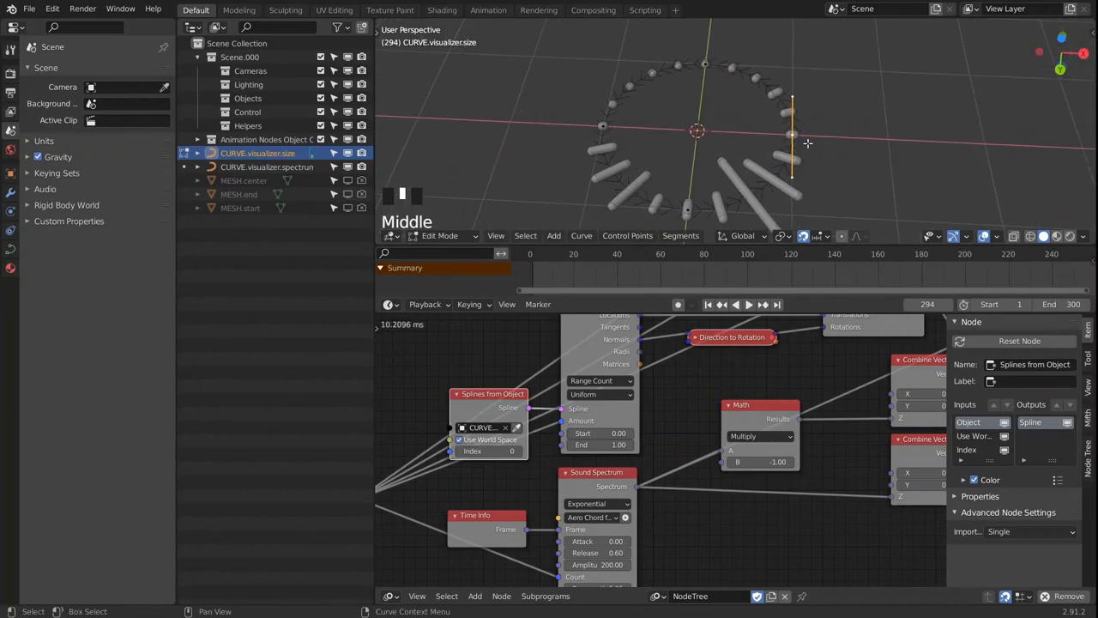
{"action": "key", "text": "Tab"}
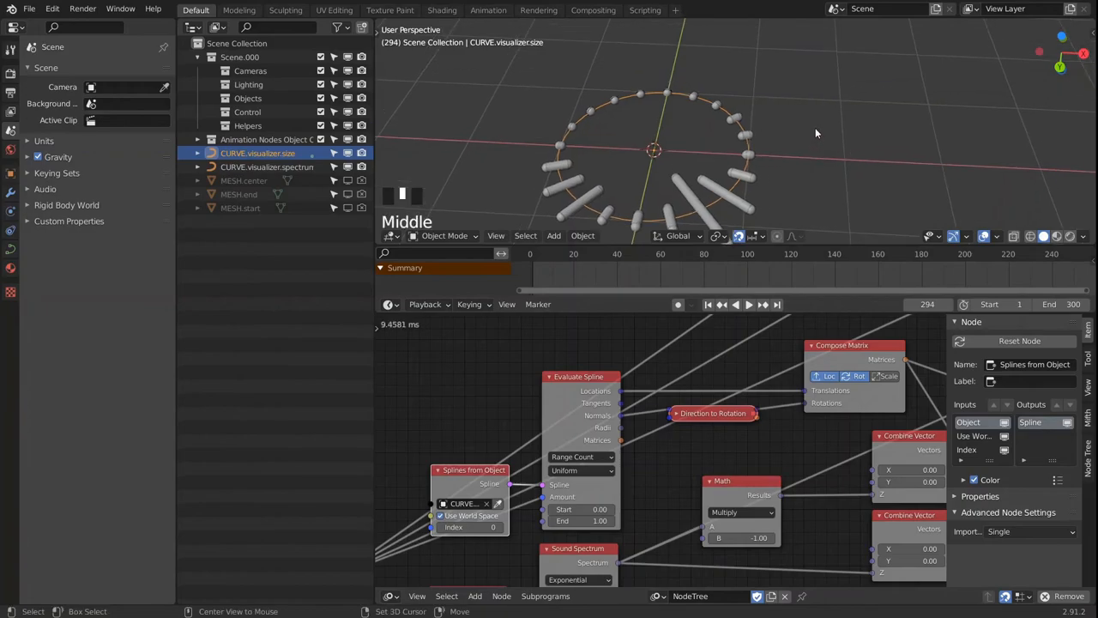
Add a Bezier curve and make it the Splines from Object source so the bars follow it.
{"action": "key", "text": "shift+a"}
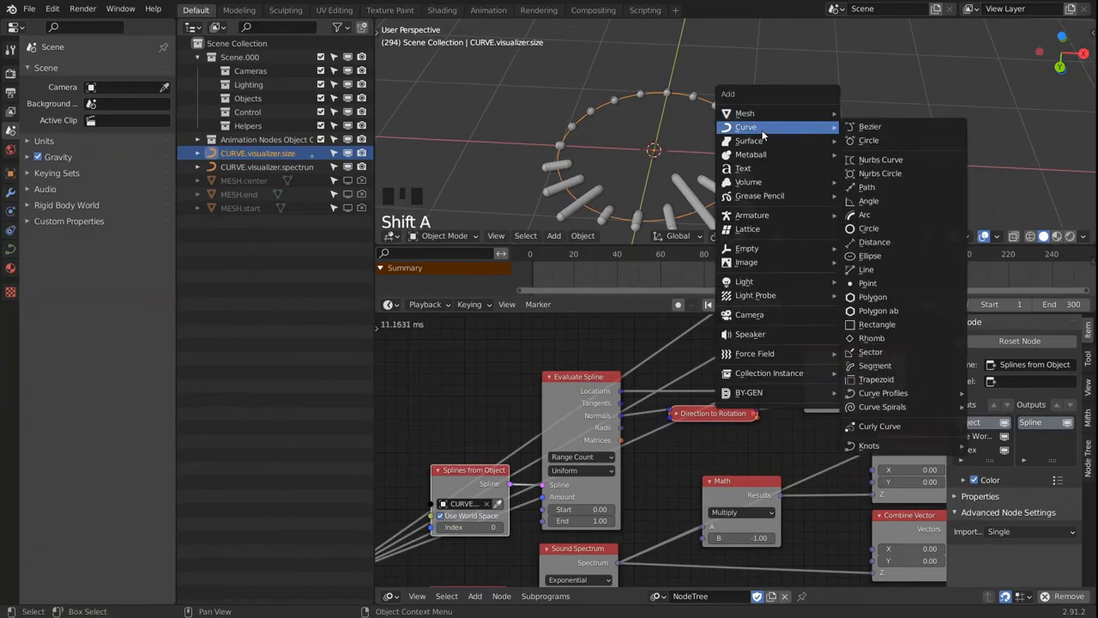
{"action": "left_click", "coordinate": [870, 127]}
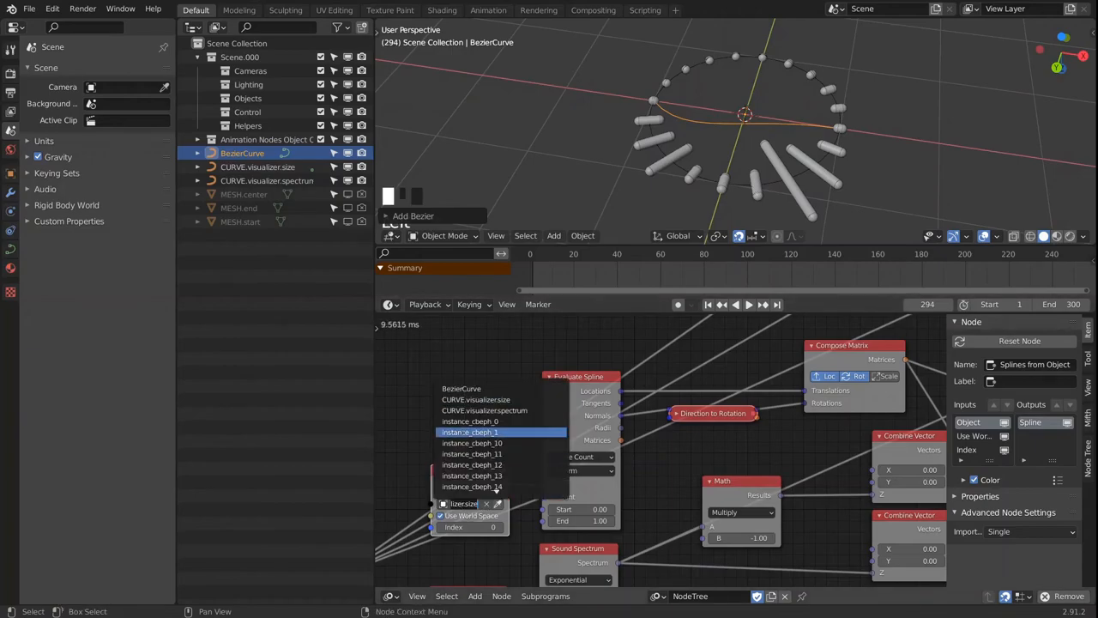
{"action": "left_click", "coordinate": [459, 388]}
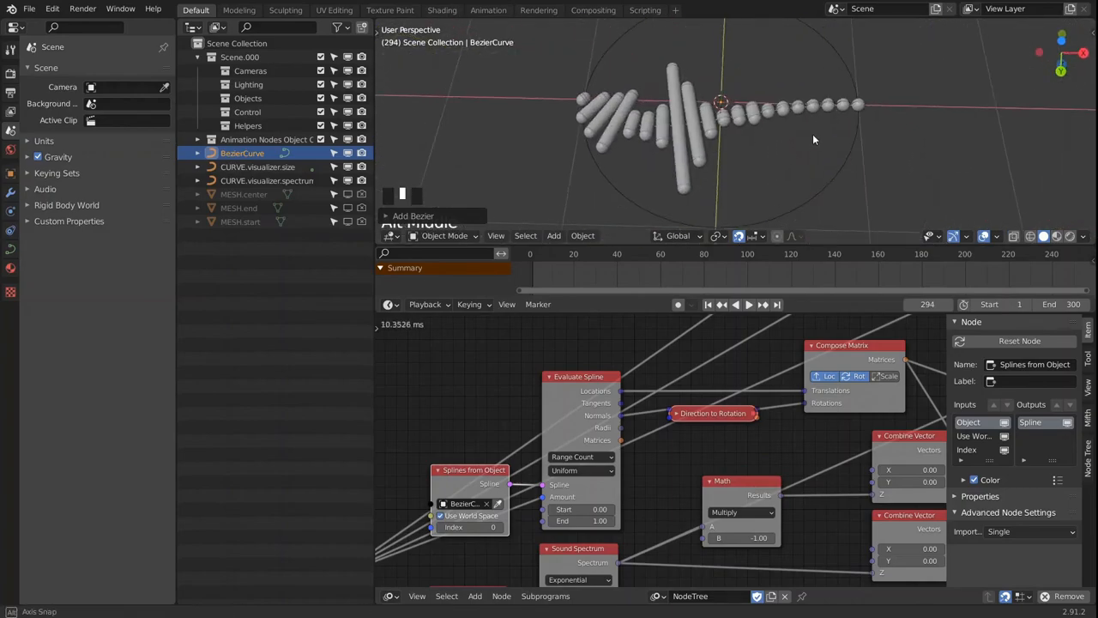
{"action": "key", "text": "Tab"}
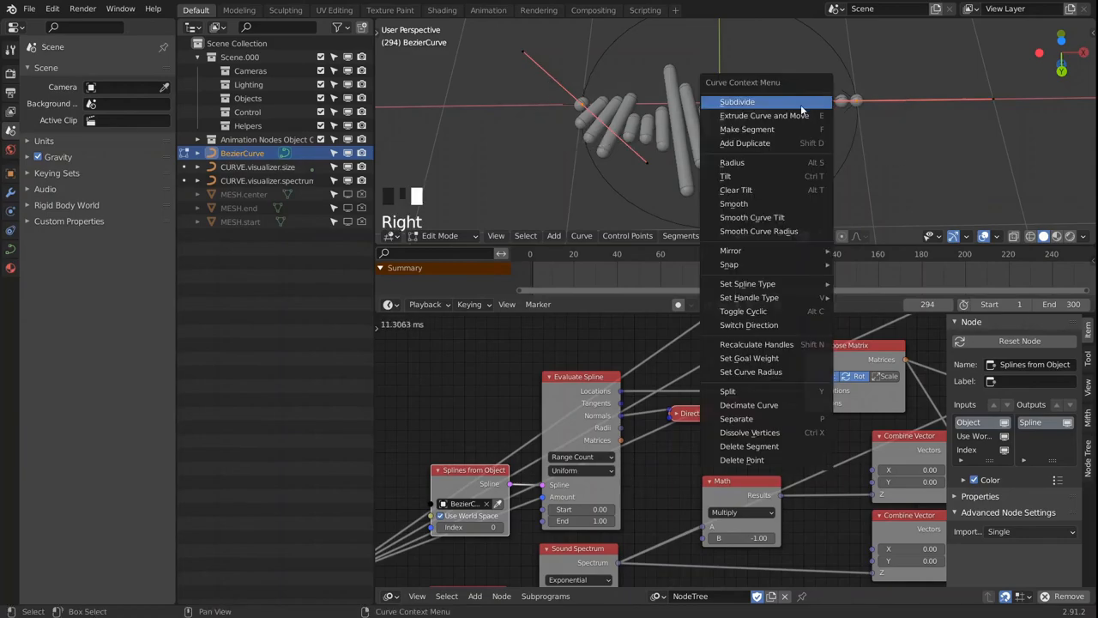
{"action": "mouse_move", "coordinate": [747, 283]}
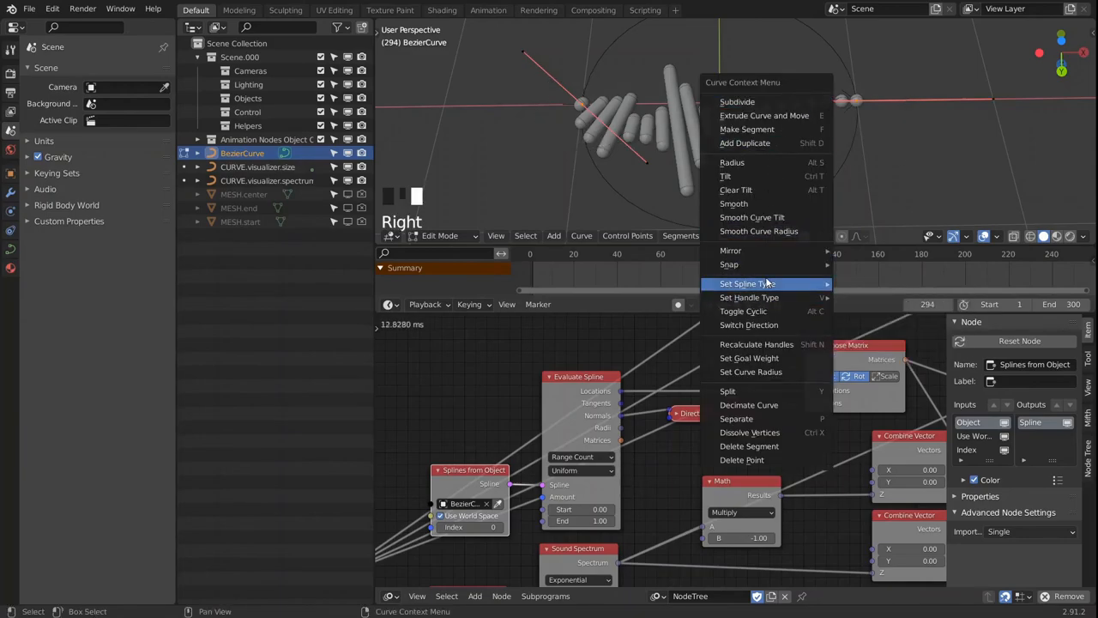
{"action": "left_click", "coordinate": [745, 283]}
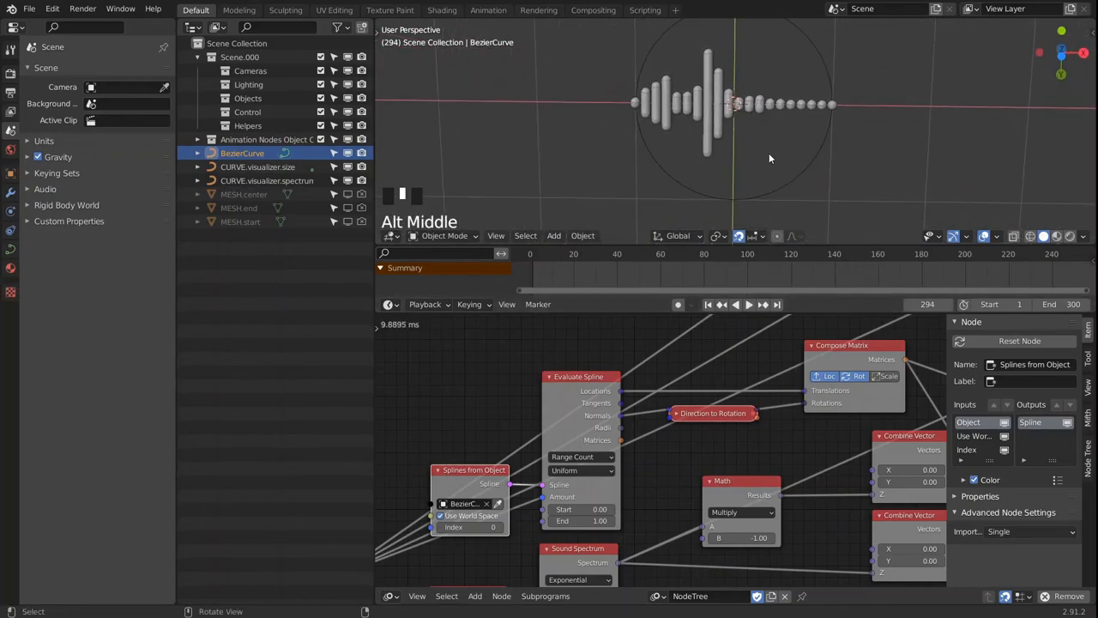
Reshape the Bezier points into an arc with vector handles and rotation, then play the animation.
{"action": "key", "text": "space"}
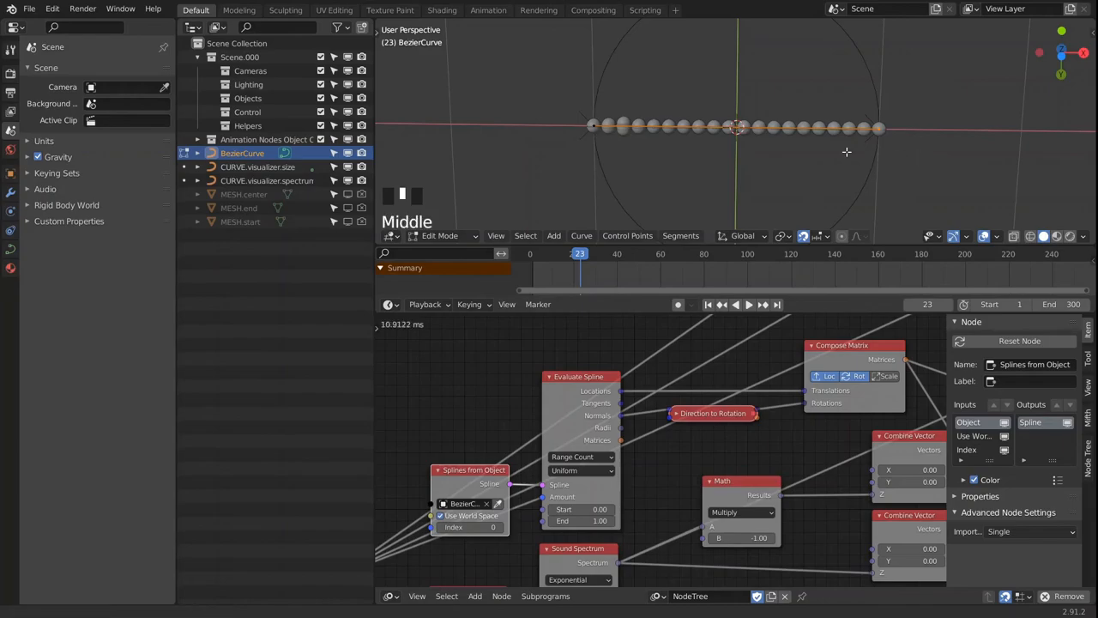
{"action": "key", "text": "g"}
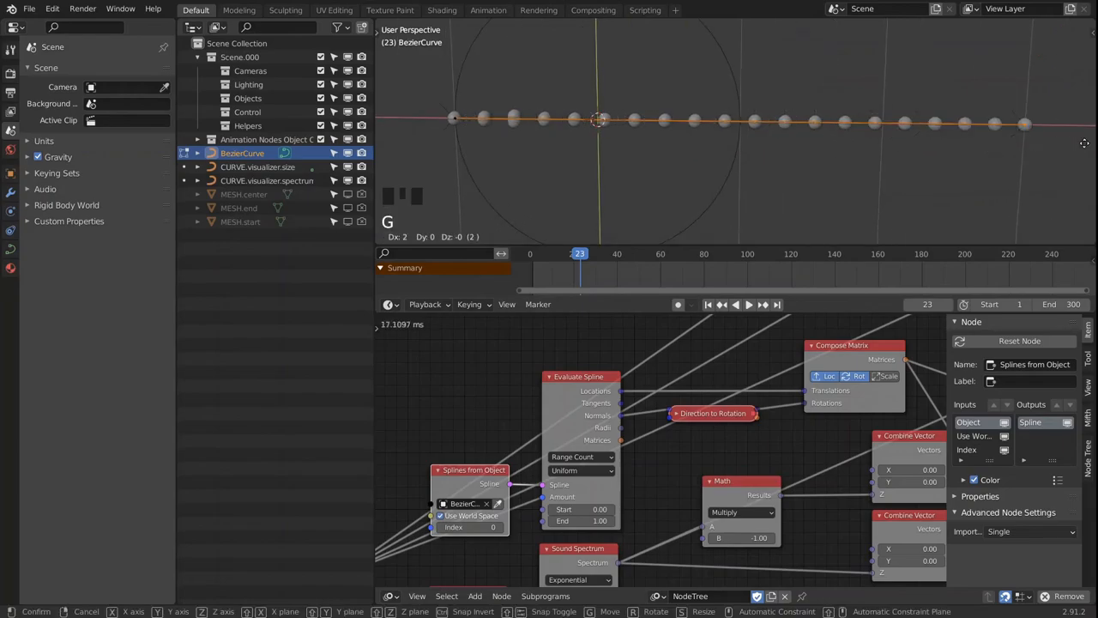
{"action": "mouse_move", "coordinate": [954, 151]}
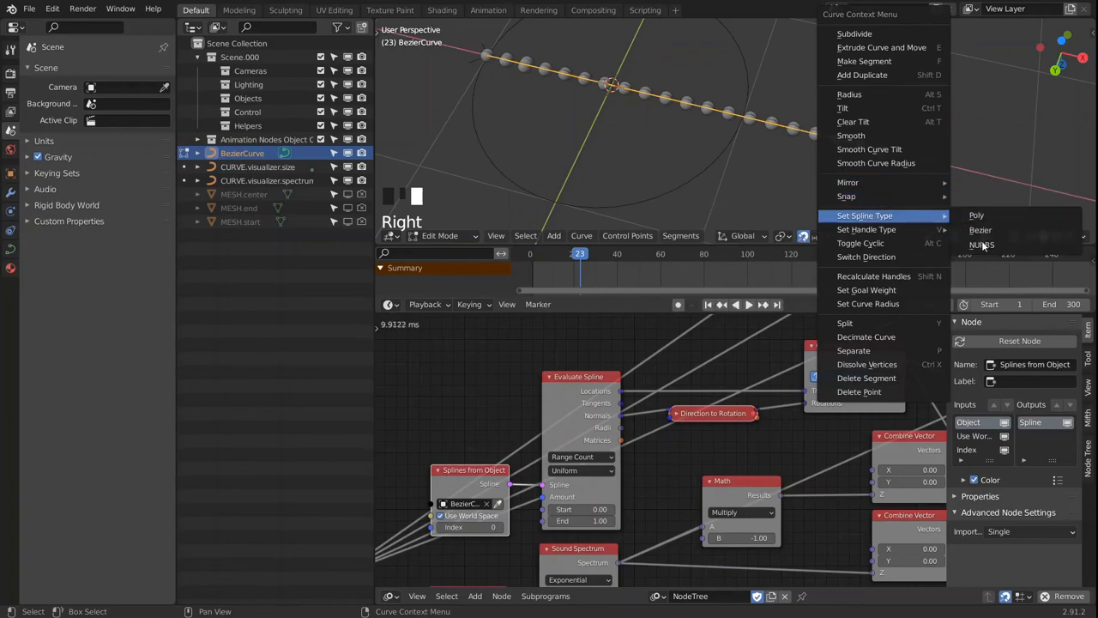
{"action": "mouse_move", "coordinate": [816, 149]}
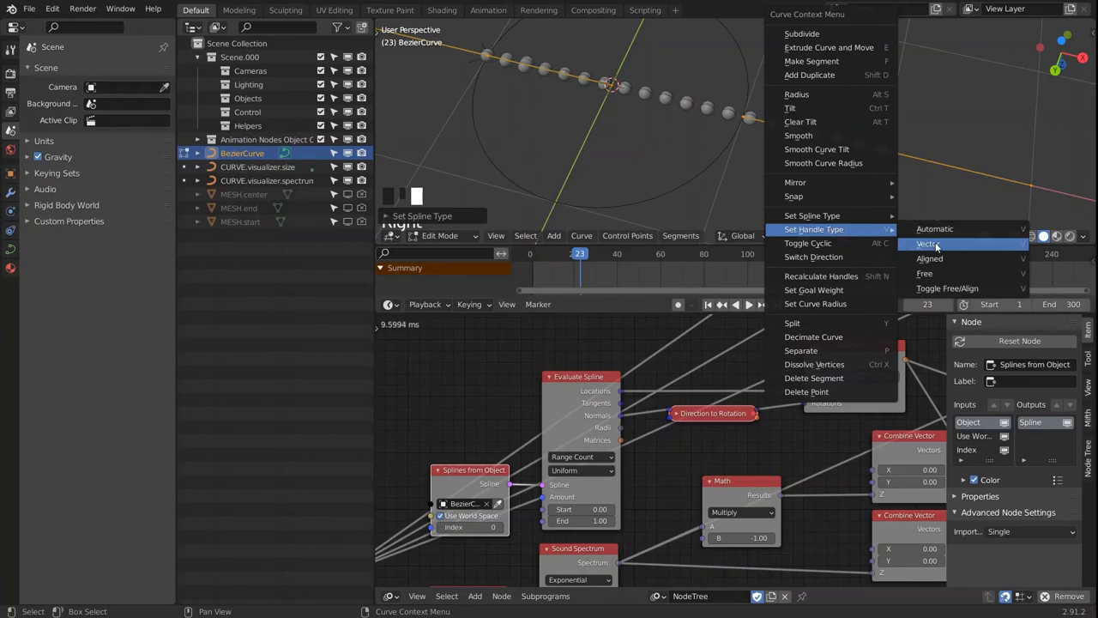
{"action": "left_click", "coordinate": [930, 244]}
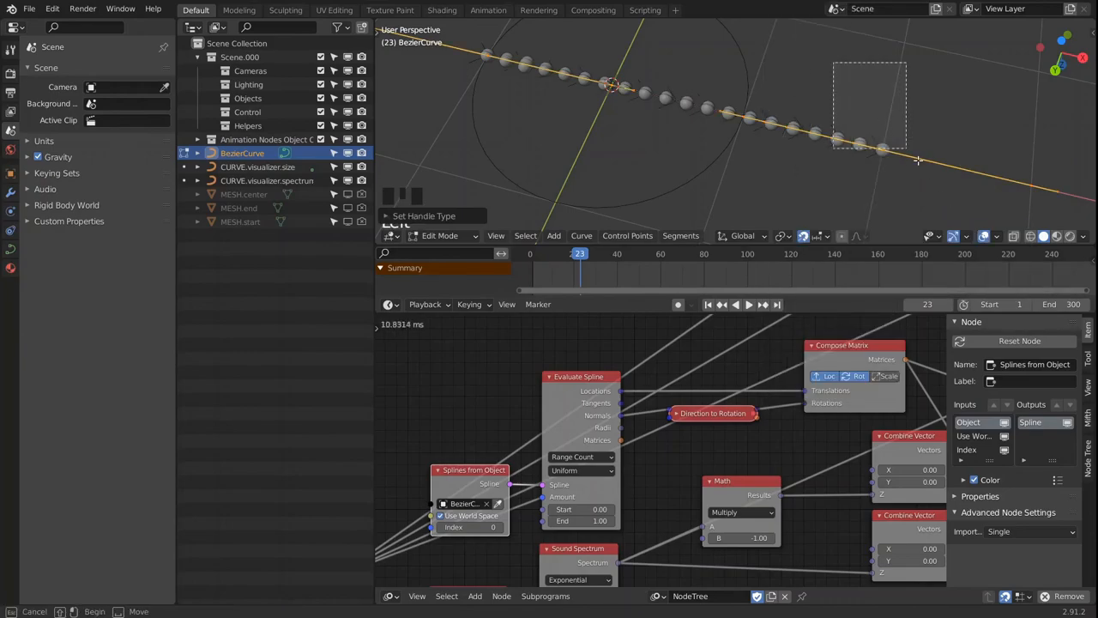
{"action": "key", "text": "r"}
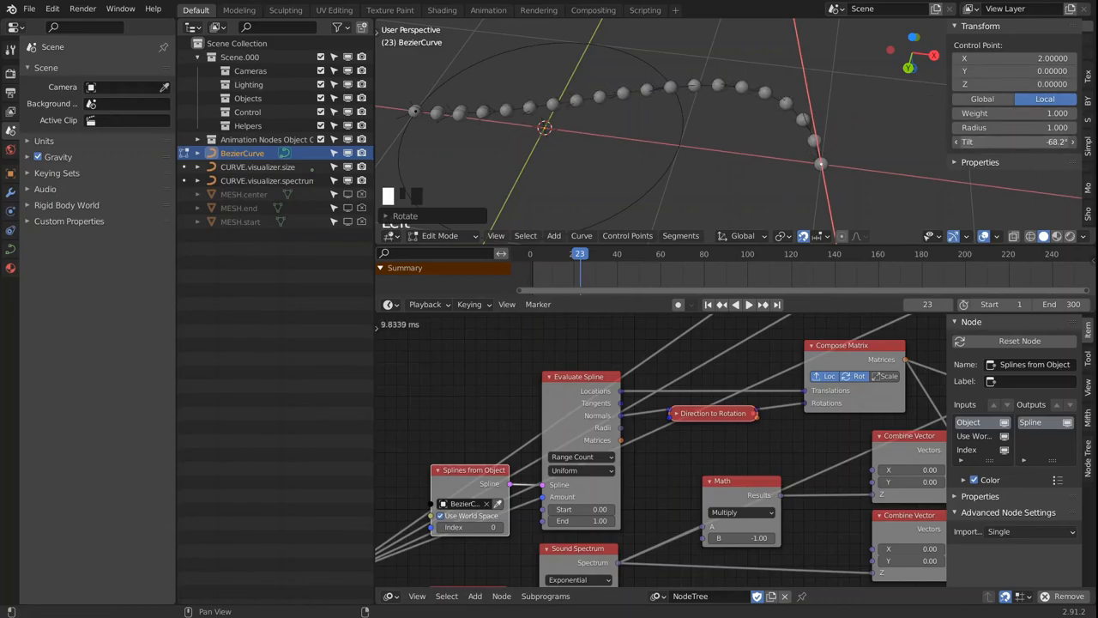
{"action": "left_click", "coordinate": [748, 304]}
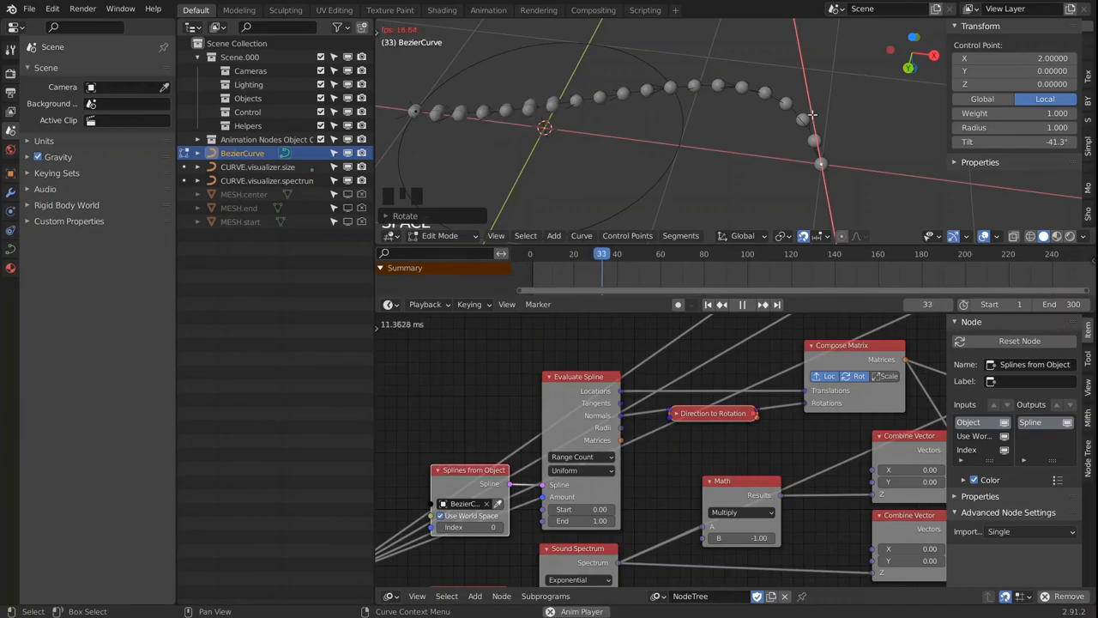